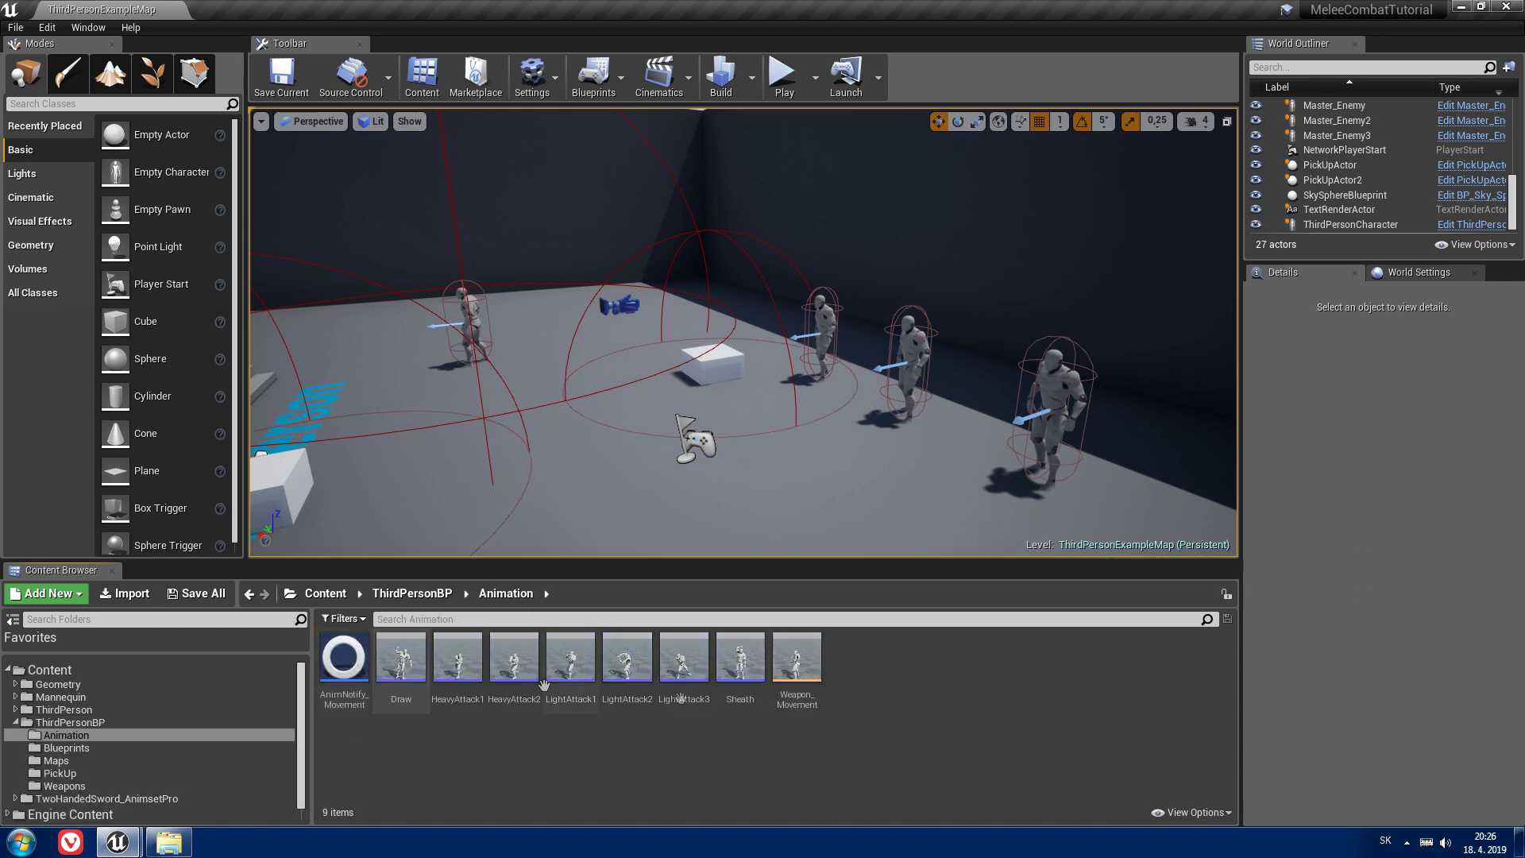
# Step: Create the BS_WeaponLockOn blend space in the Animation folder and open it
pyautogui.click(45, 593)
pyautogui.write('WeaponLock')
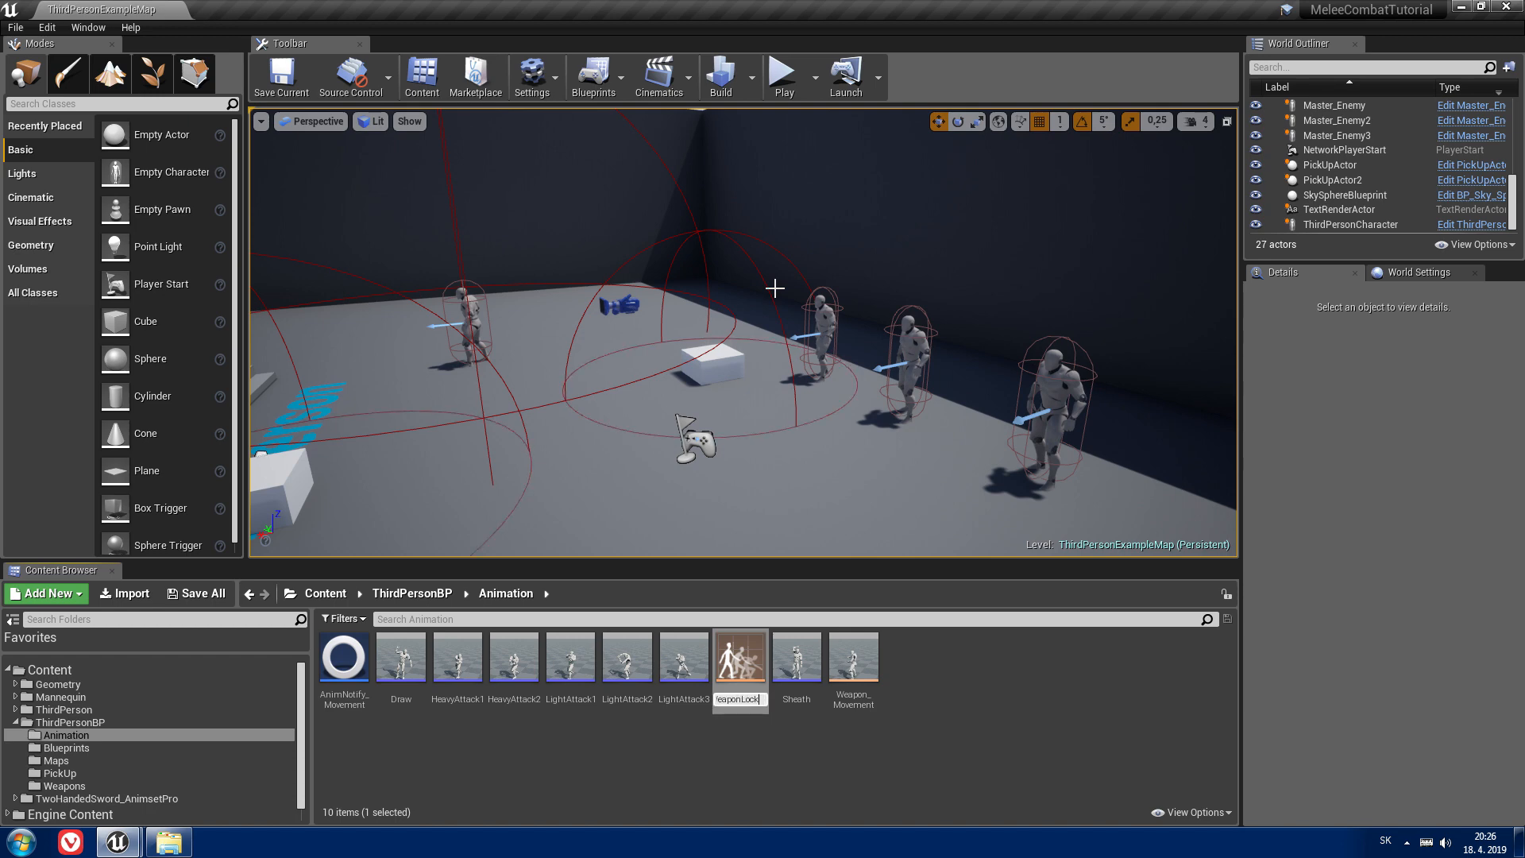
pyautogui.doubleClick(739, 658)
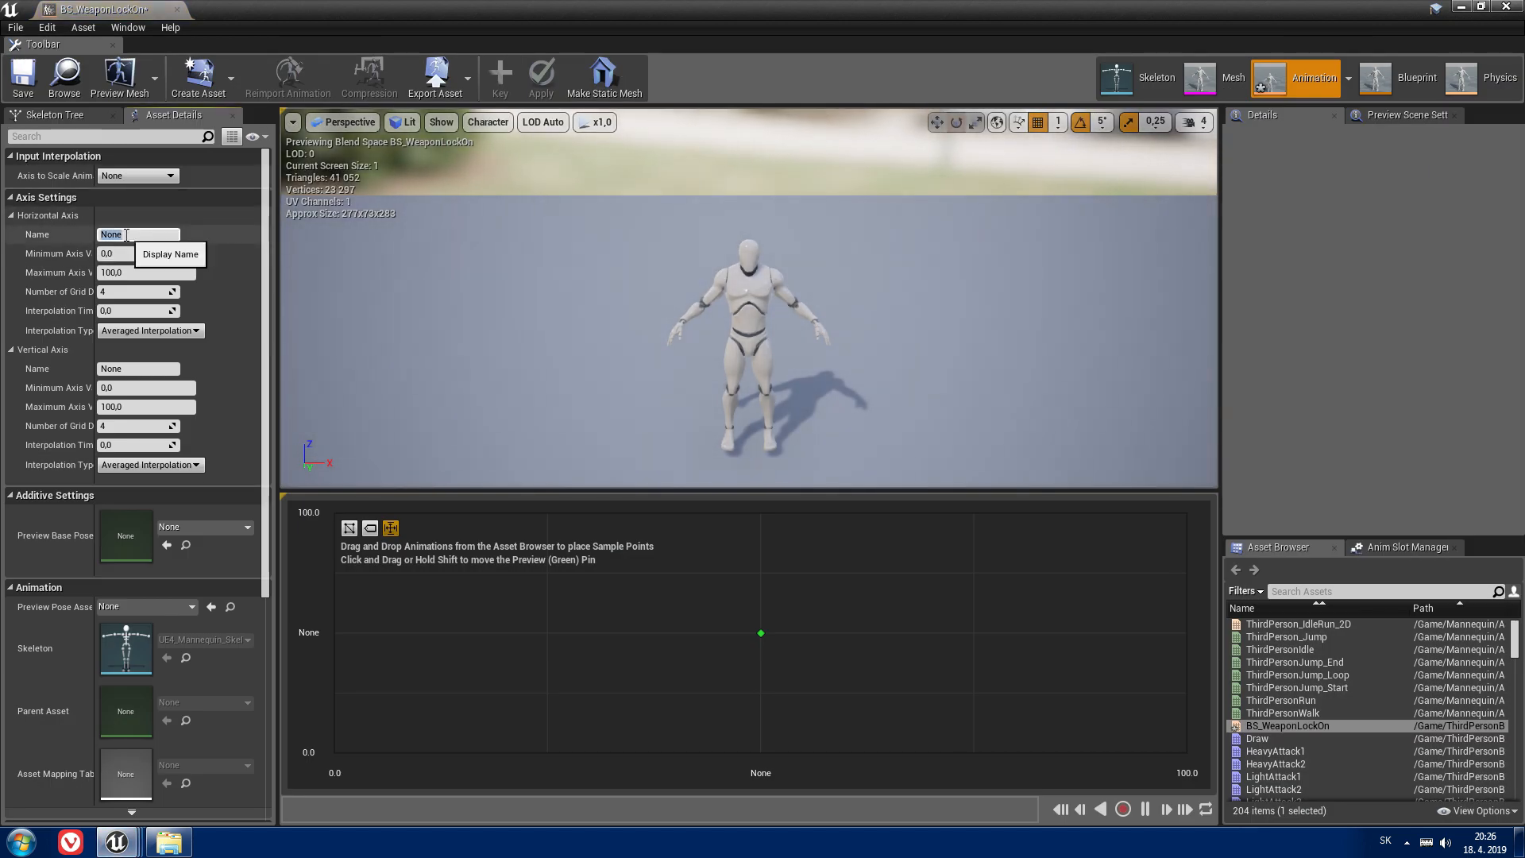
# Step: Name the horizontal axis Direction (-180 to 180) and the vertical axis Speed (max 400)
pyautogui.write('Direction')
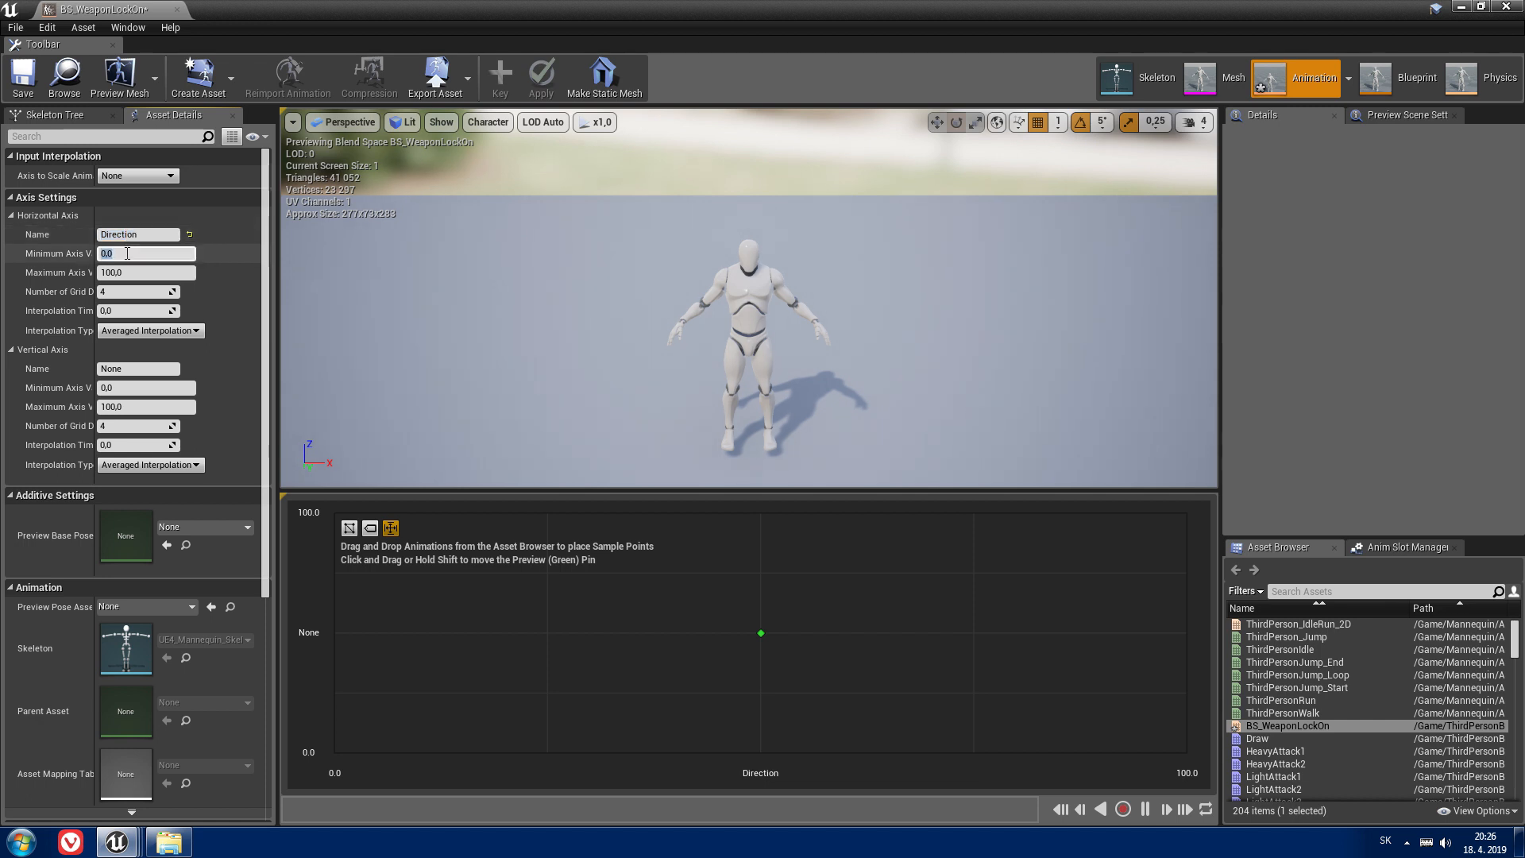
pyautogui.write('-18')
pyautogui.click(146, 271)
pyautogui.write('180')
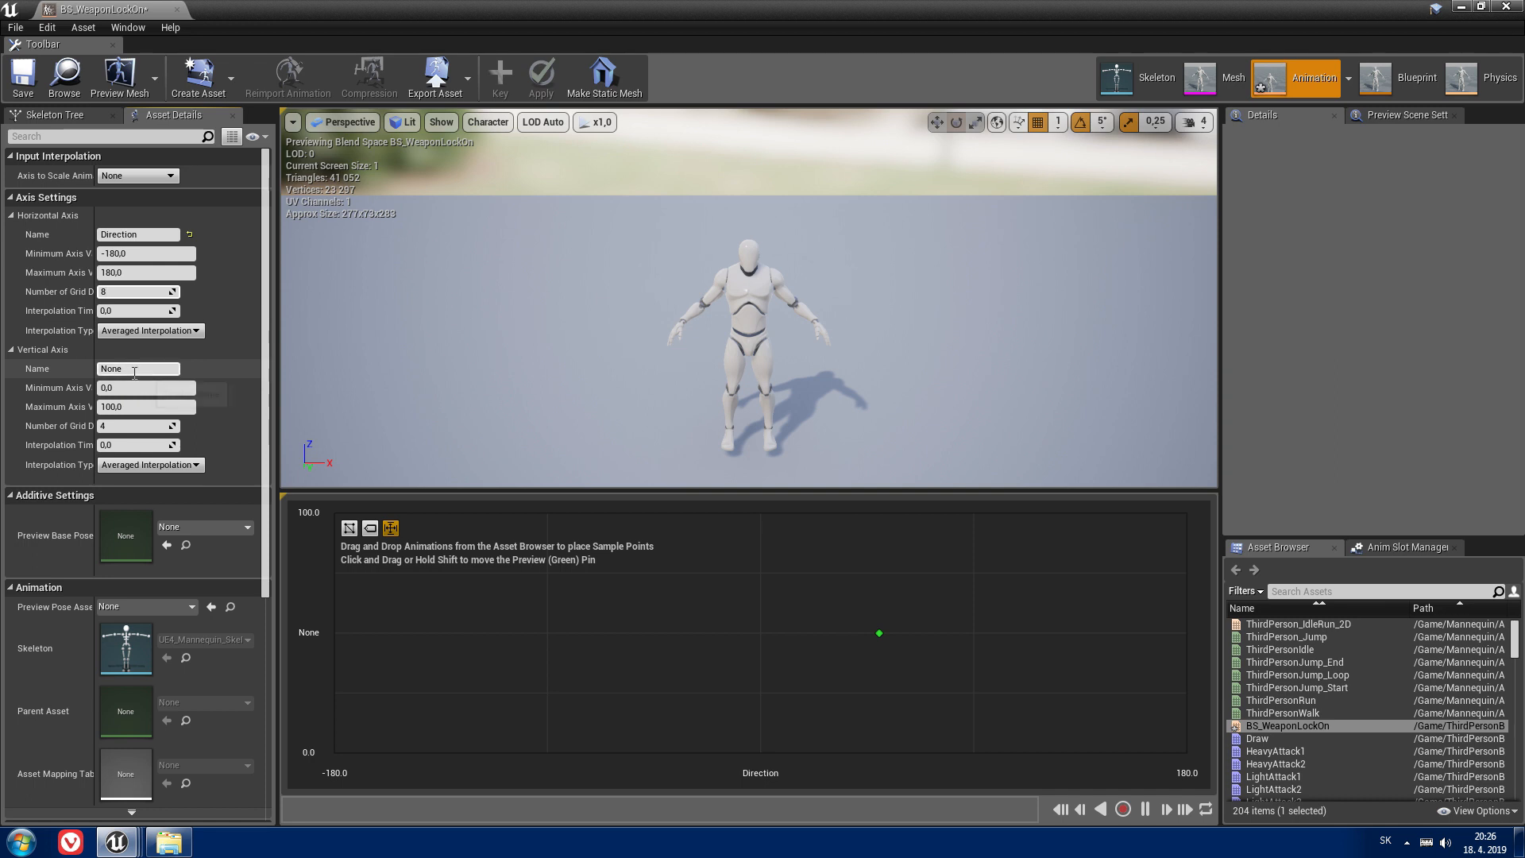
pyautogui.write('Speed')
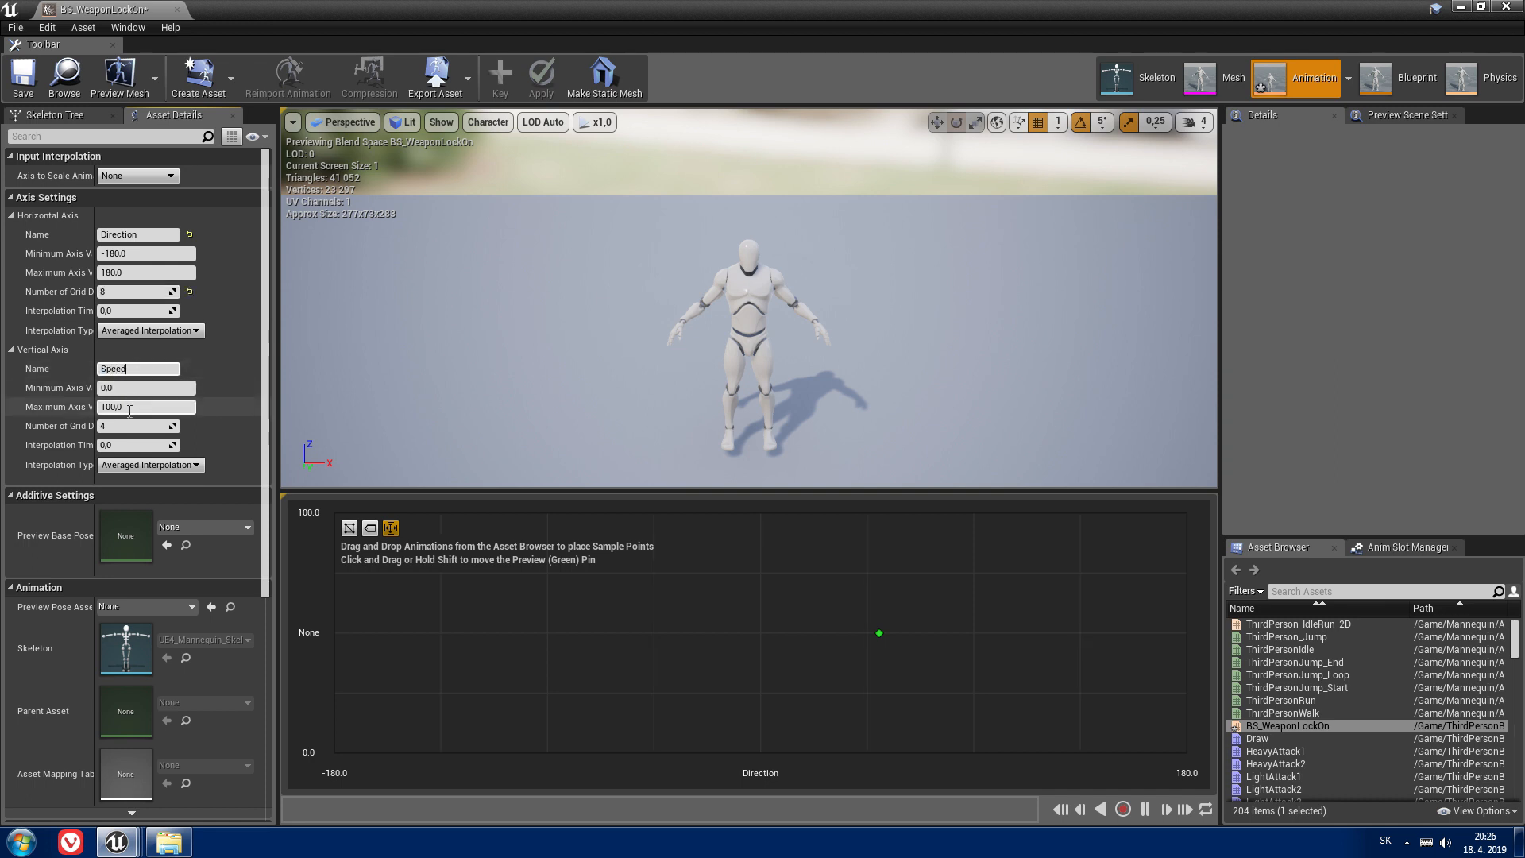
pyautogui.write('400')
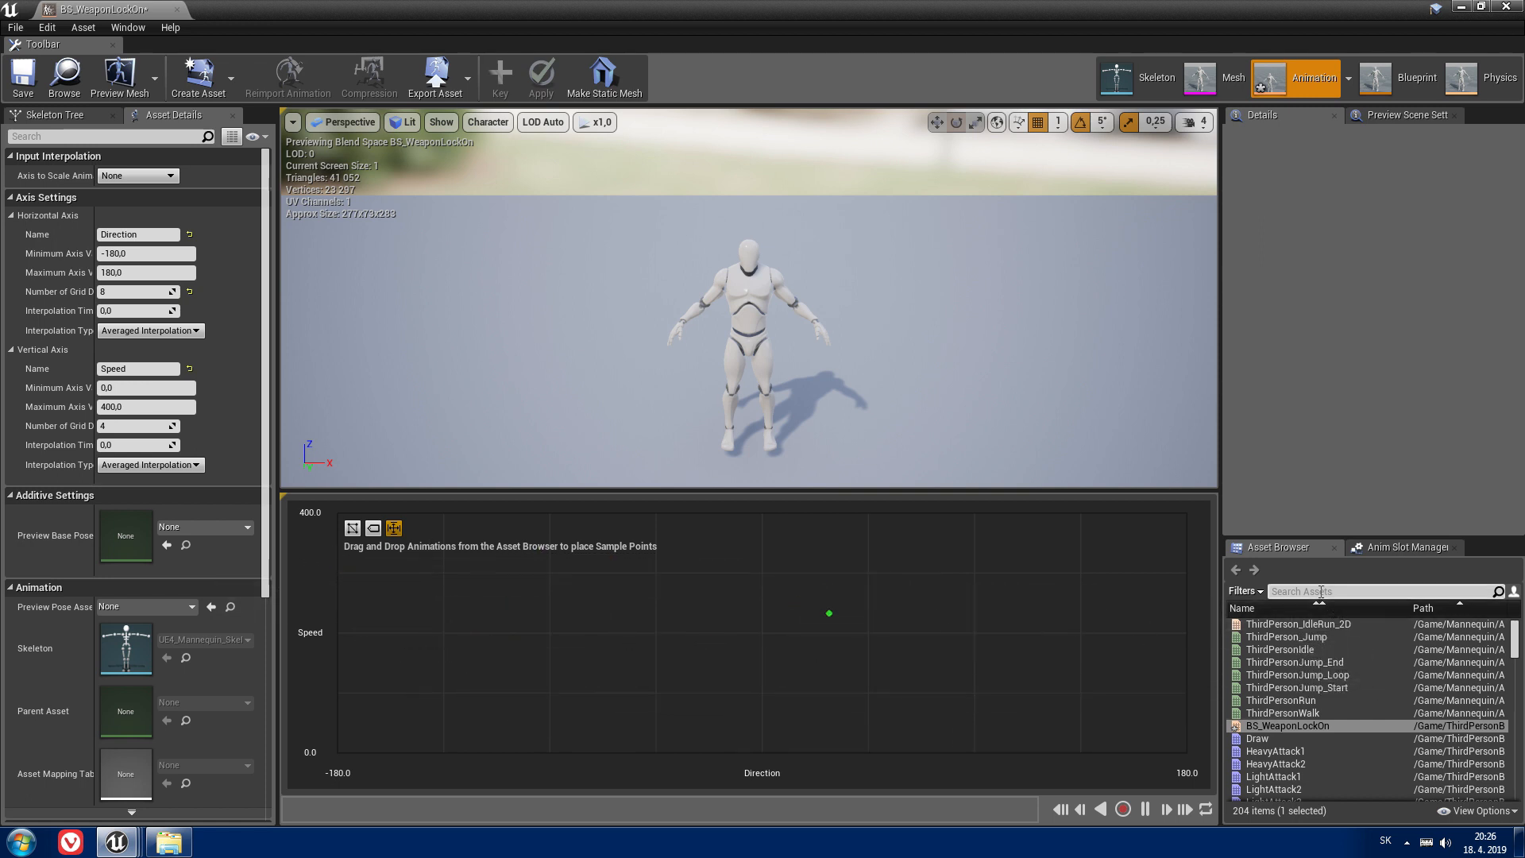
# Step: Place three Idle_1 samples at zero speed plus Walk_Fwd, Run_Fwd and two Walk_Bwd samples
pyautogui.write('idel')
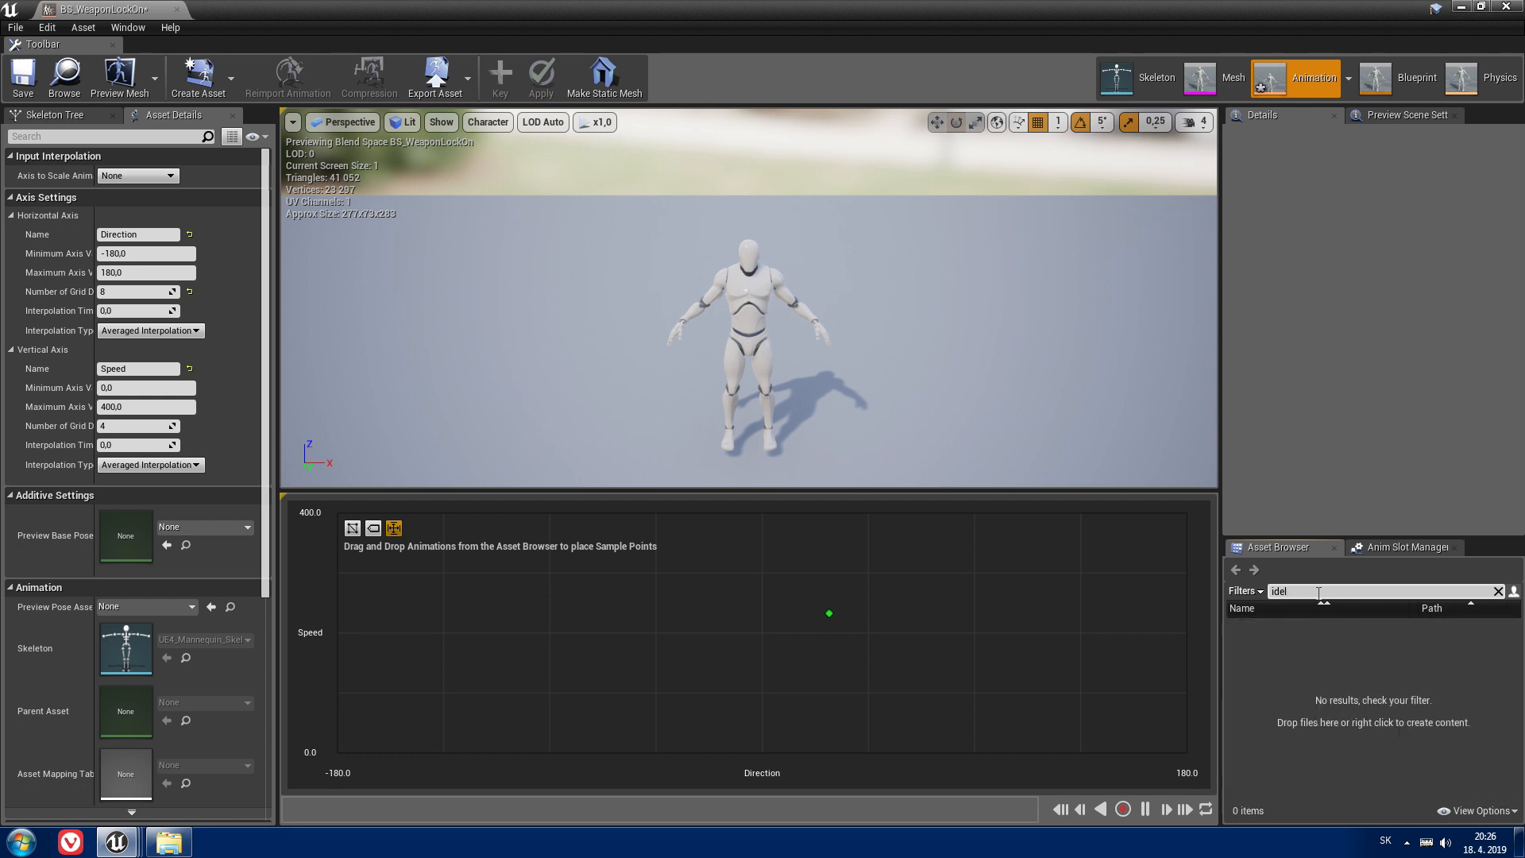
pyautogui.write('idle')
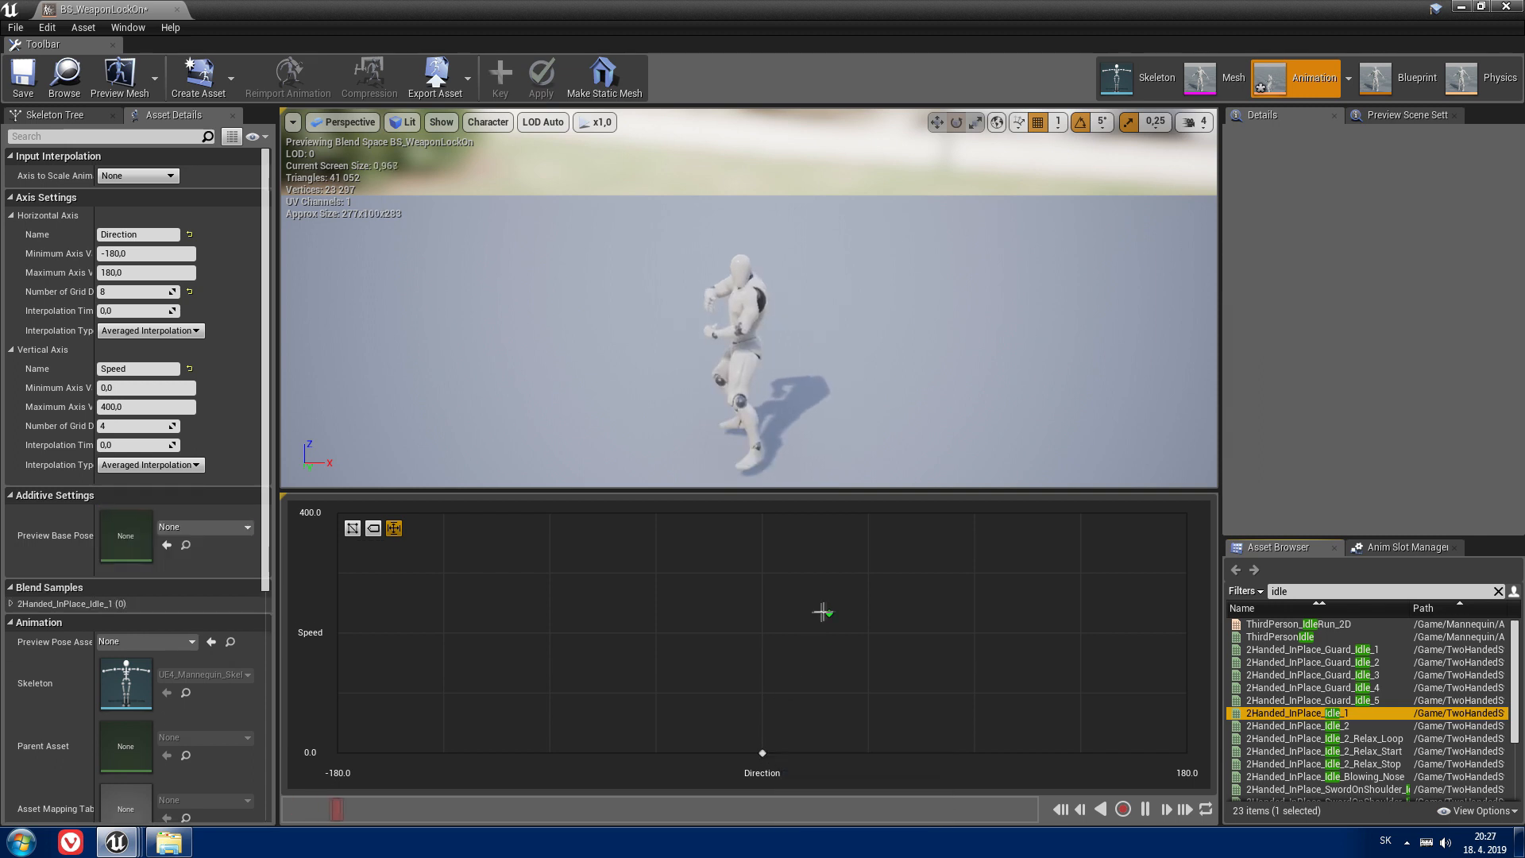
pyautogui.moveTo(1293, 713)
pyautogui.write('run')
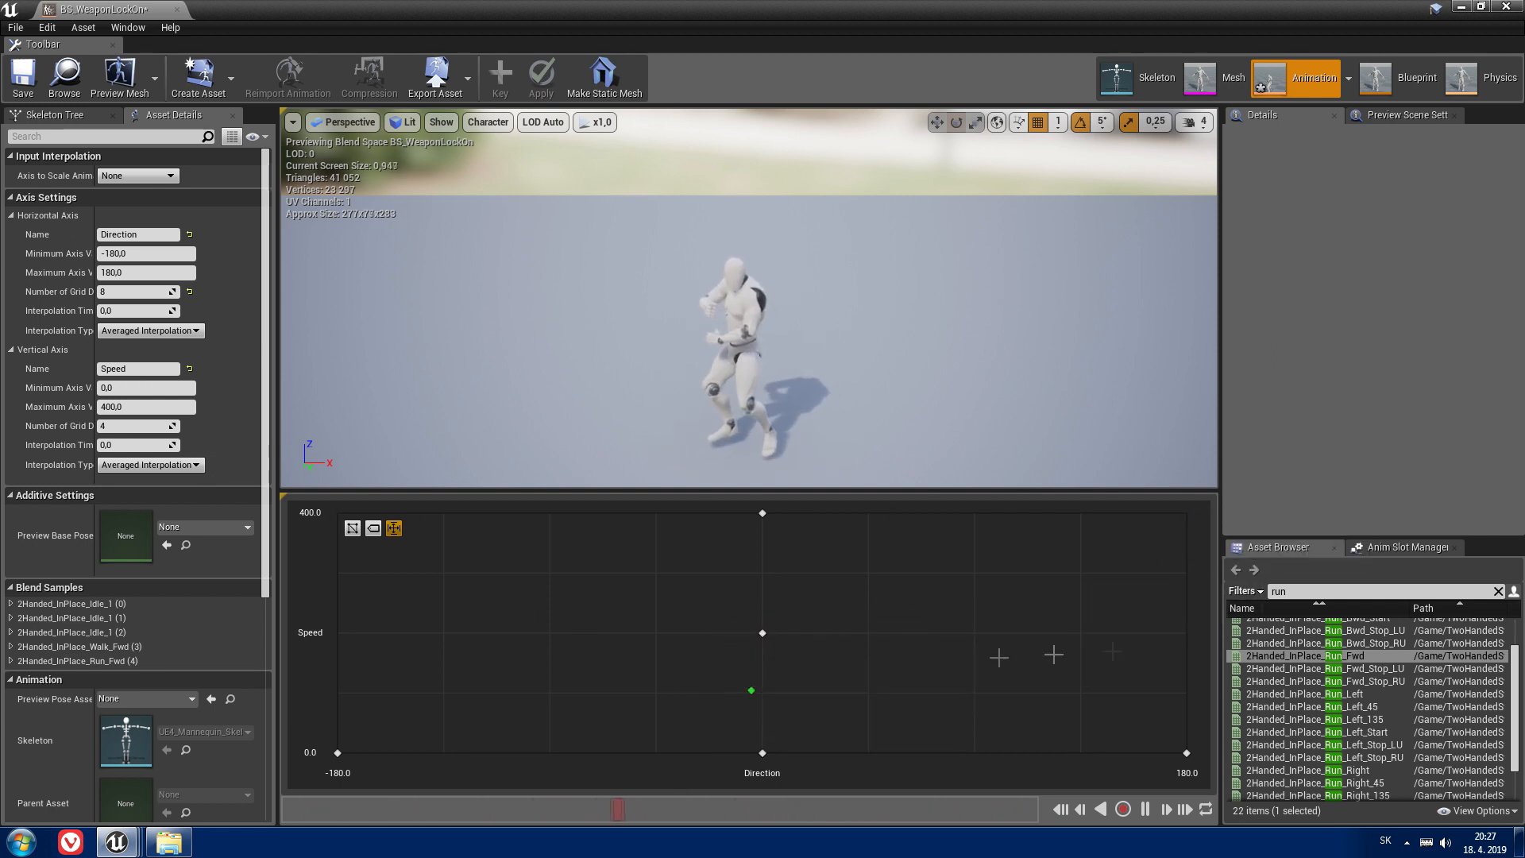
pyautogui.write('walk b')
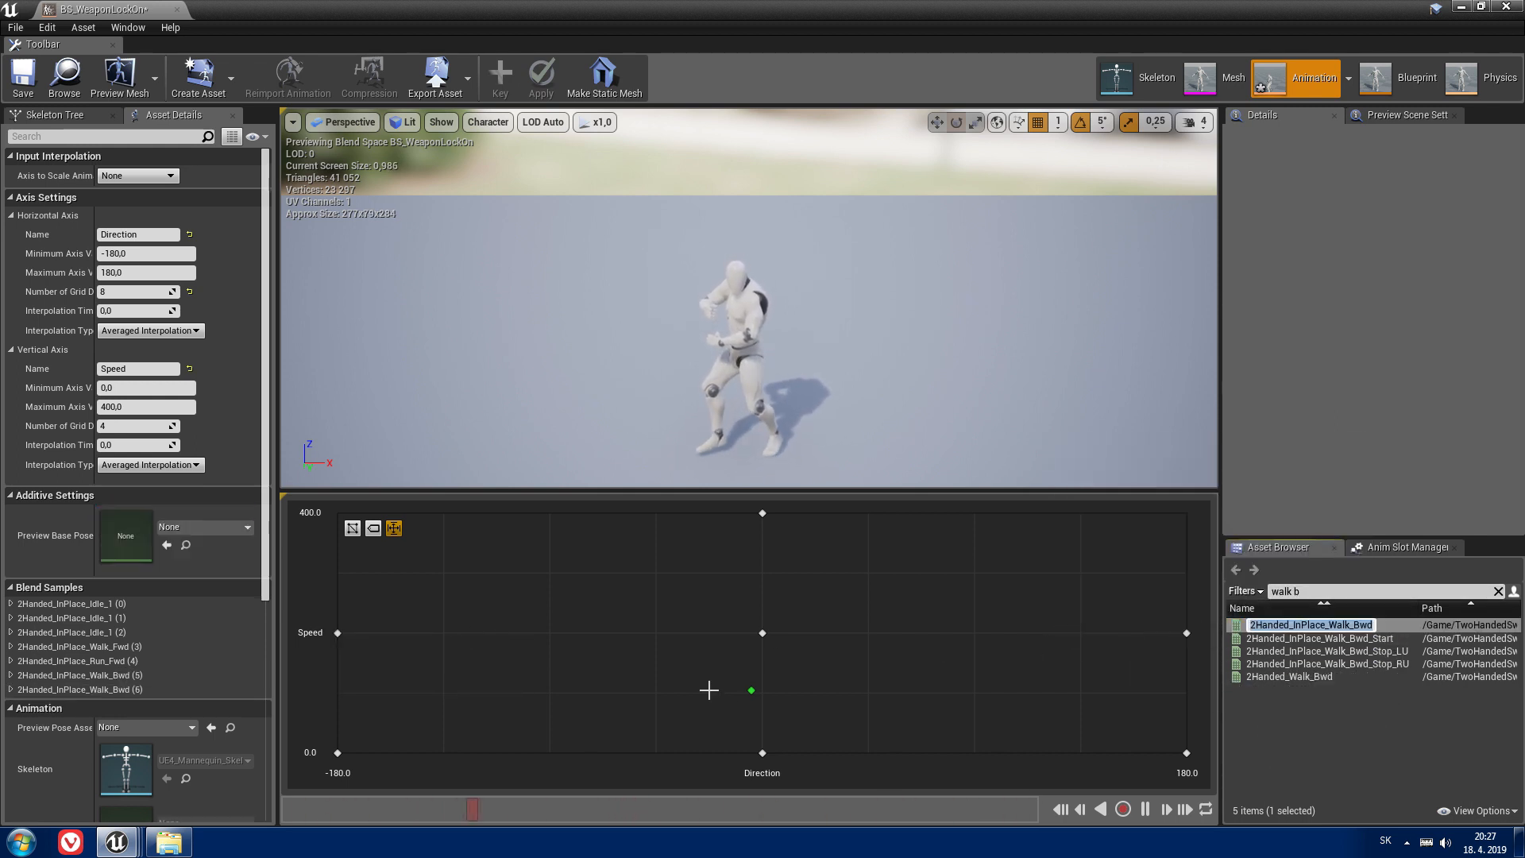
# Step: Add 2Handed_InPlace_Run_Bwd at both full-speed corners and drag the preview pin to test
pyautogui.write('run bw')
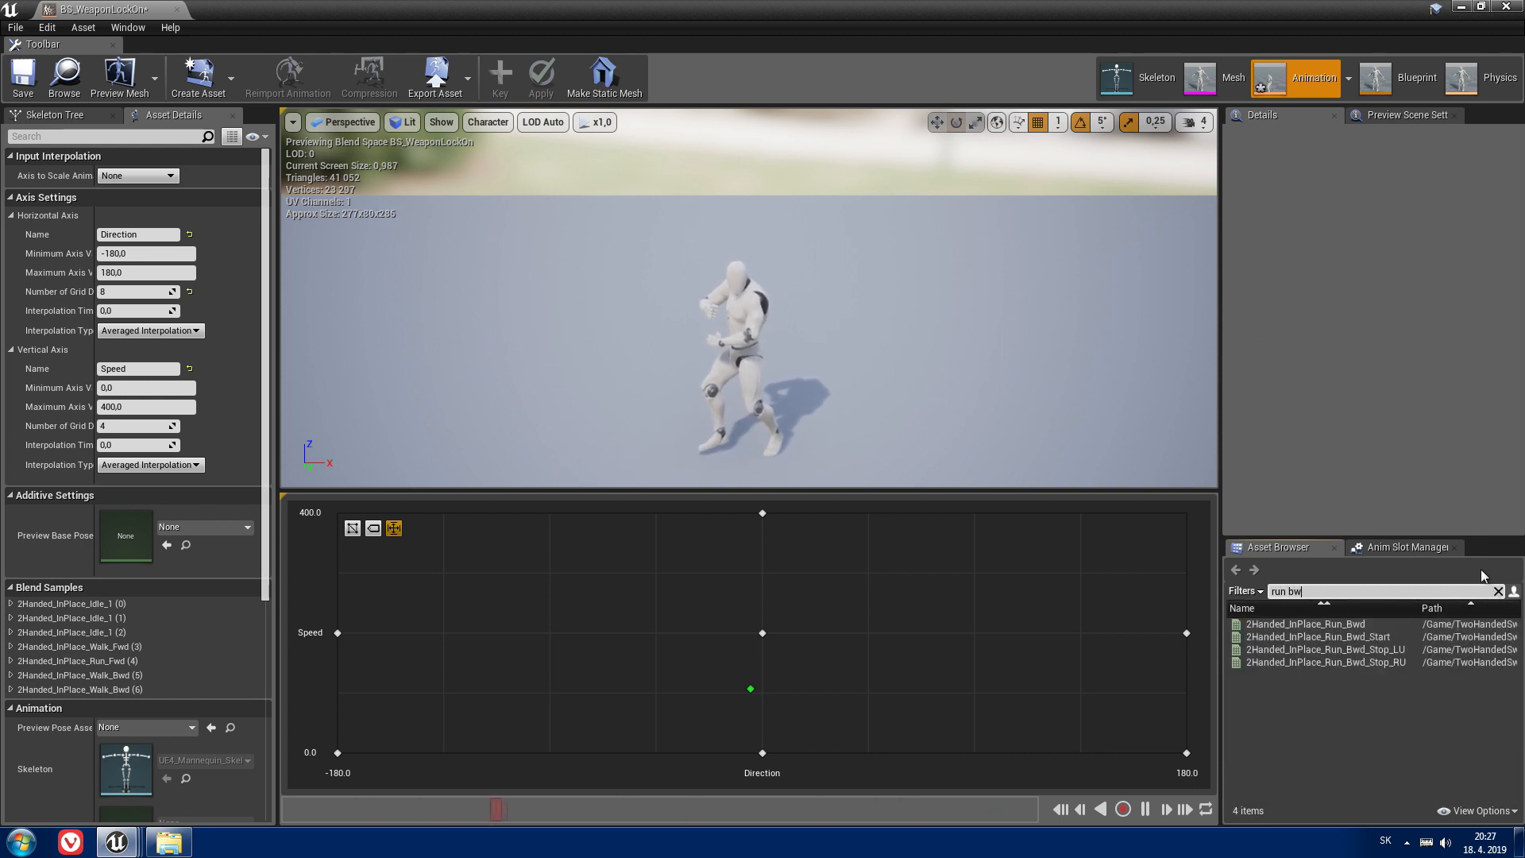
pyautogui.click(1305, 623)
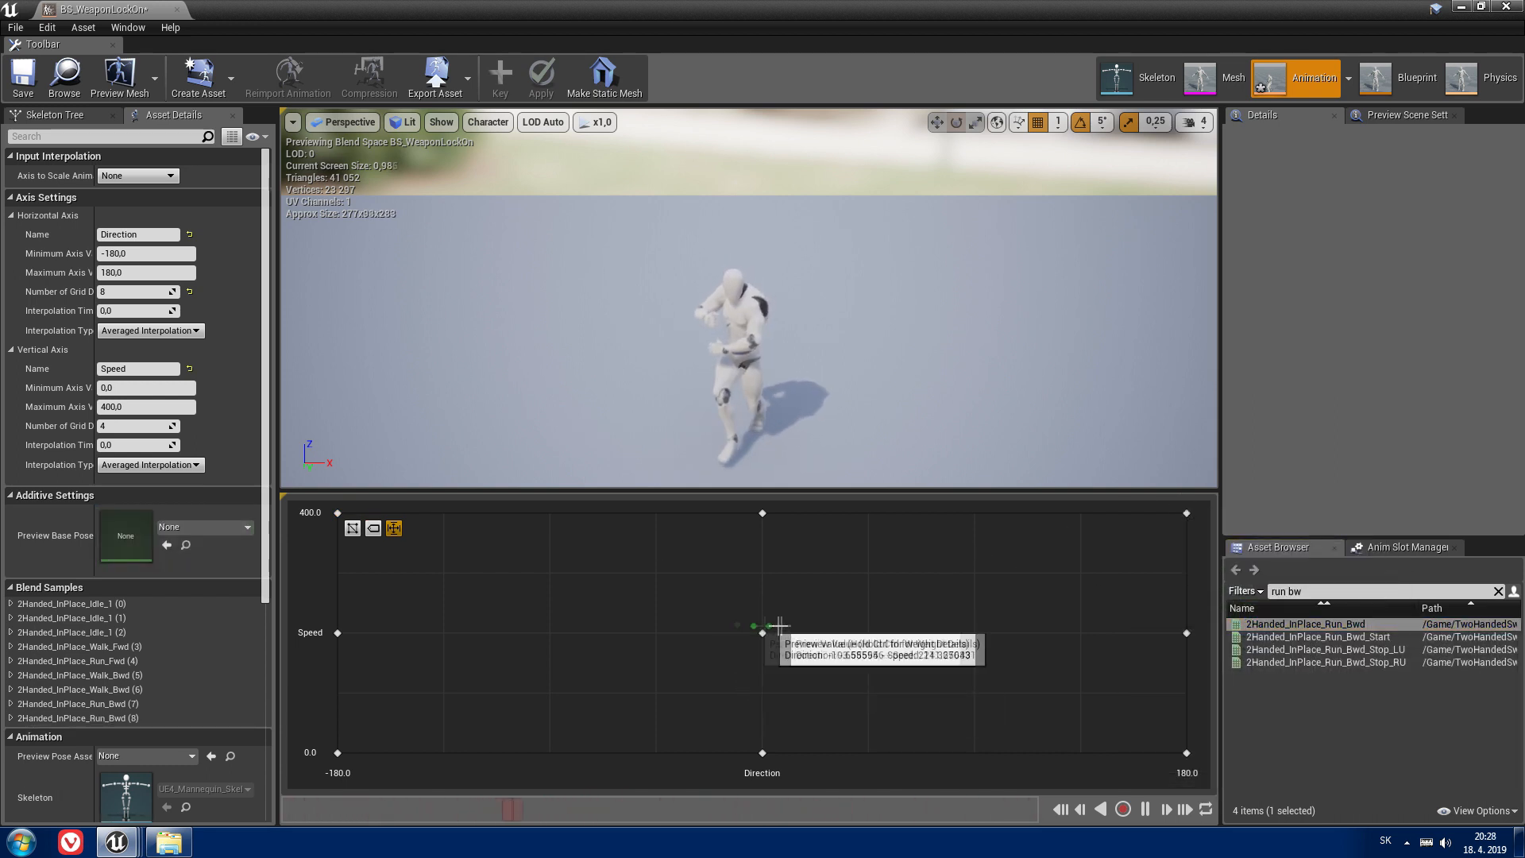
pyautogui.moveTo(754, 625); pyautogui.dragTo(338, 633)
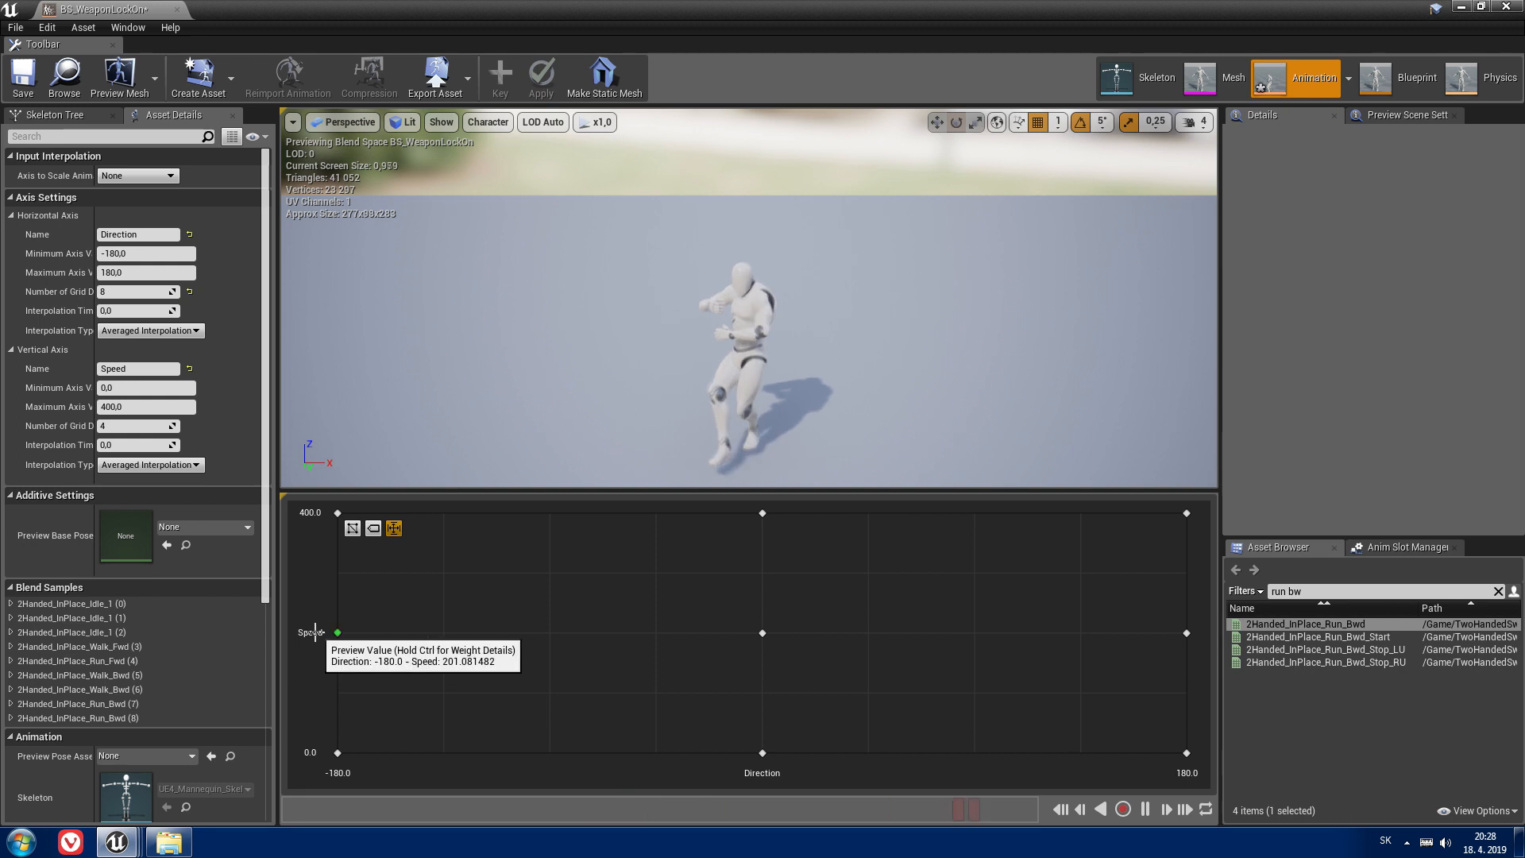
pyautogui.moveTo(337, 632); pyautogui.dragTo(337, 512)
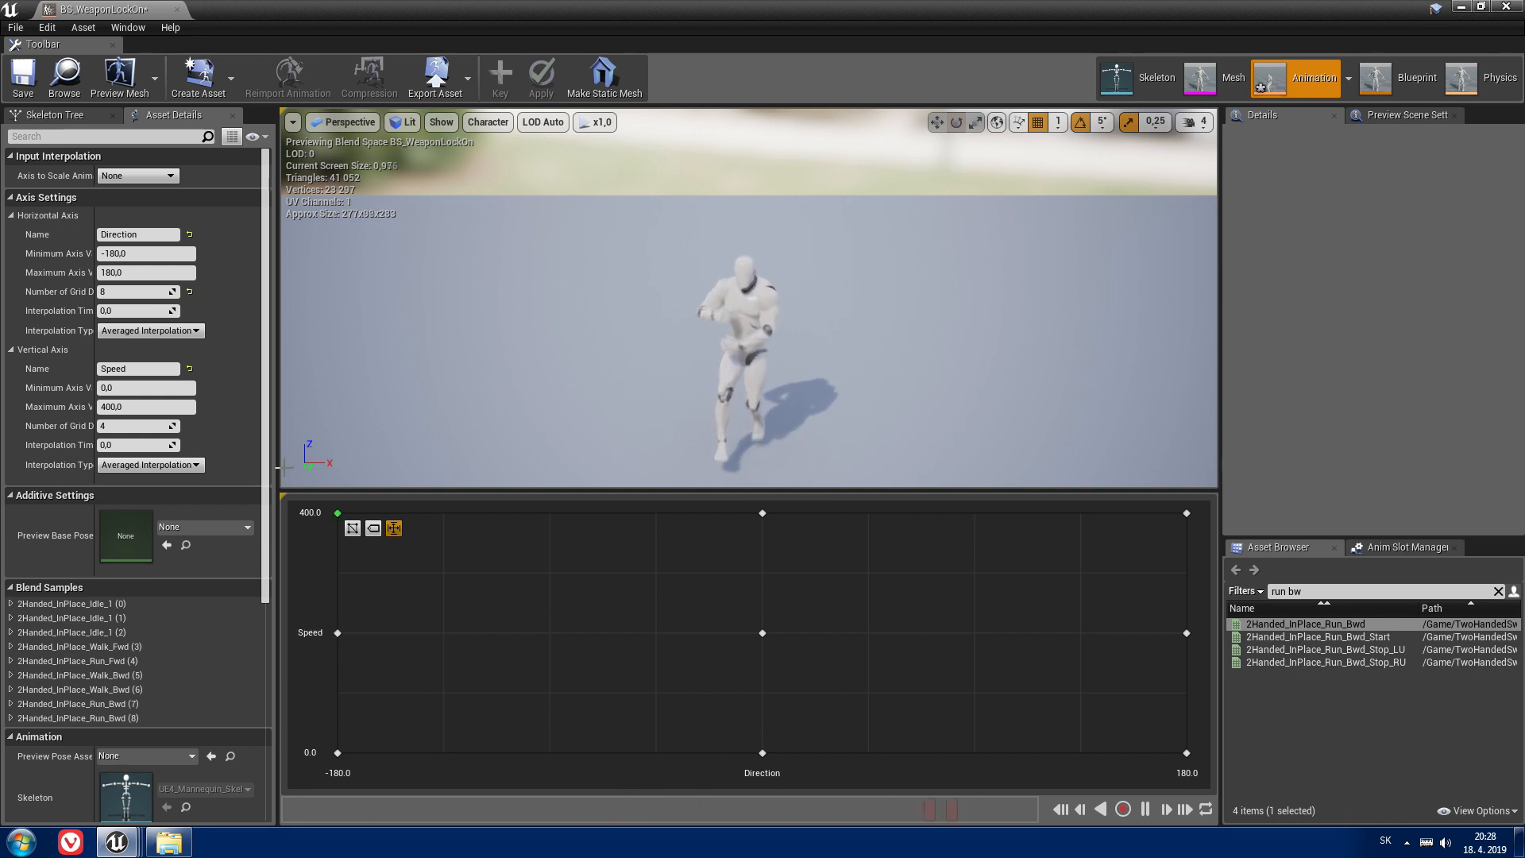
pyautogui.moveTo(1345, 649)
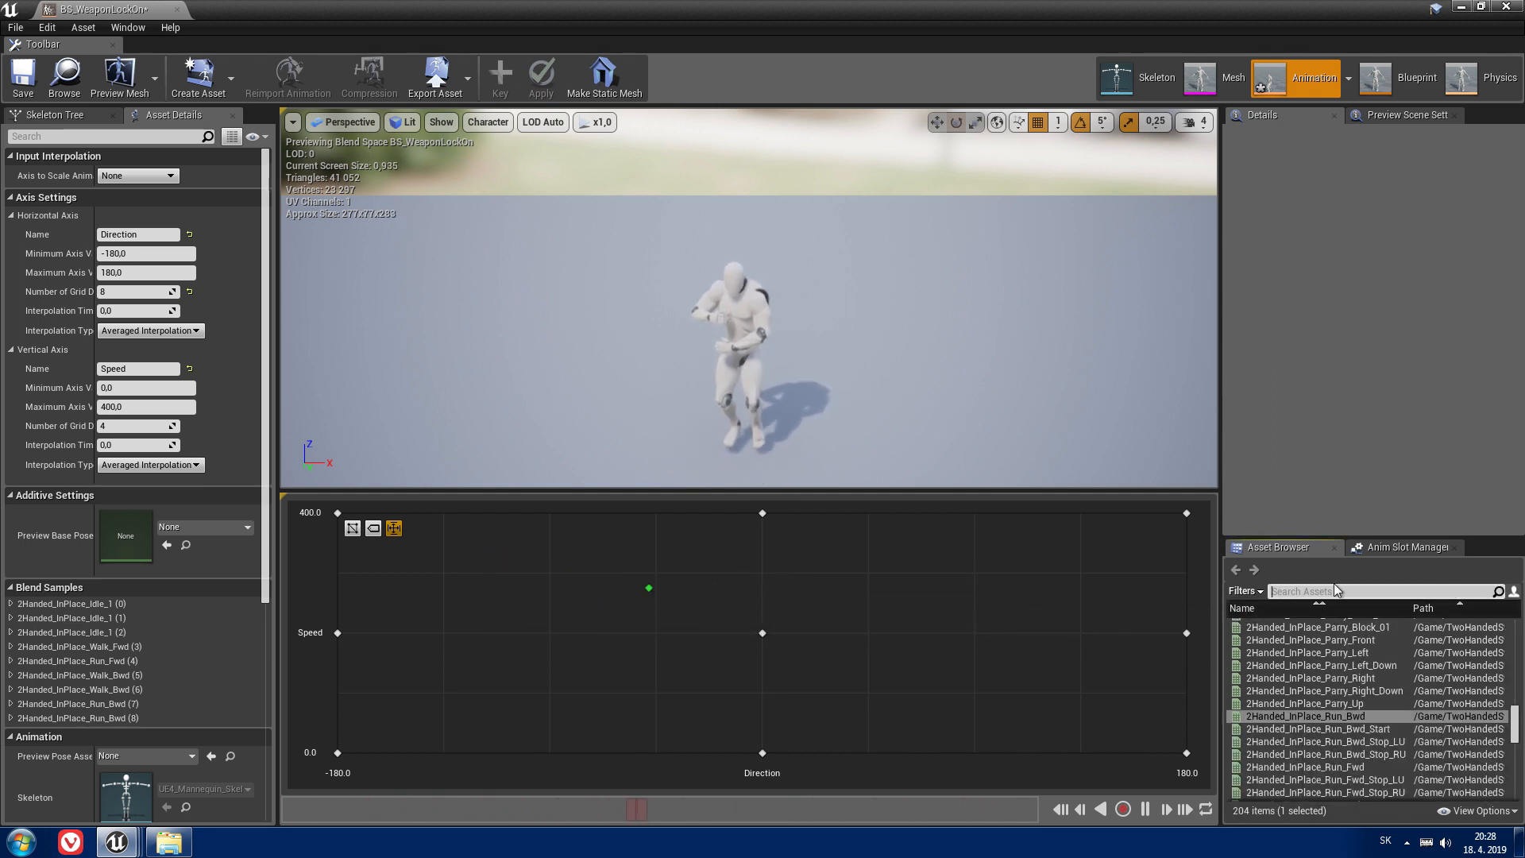
# Step: Add Walk_Left and Walk_Right at medium speed, and Run_Right and Run_Left at full speed, on the -90/90 columns
pyautogui.write('walk lef')
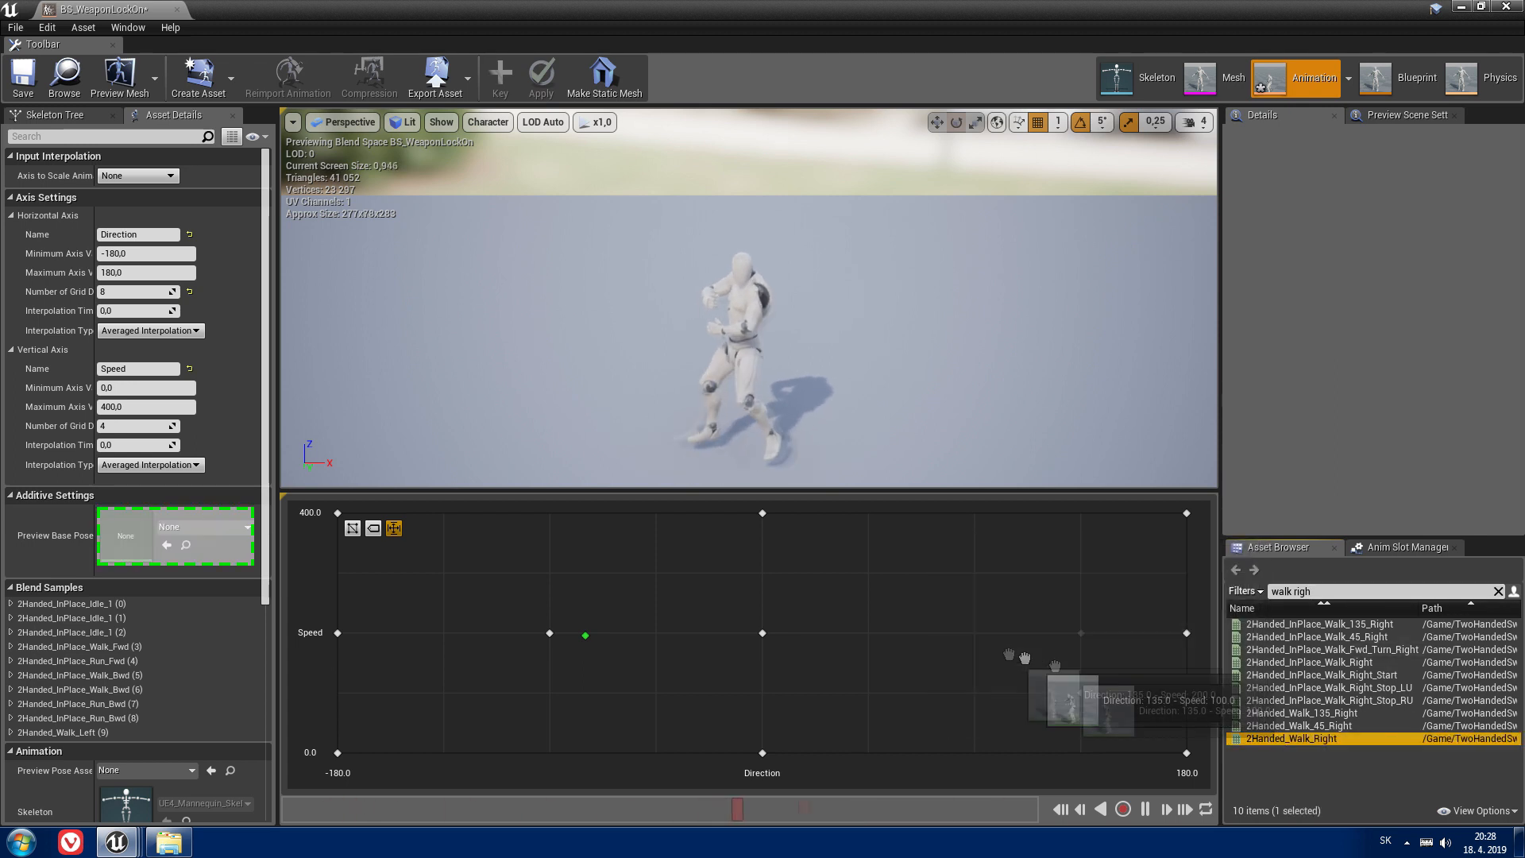
pyautogui.write('run right')
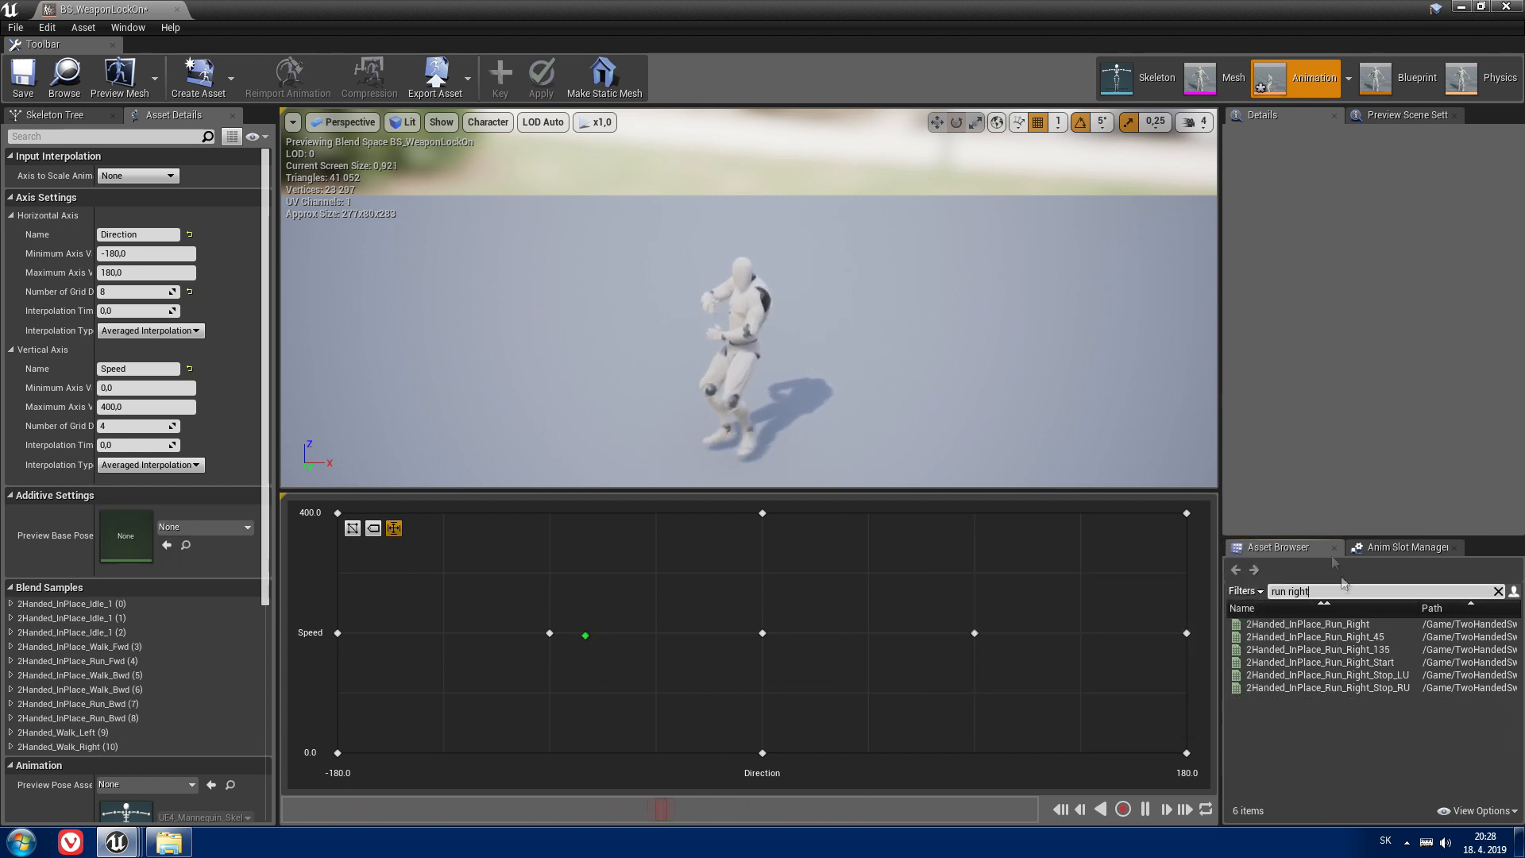
pyautogui.click(1308, 623)
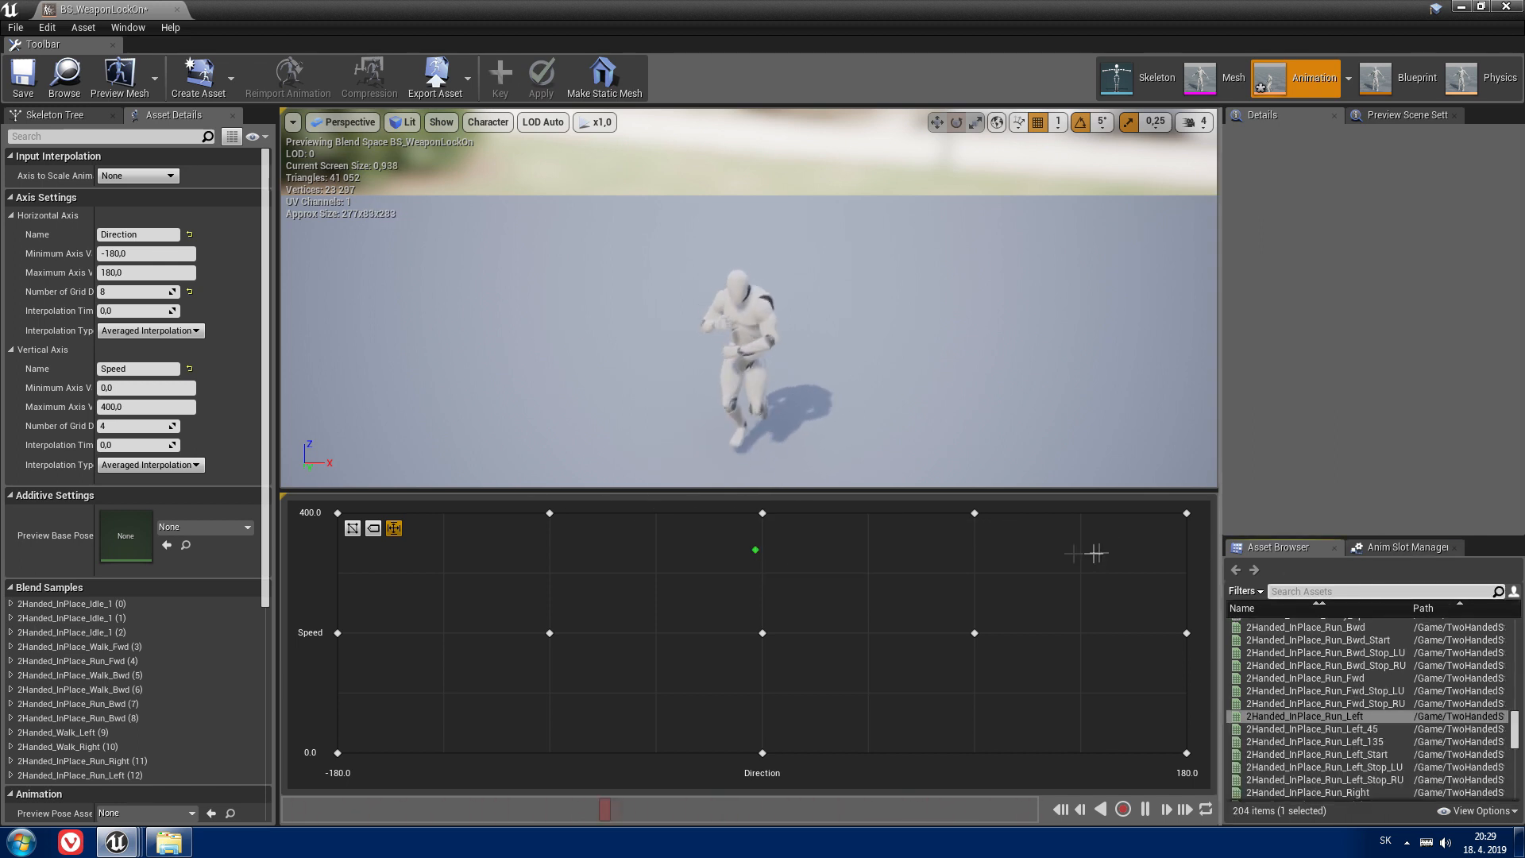
pyautogui.moveTo(708, 508)
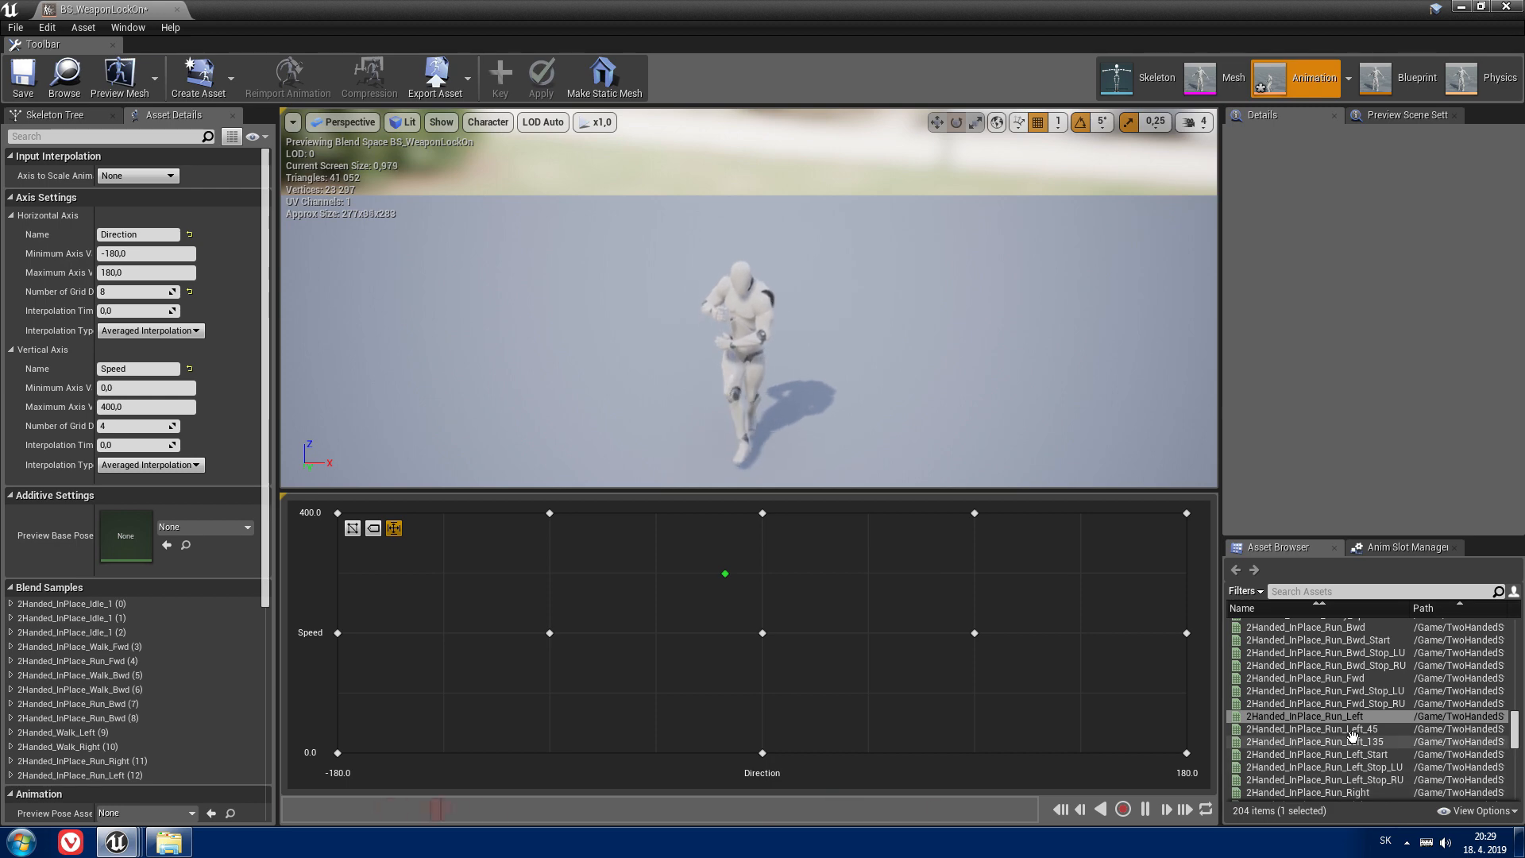
# Step: Place Walk_45_Left/Right and Run_Left_45/Right_45 on the ±45 columns, then clear the search
pyautogui.write('walk left 45')
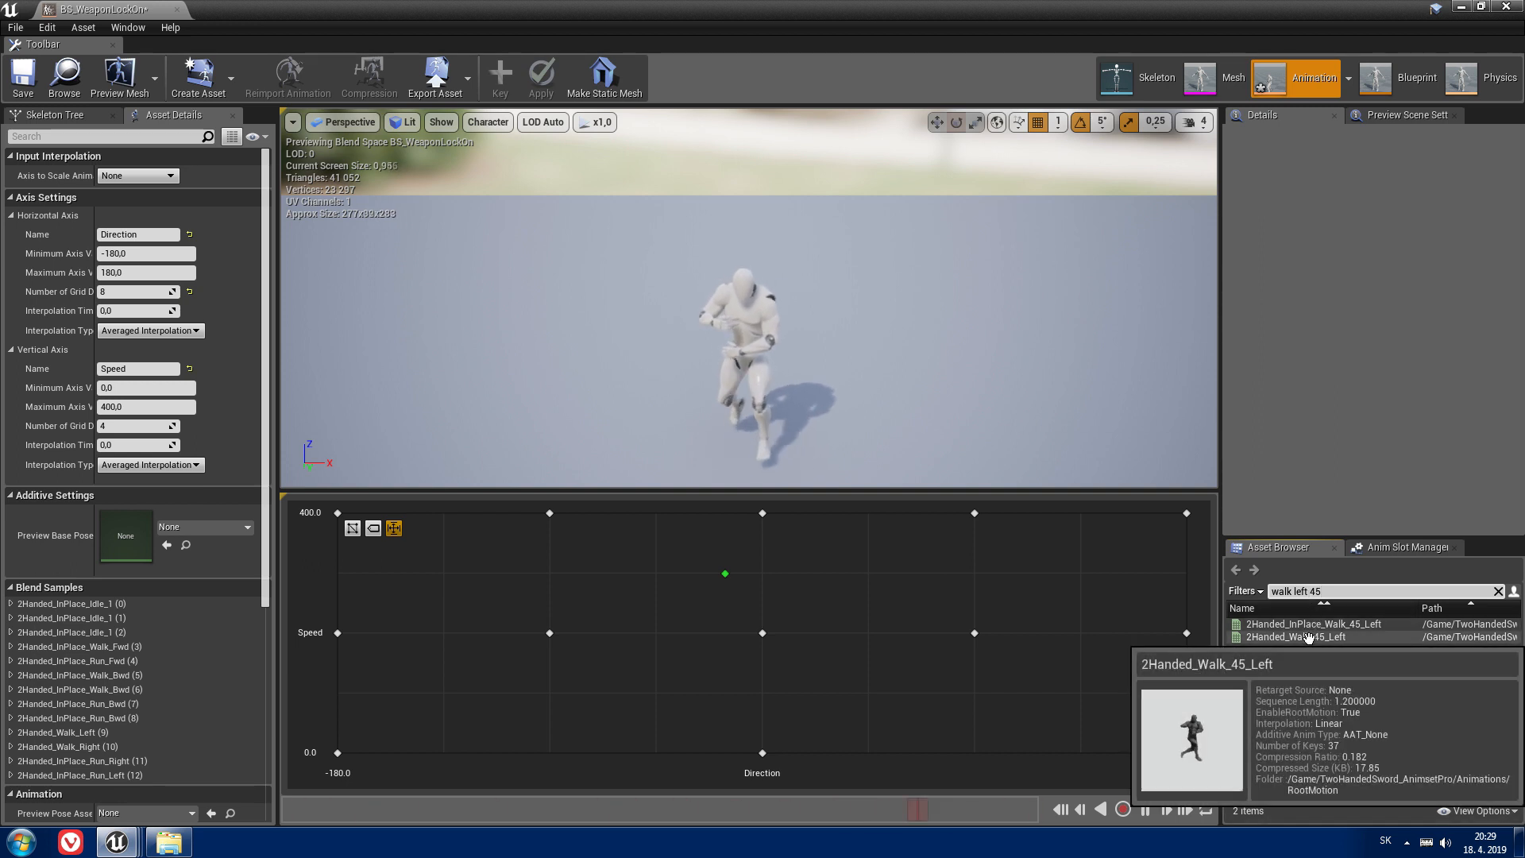
pyautogui.click(1295, 637)
pyautogui.write('righ')
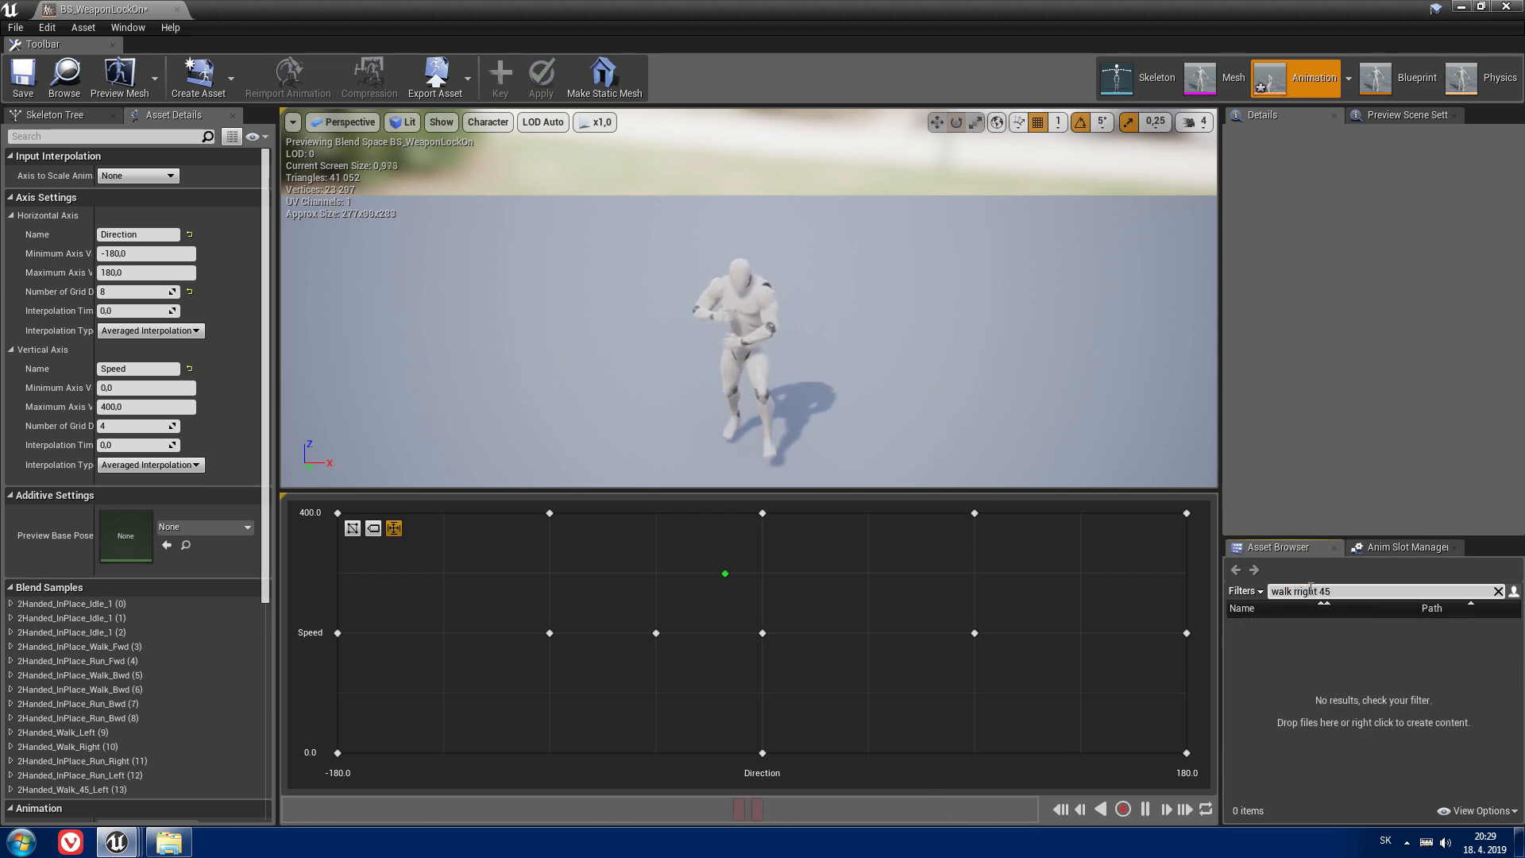
pyautogui.click(1313, 636)
pyautogui.write('run left')
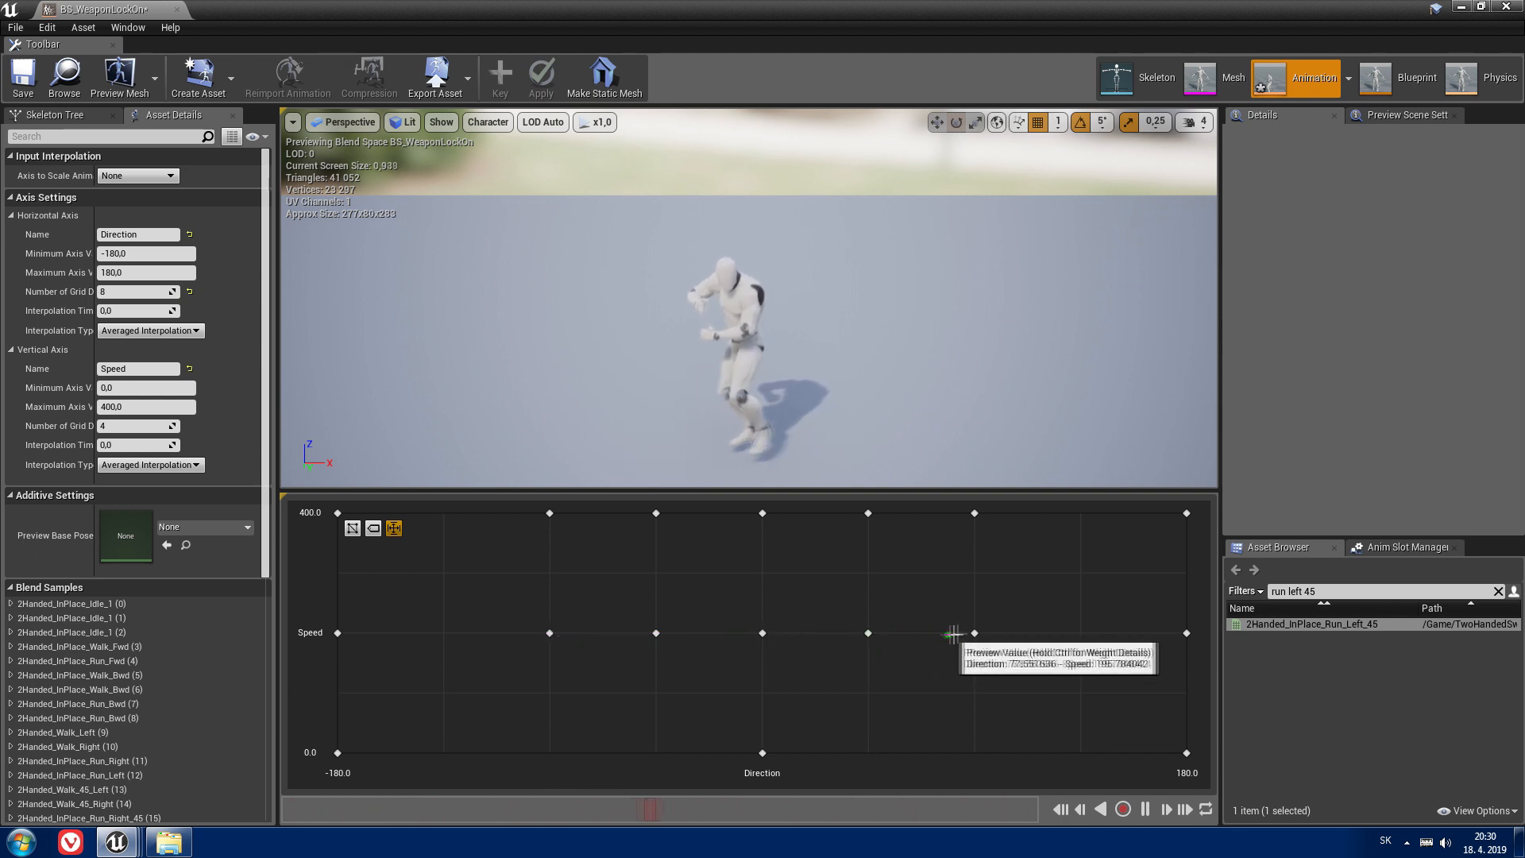
pyautogui.moveTo(1070, 627)
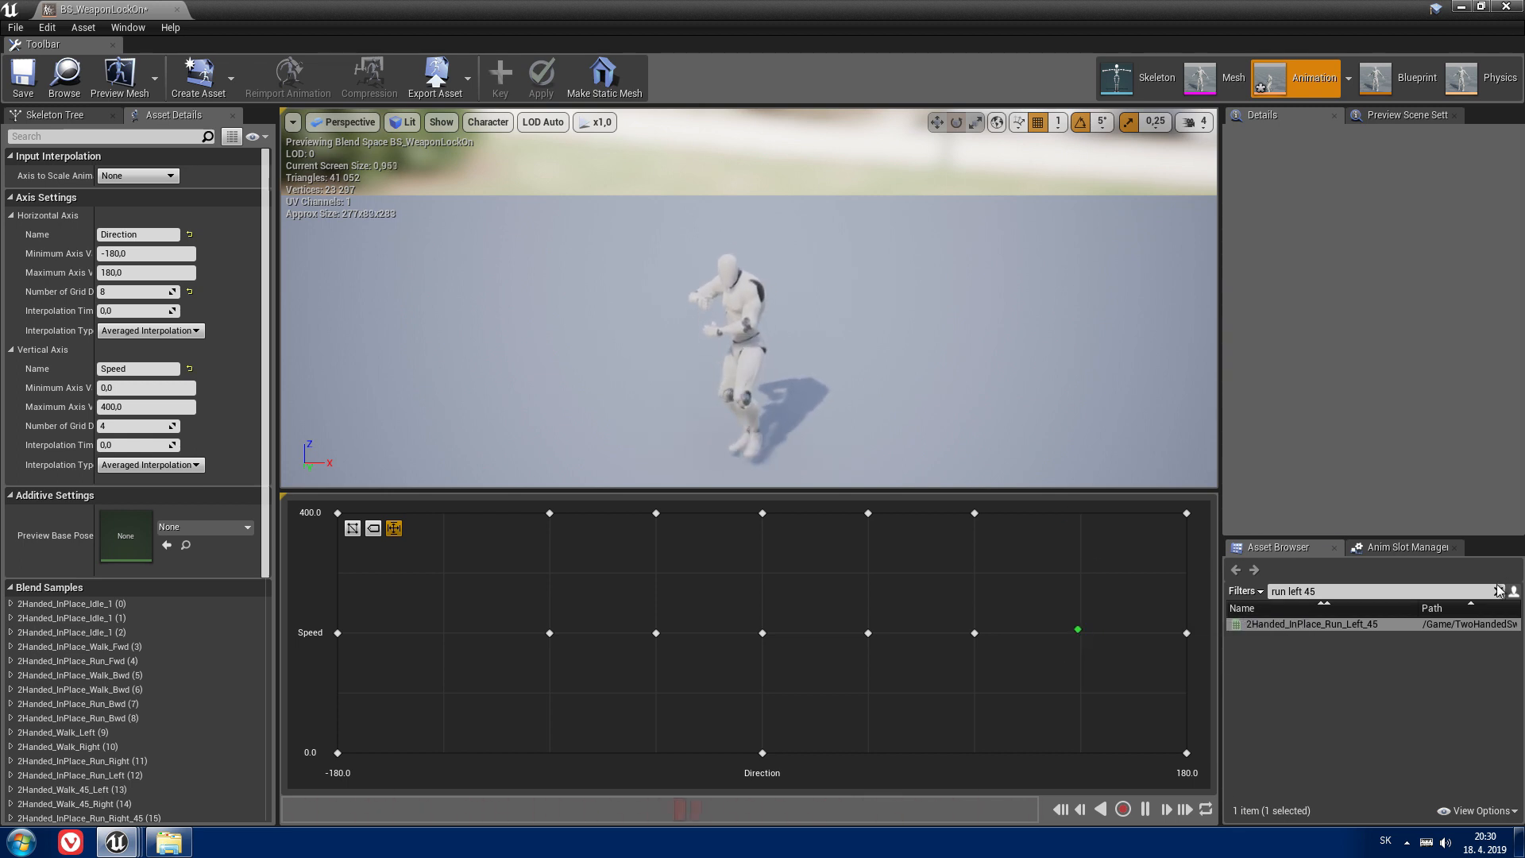
pyautogui.click(1499, 590)
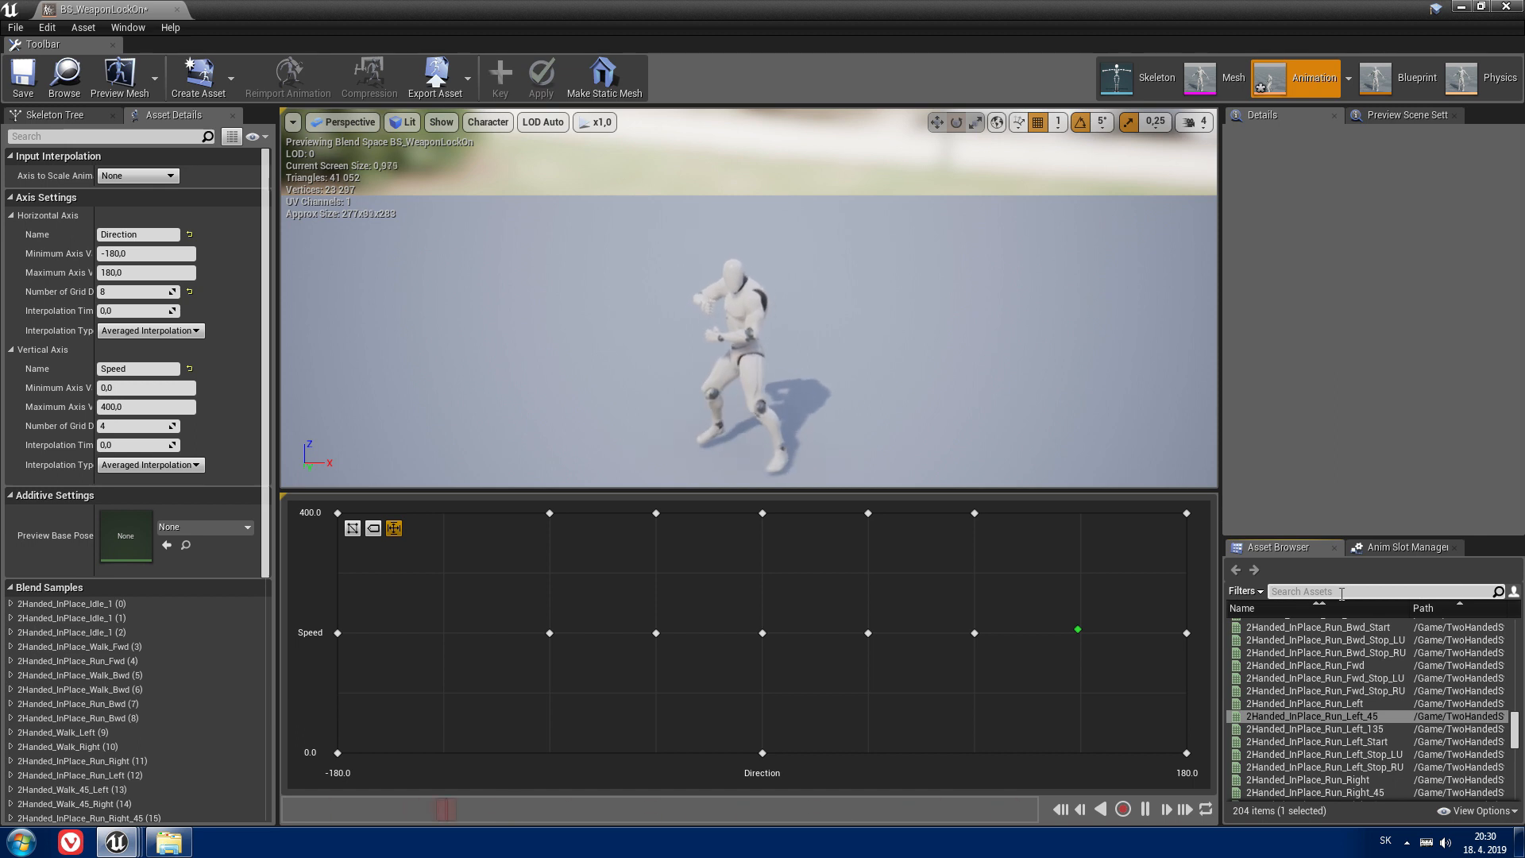
# Step: Add 2Handed_Walk_135_Left/Right at ±135 medium speed and close the blend space editor
pyautogui.write('walk 135')
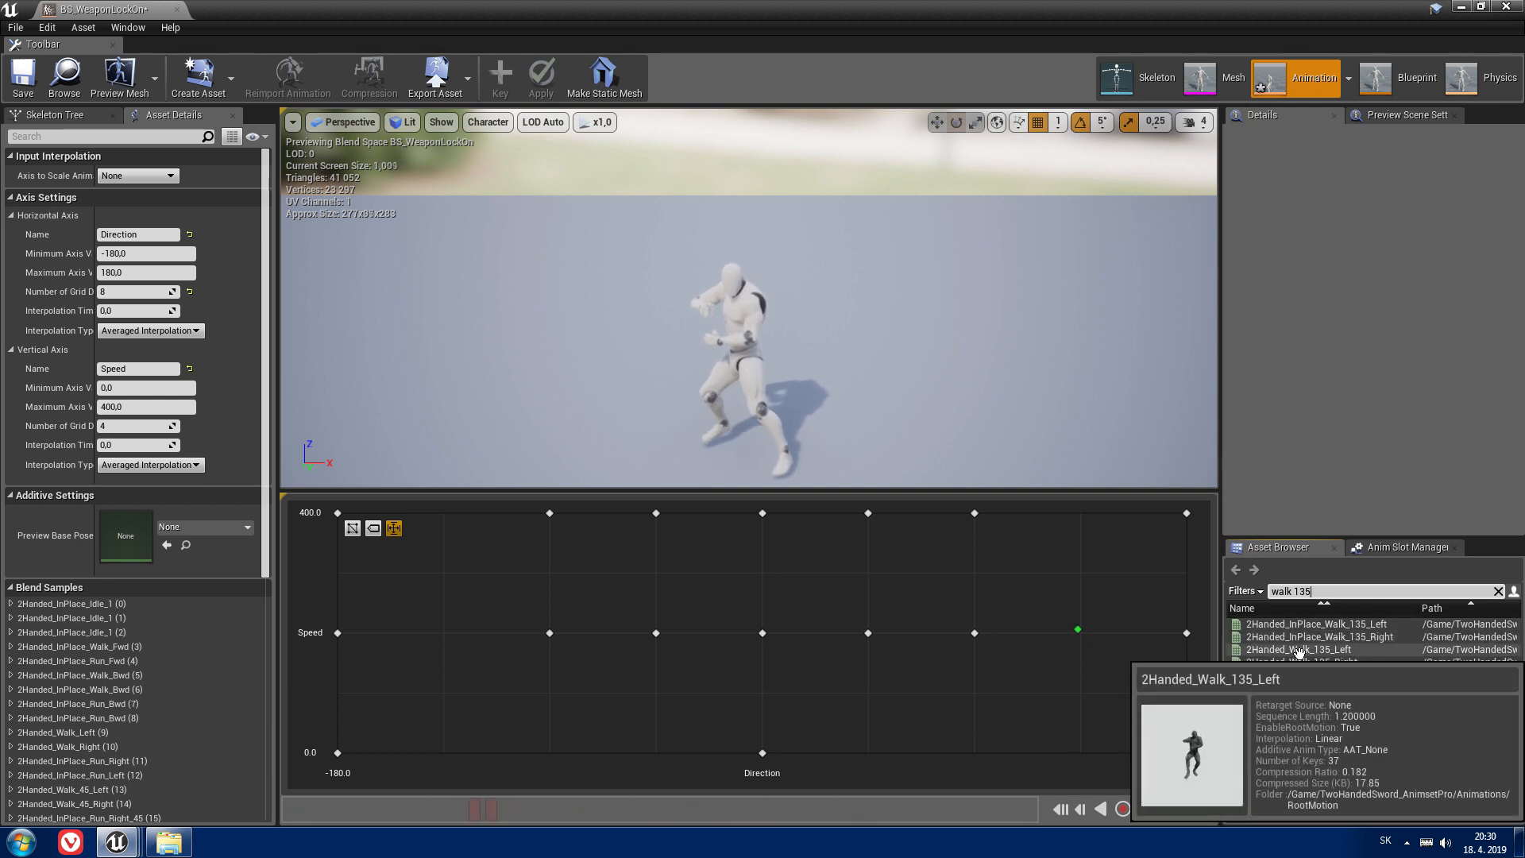
pyautogui.click(1297, 648)
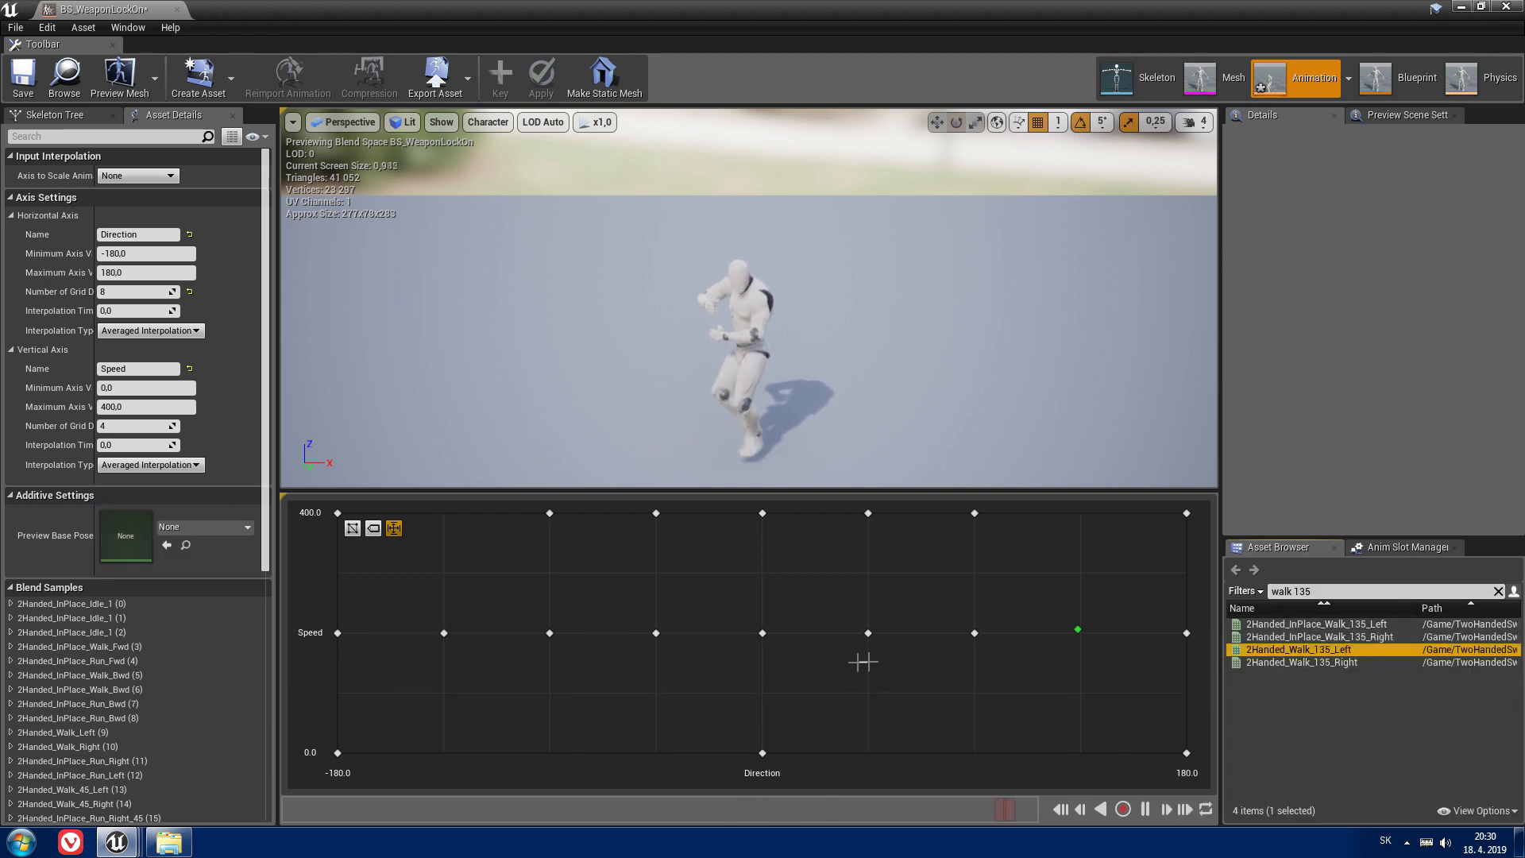
pyautogui.click(1299, 662)
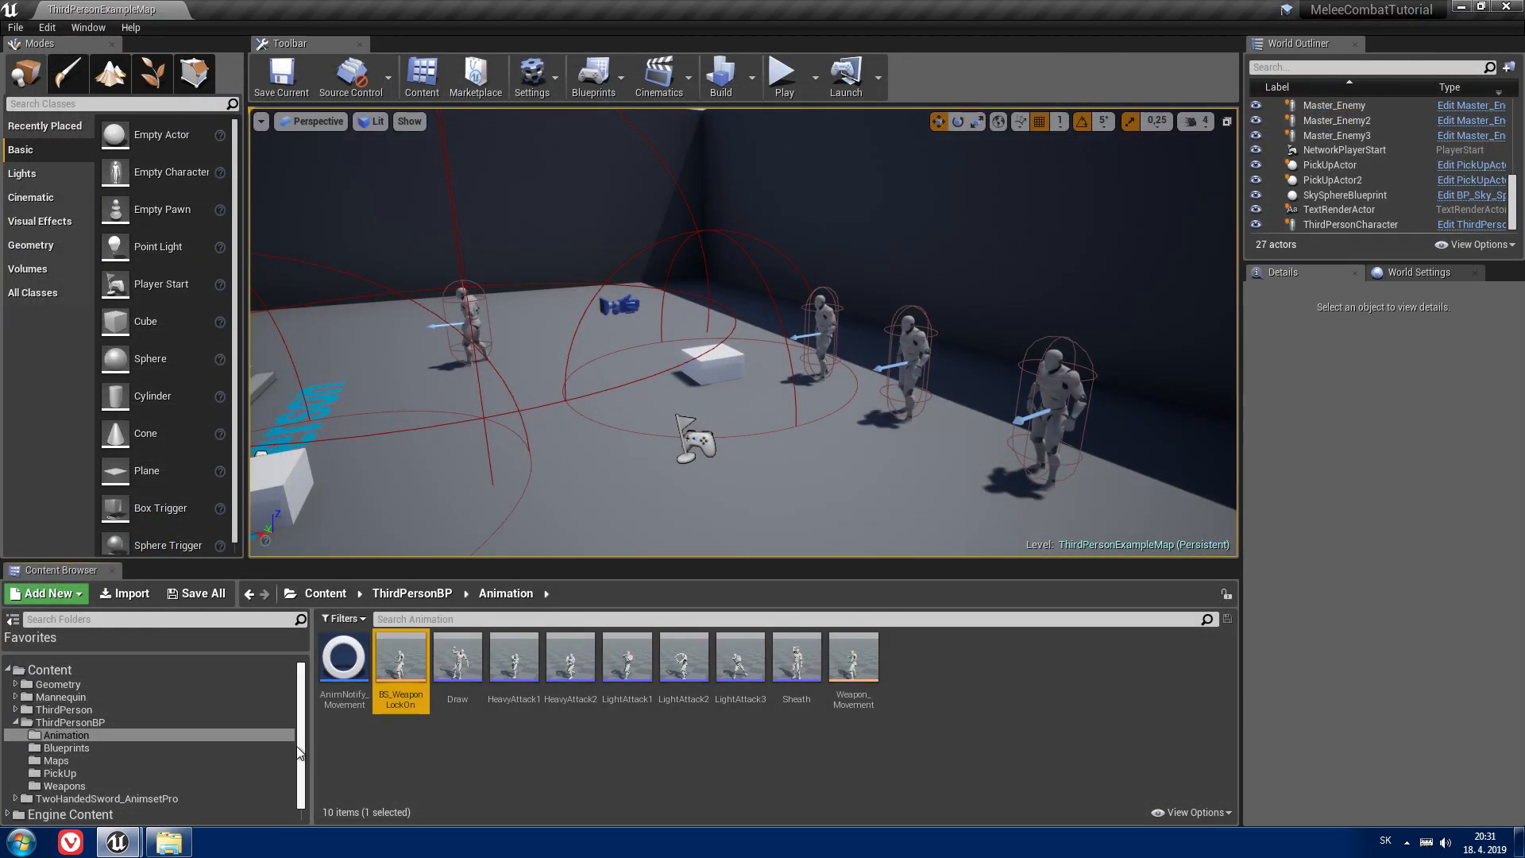
pyautogui.click(68, 709)
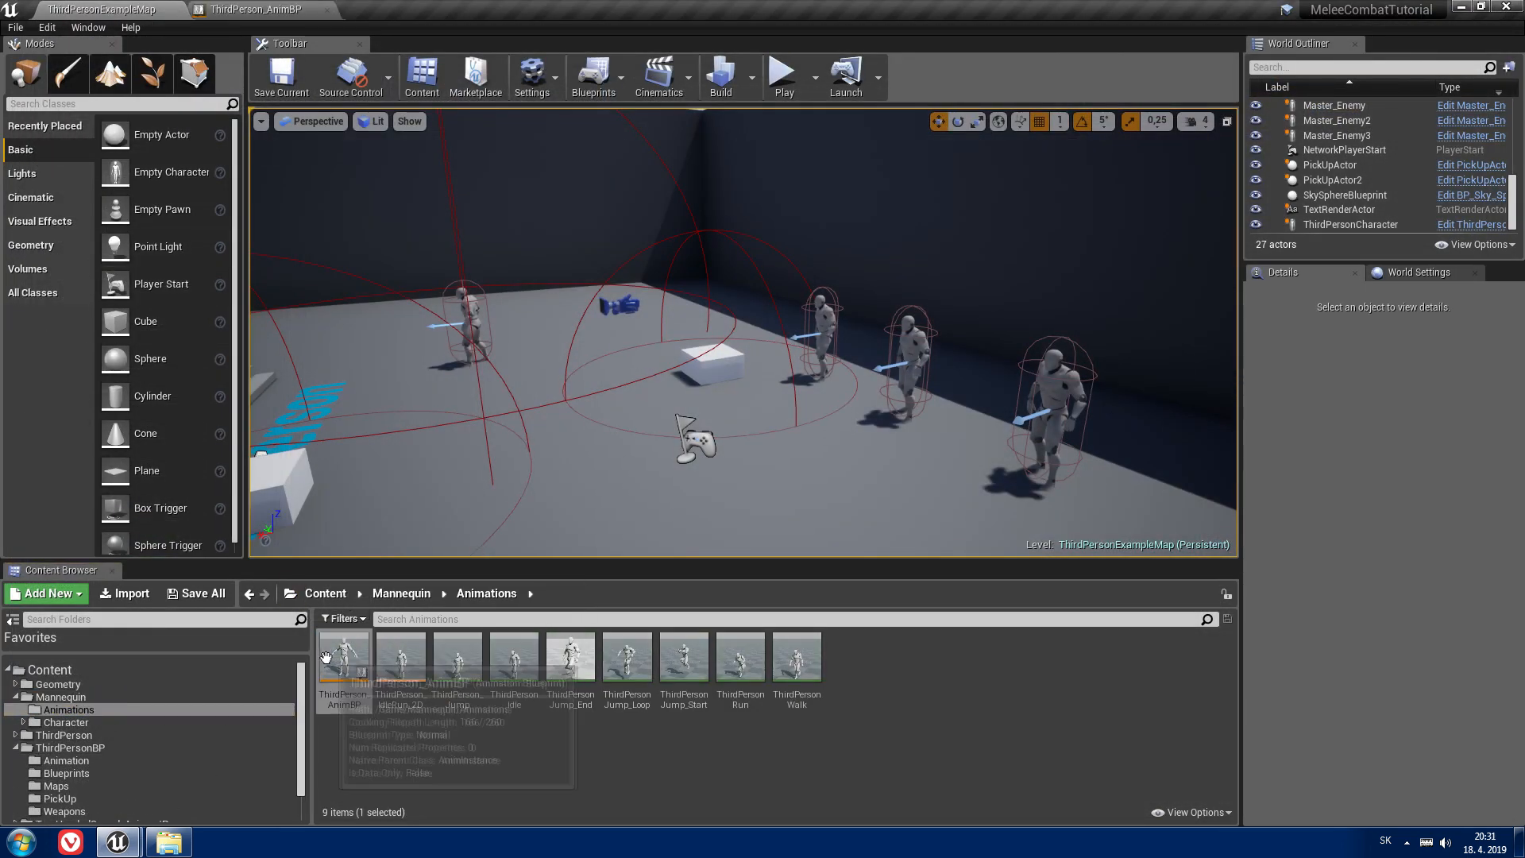
# Step: Open ThirdPerson_AnimBP from Mannequin > Animations in the blueprint editor
pyautogui.click(253, 9)
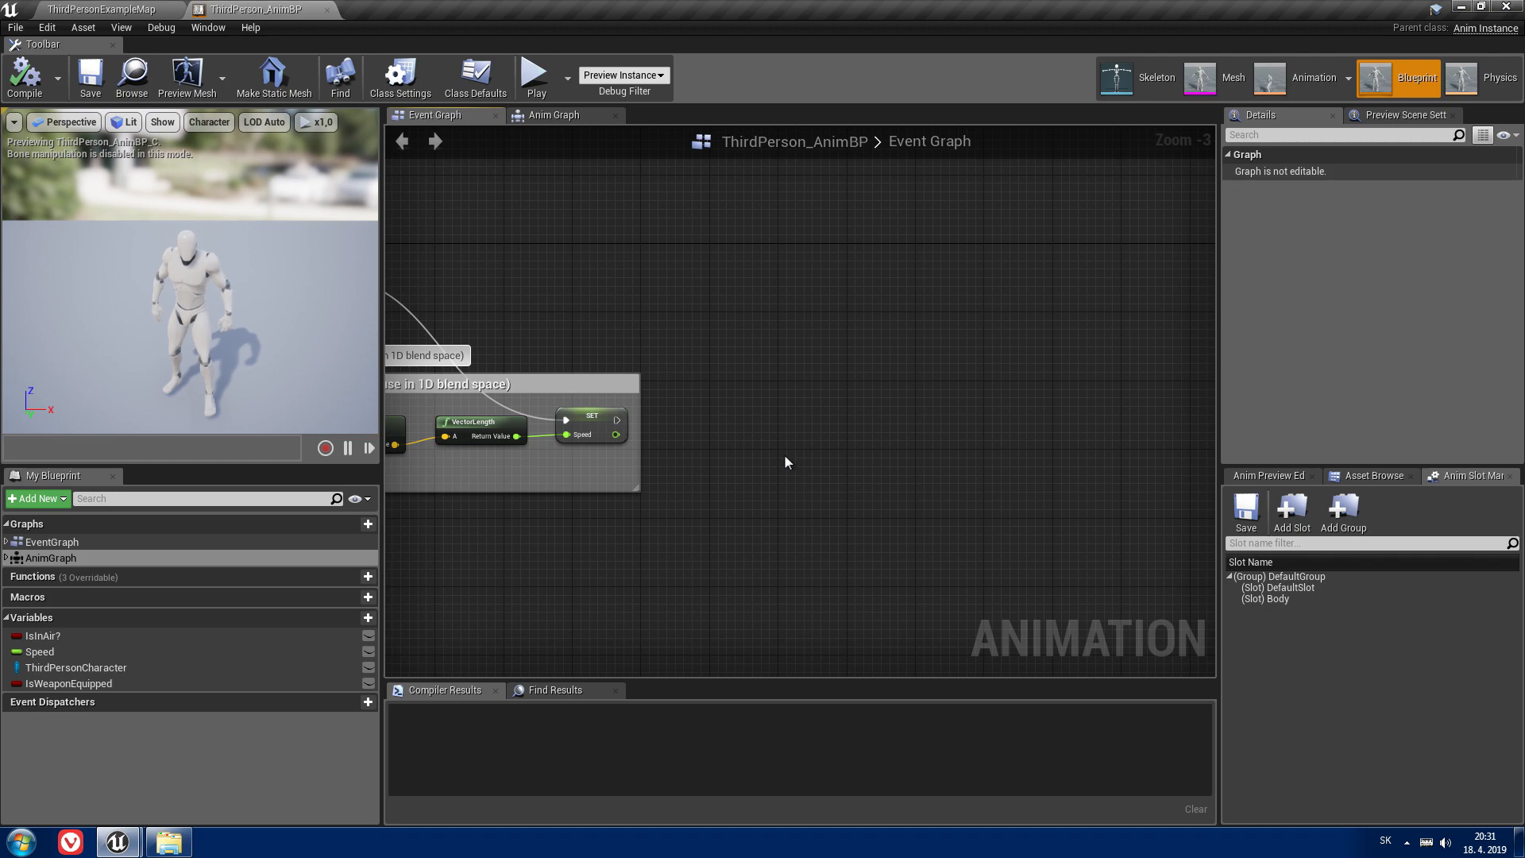
# Step: Feed velocity and GetActorRotation into Calculate Direction, promoting the result to a Direction variable
pyautogui.write('calc')
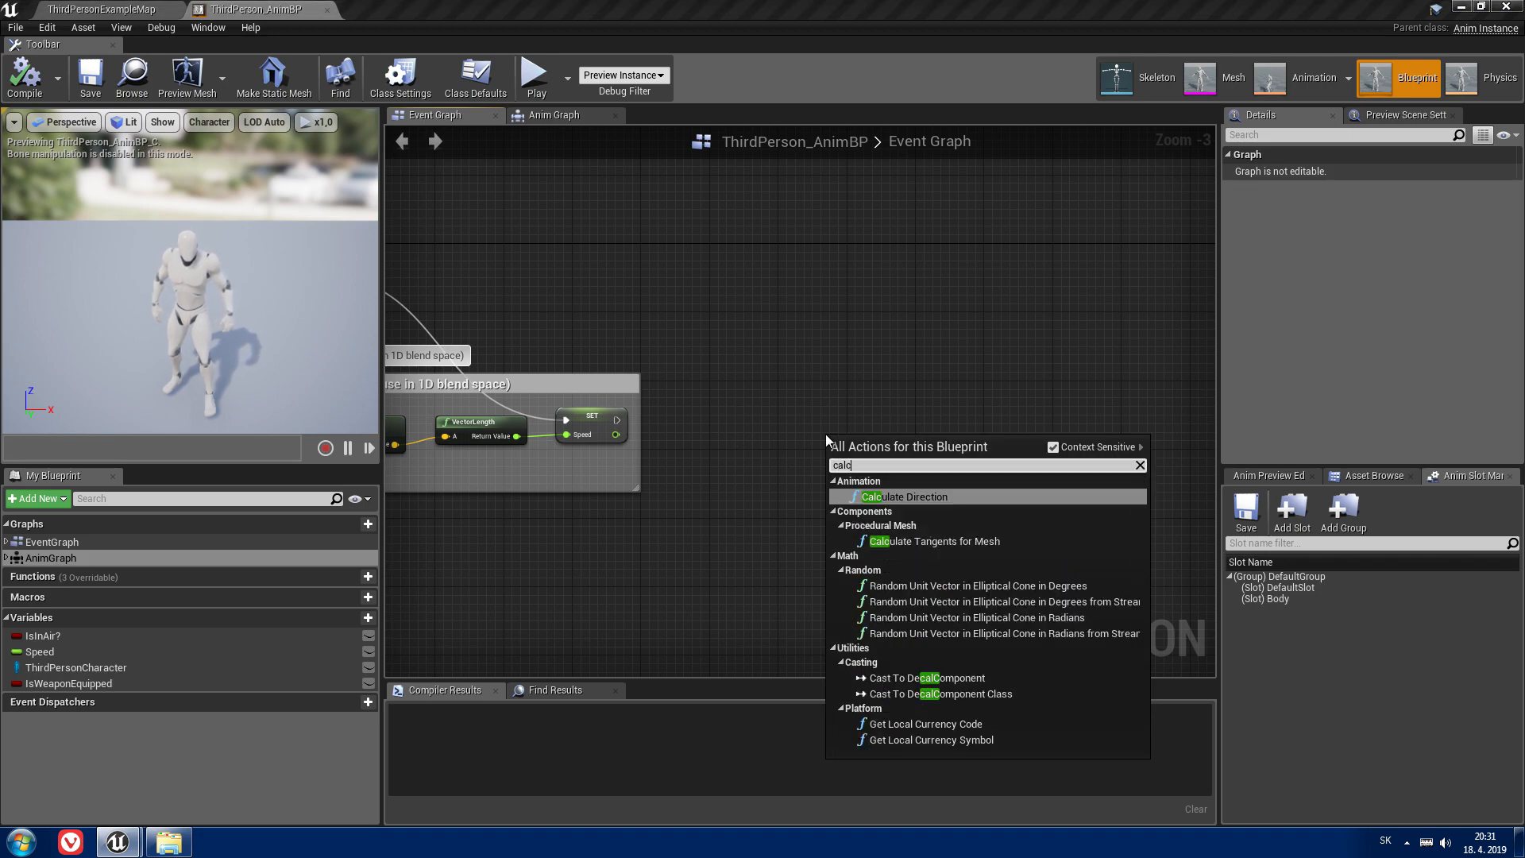
pyautogui.click(904, 496)
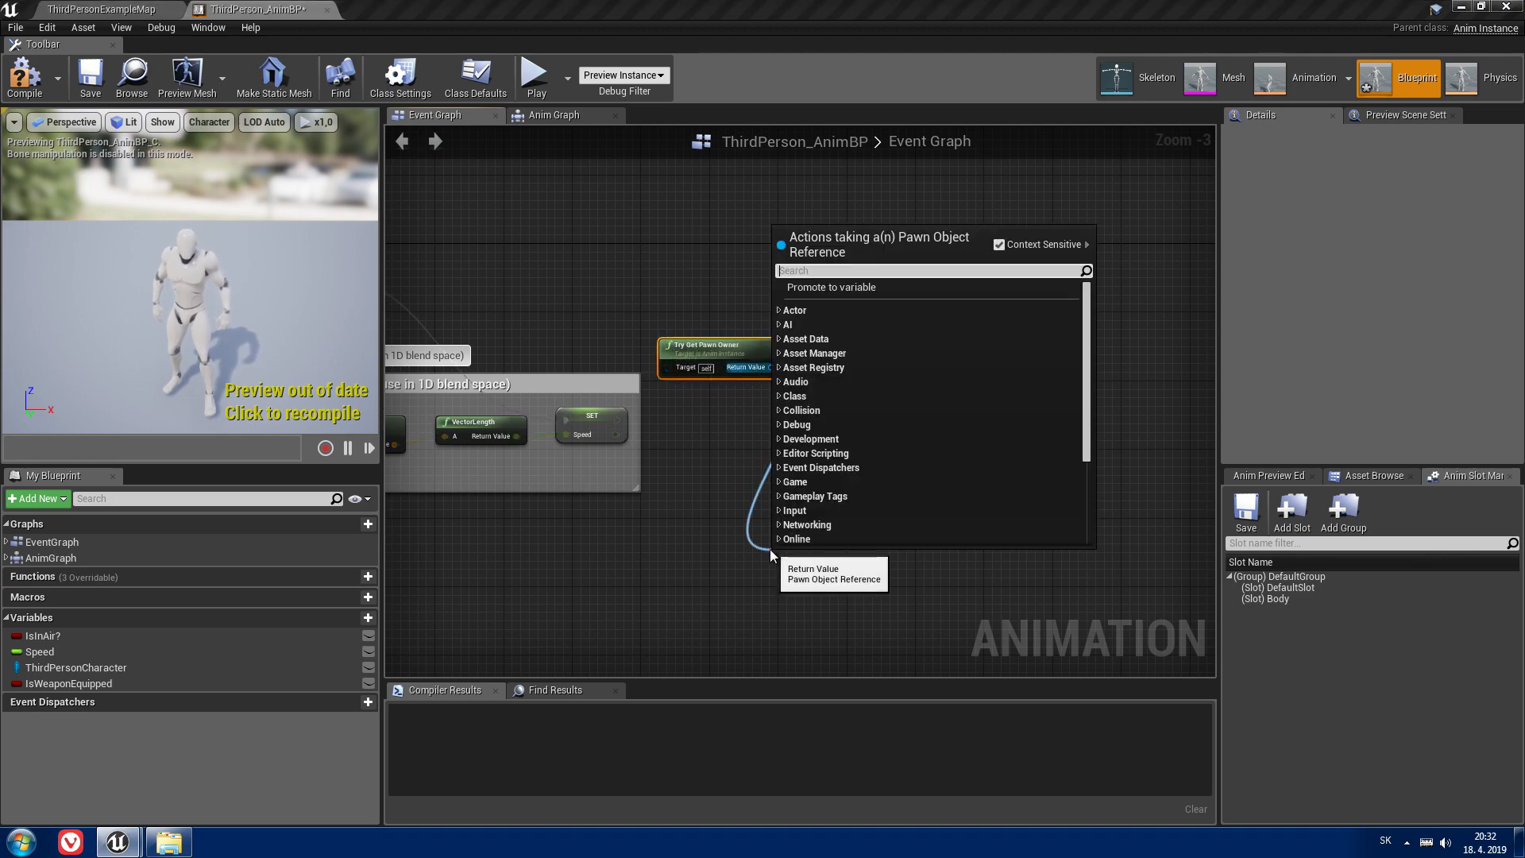
pyautogui.write('get actr')
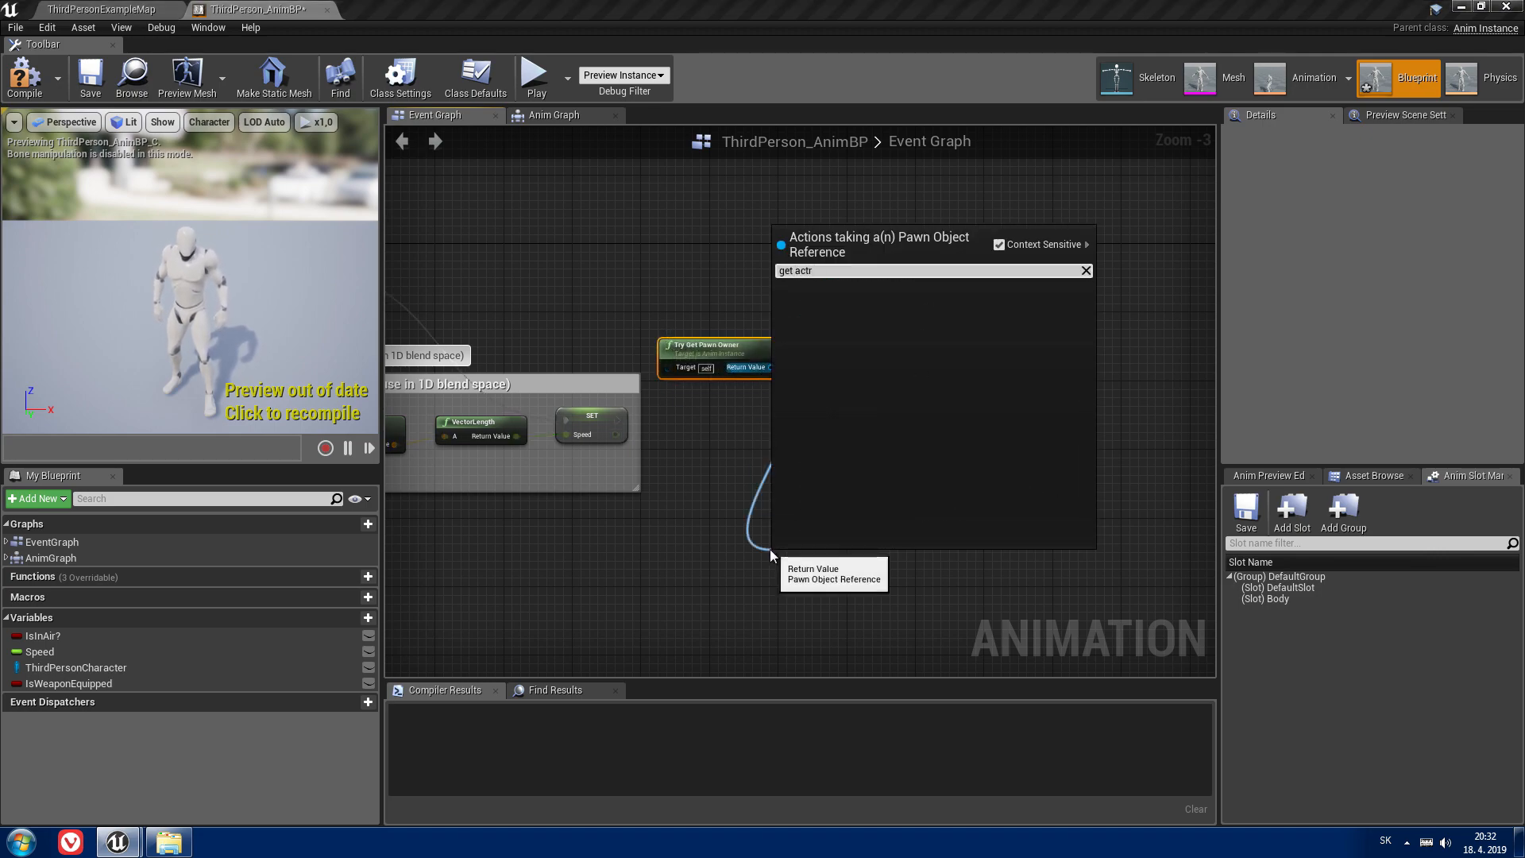
pyautogui.write('get actor ro')
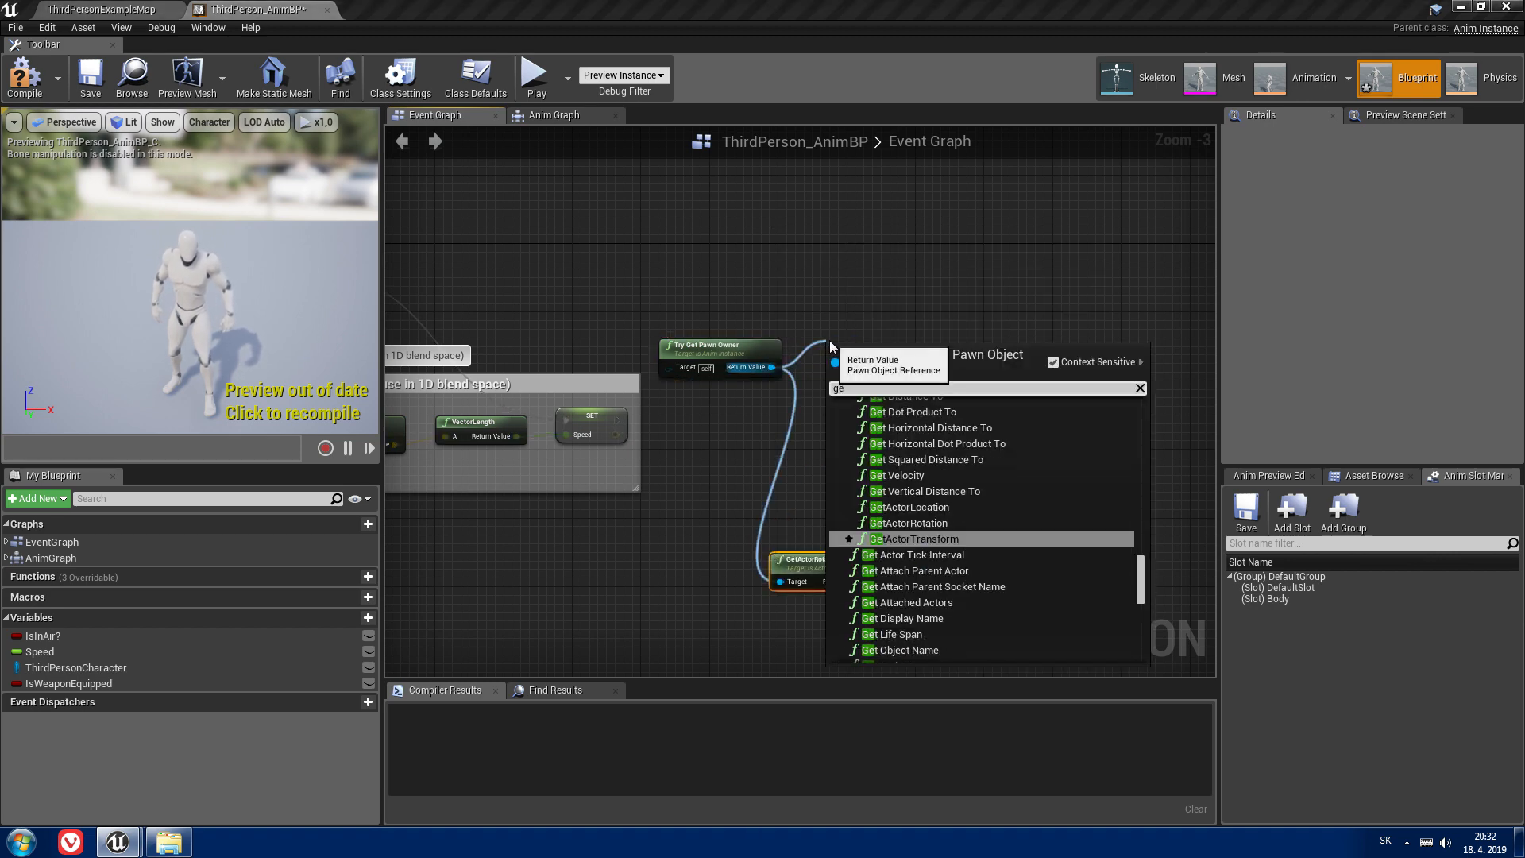
pyautogui.click(902, 475)
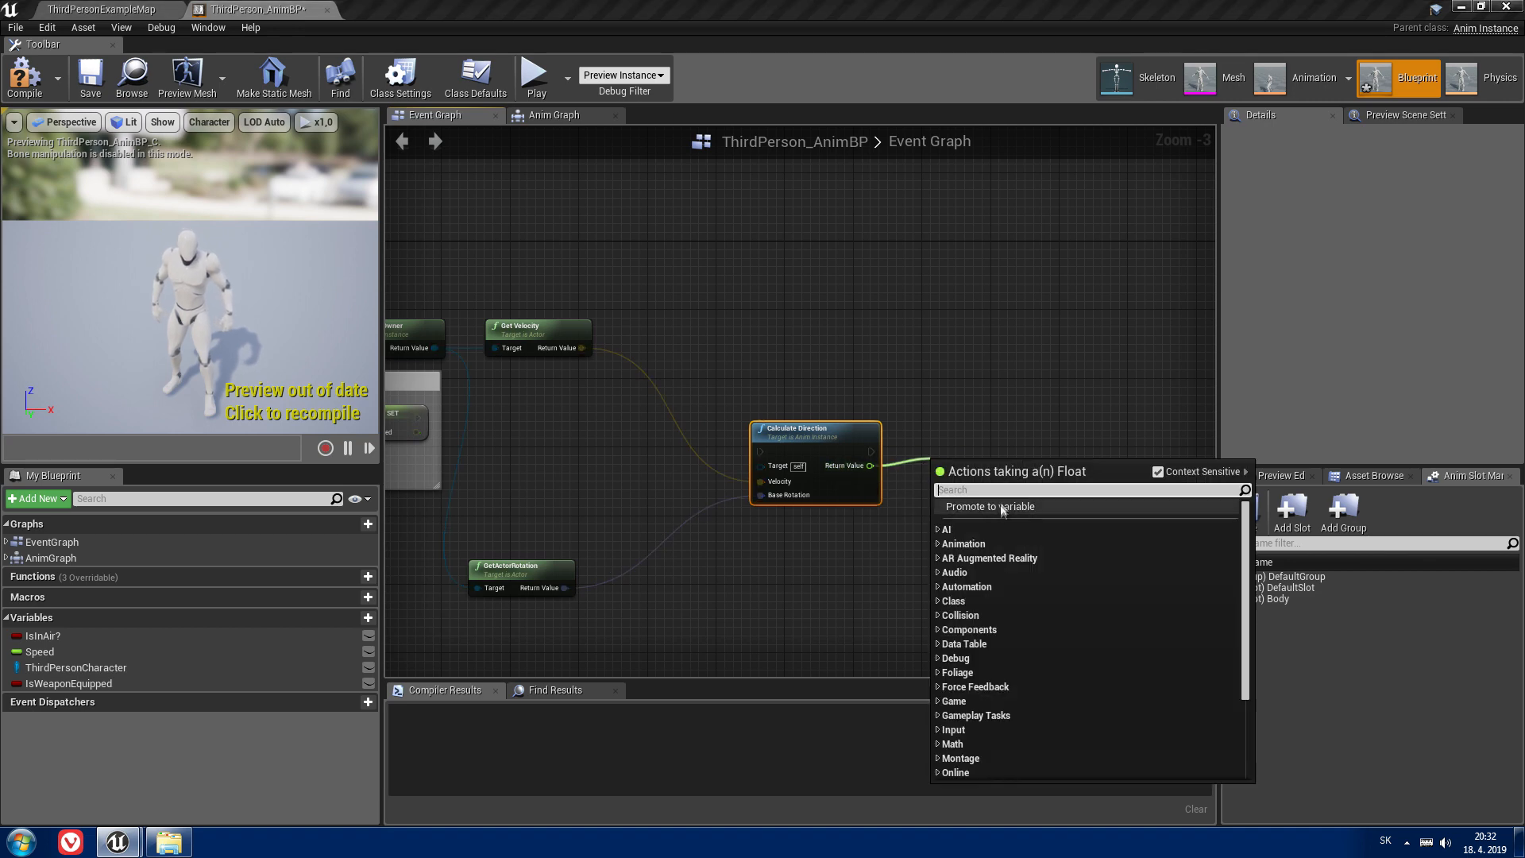
pyautogui.click(990, 506)
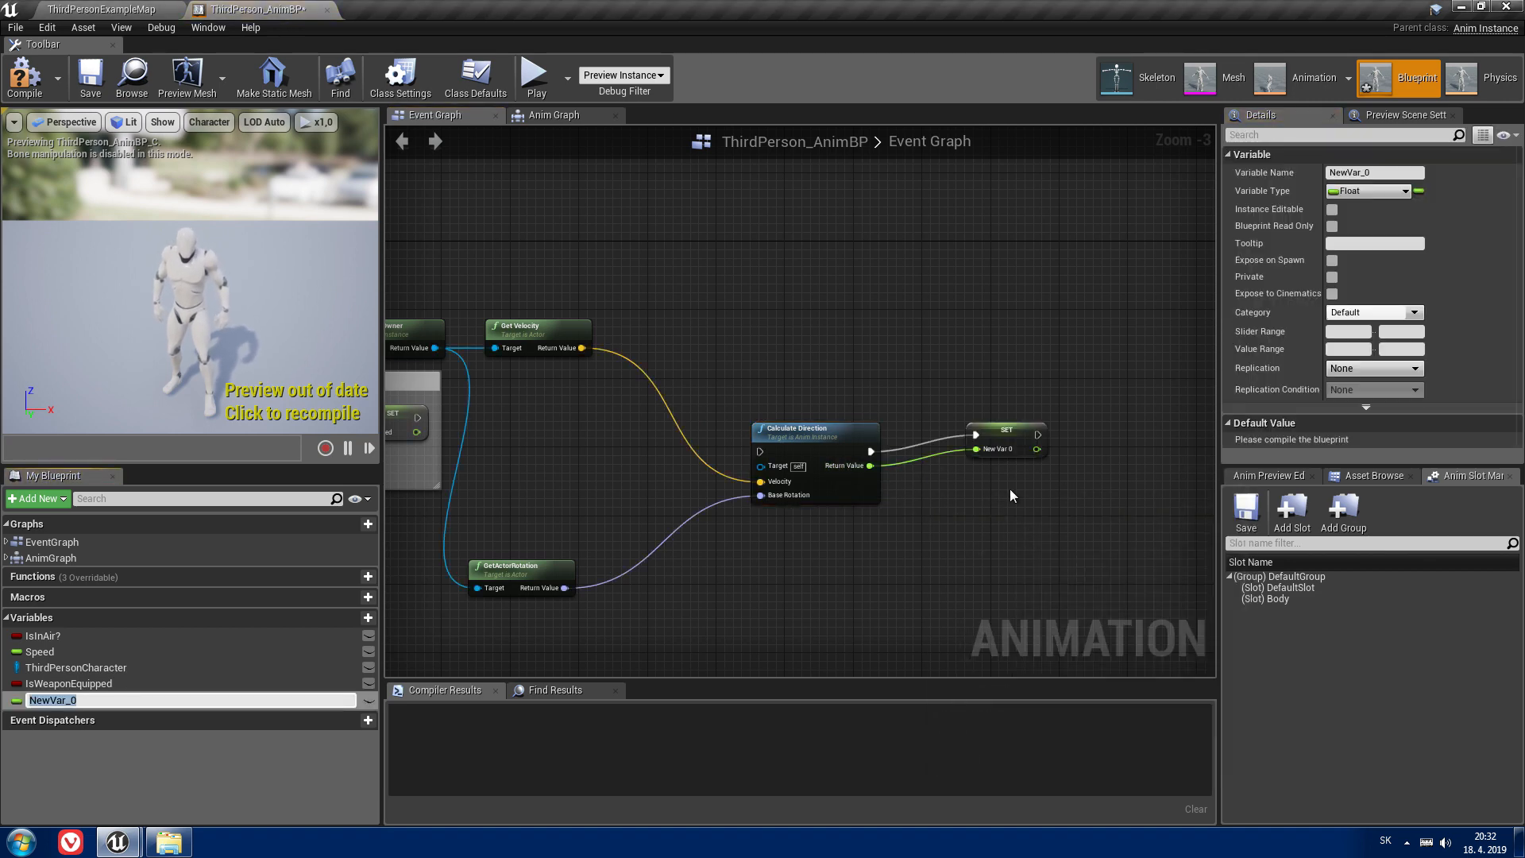
pyautogui.write('Direction')
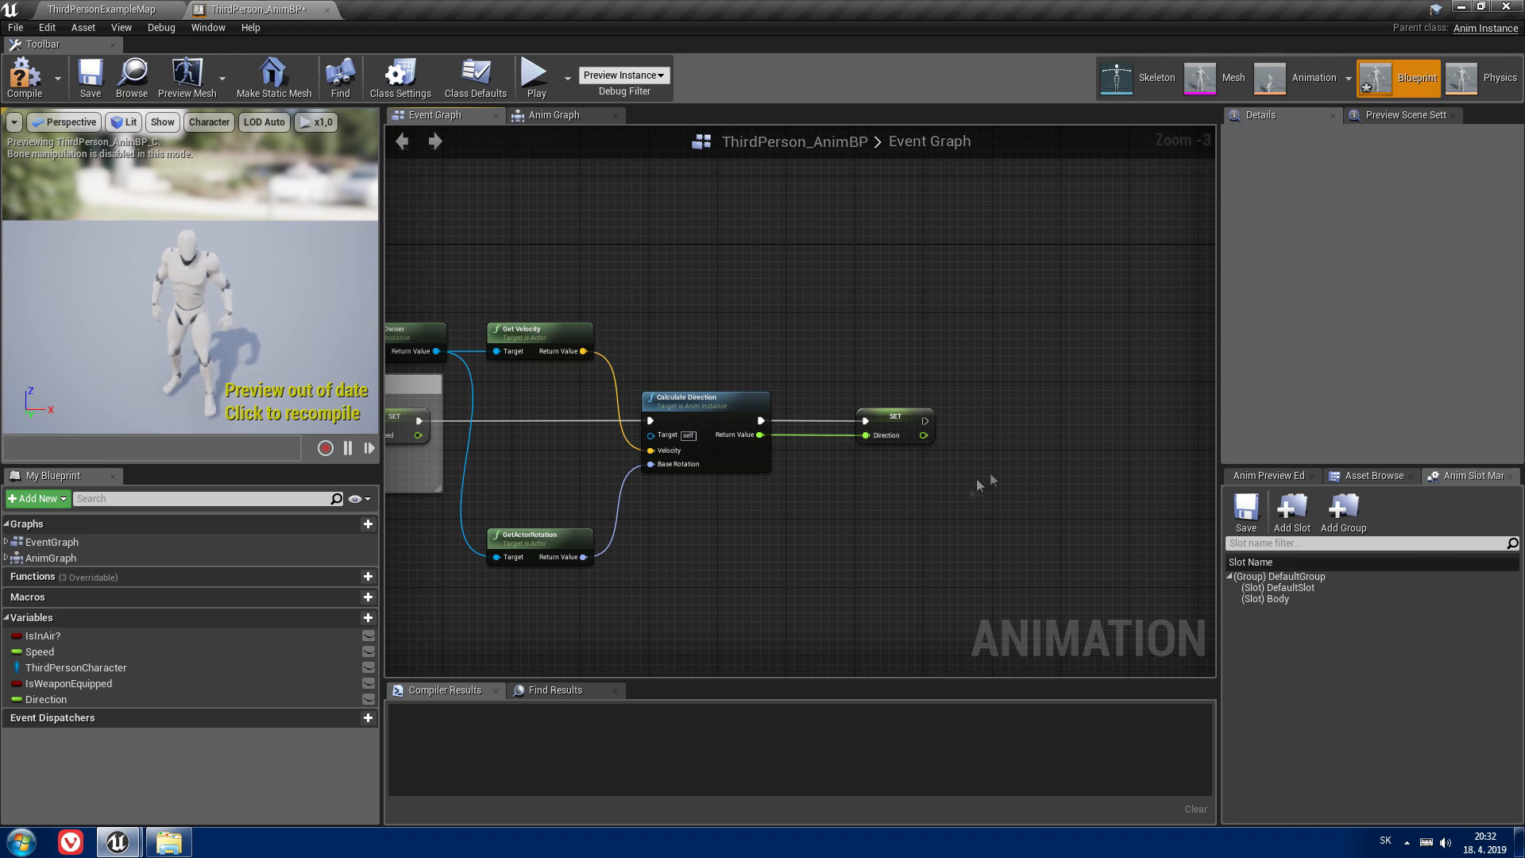
pyautogui.moveTo(764, 325)
pyautogui.write('get tar')
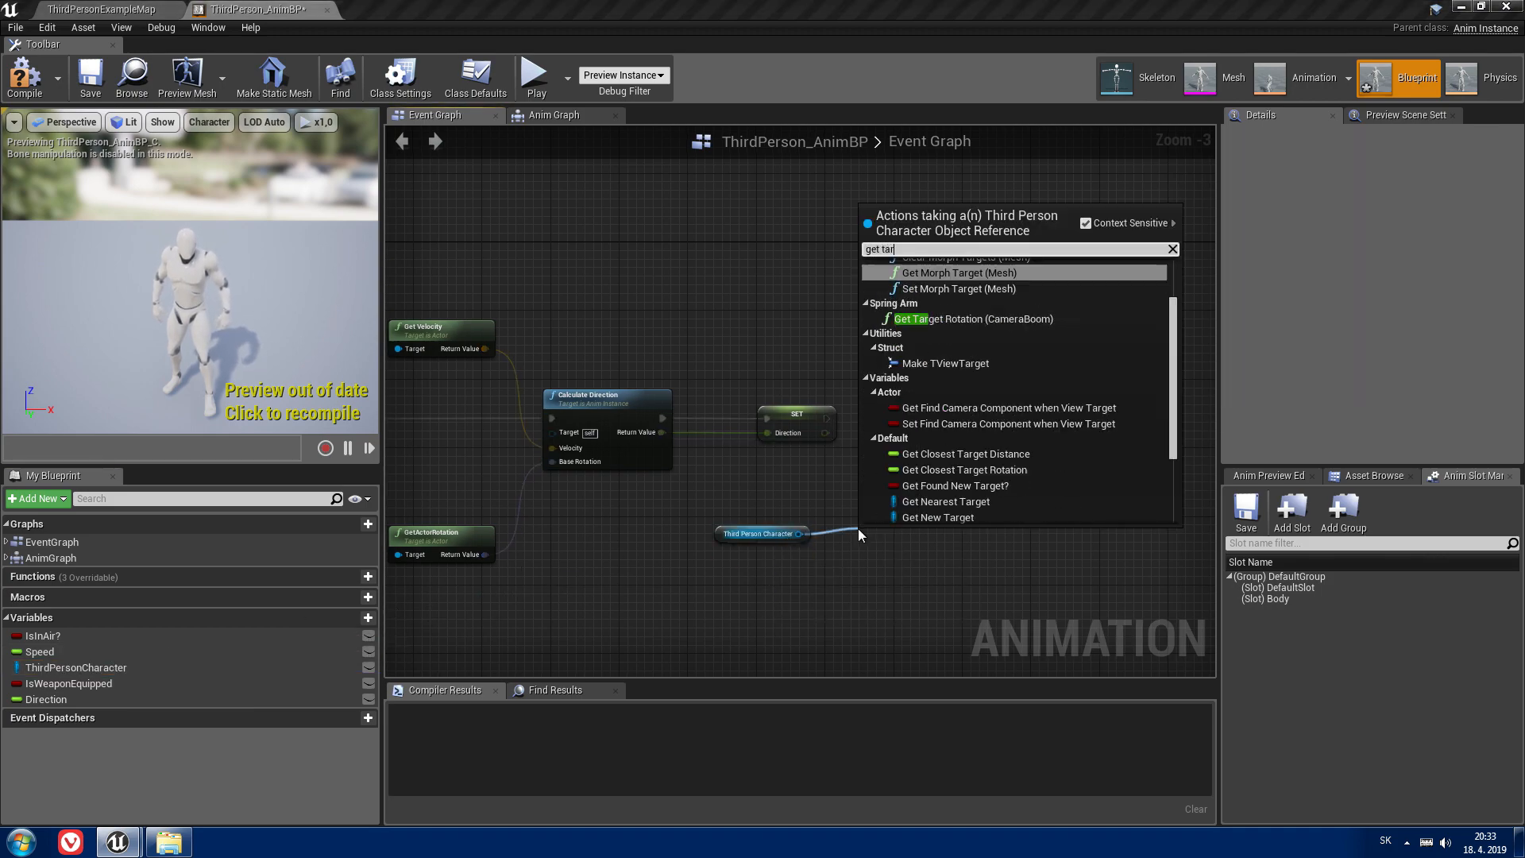
# Step: Store Get Target Locked? in a new TargetLocked? variable after SET Direction, then go to the Anim Graph
pyautogui.click(948, 516)
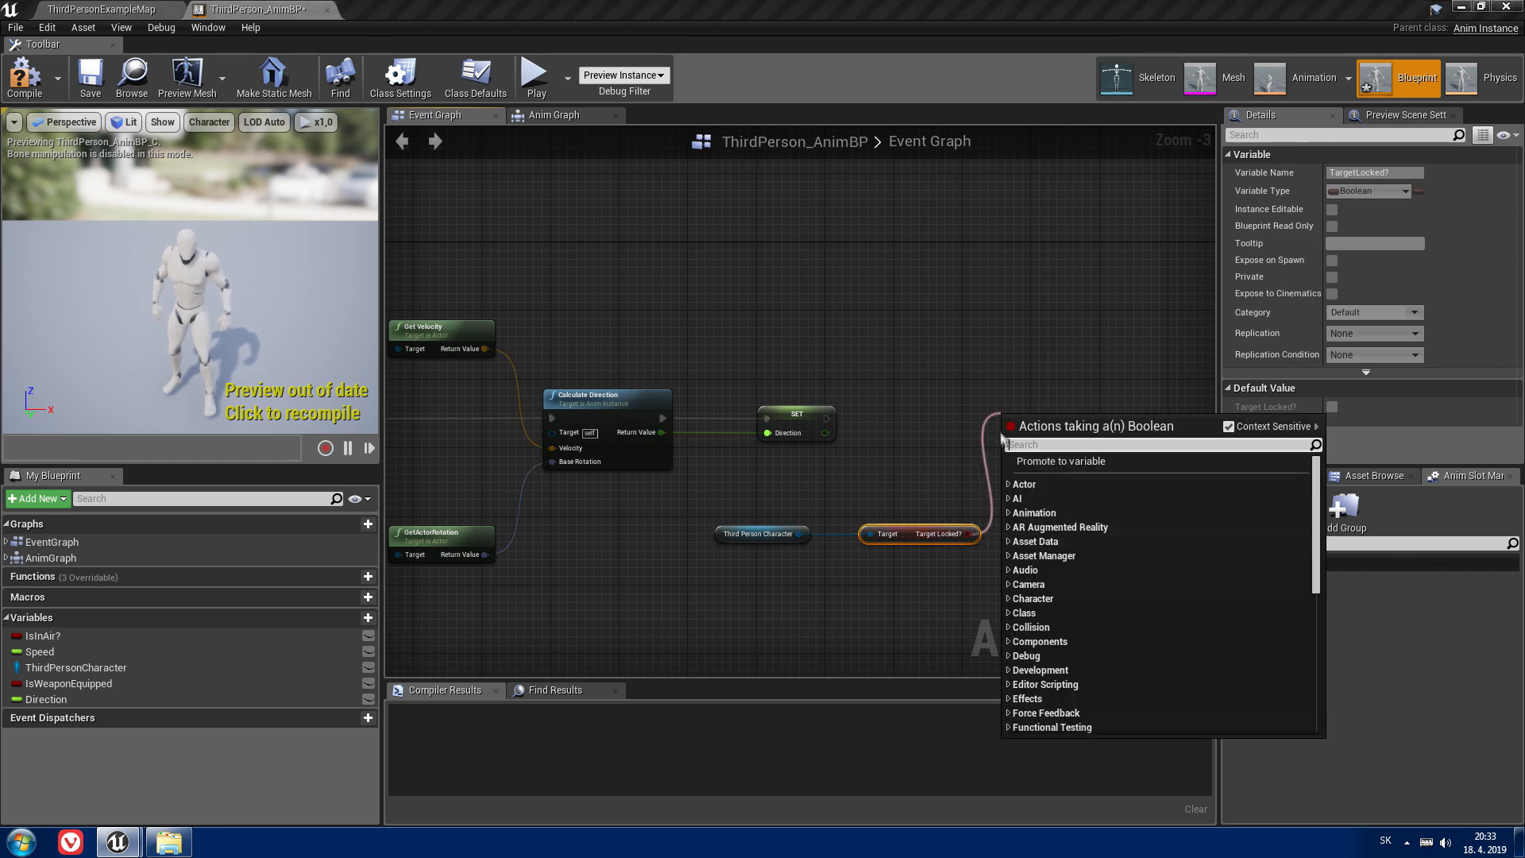
pyautogui.click(1060, 461)
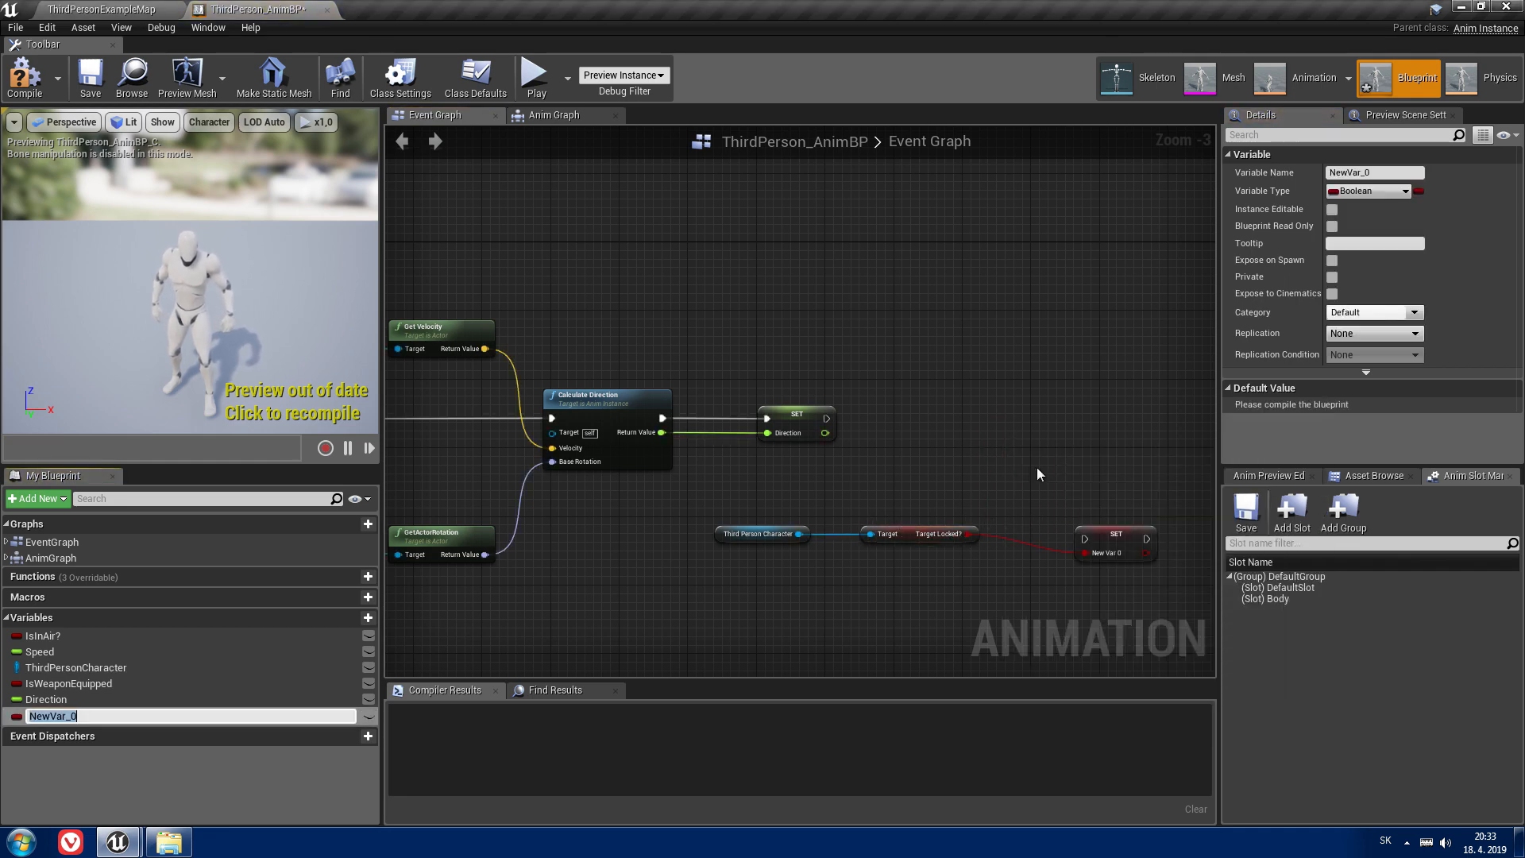
pyautogui.write('L')
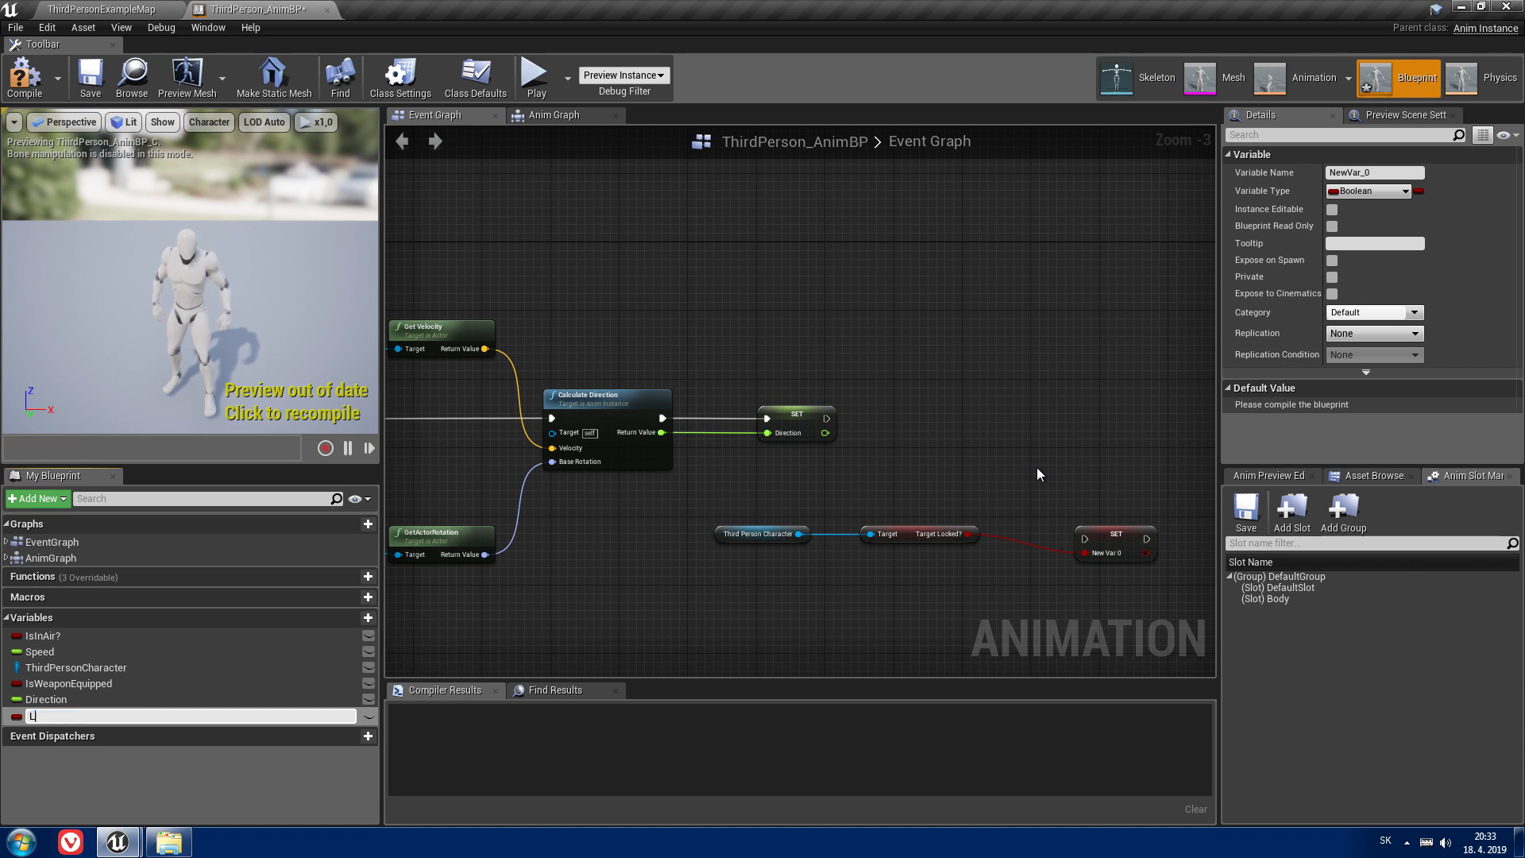
pyautogui.write('argetLocked?')
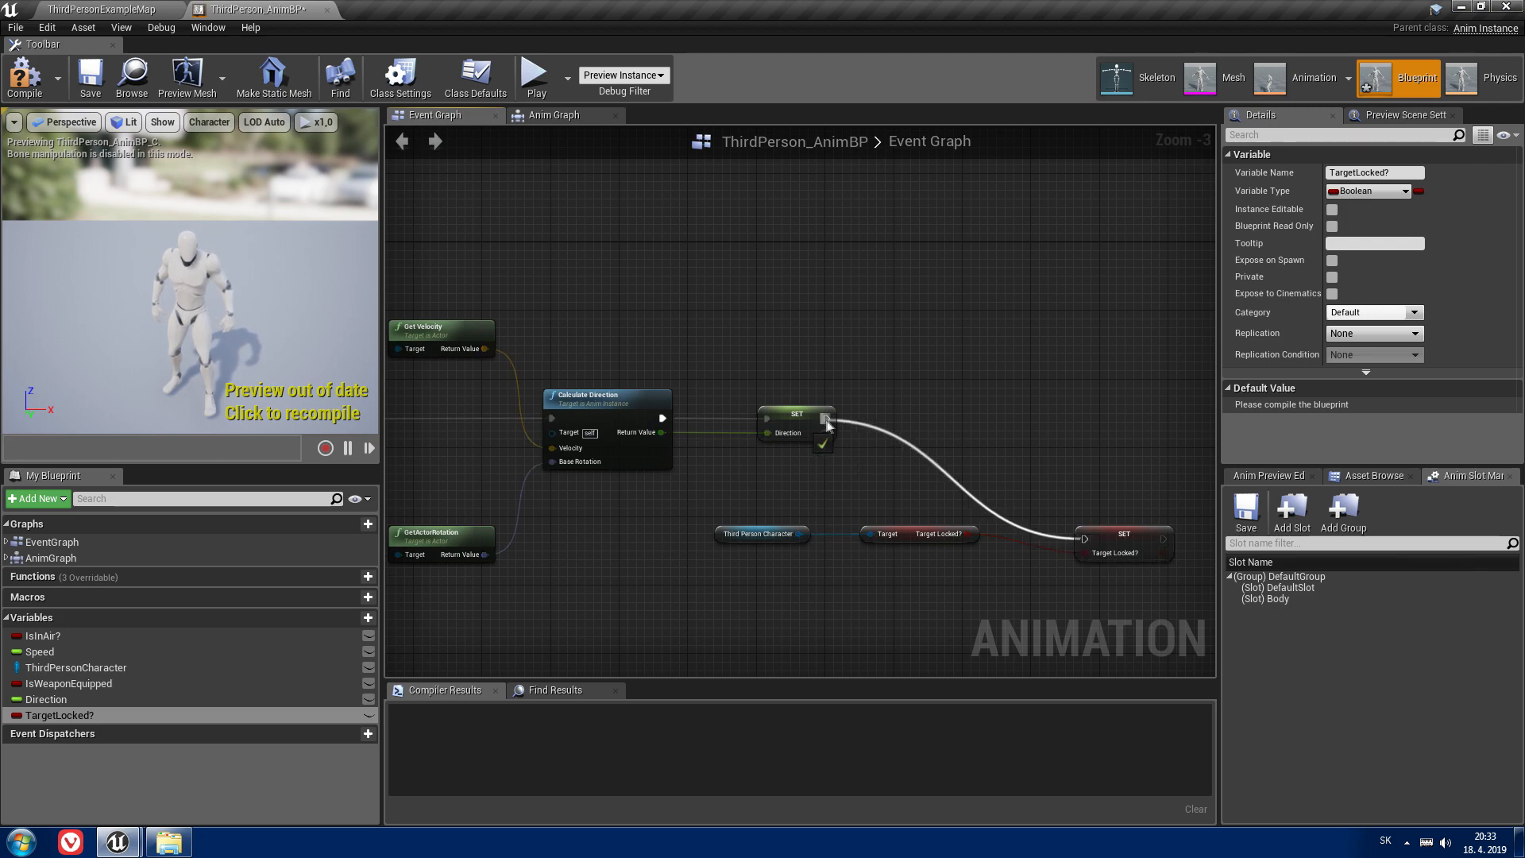
pyautogui.click(553, 115)
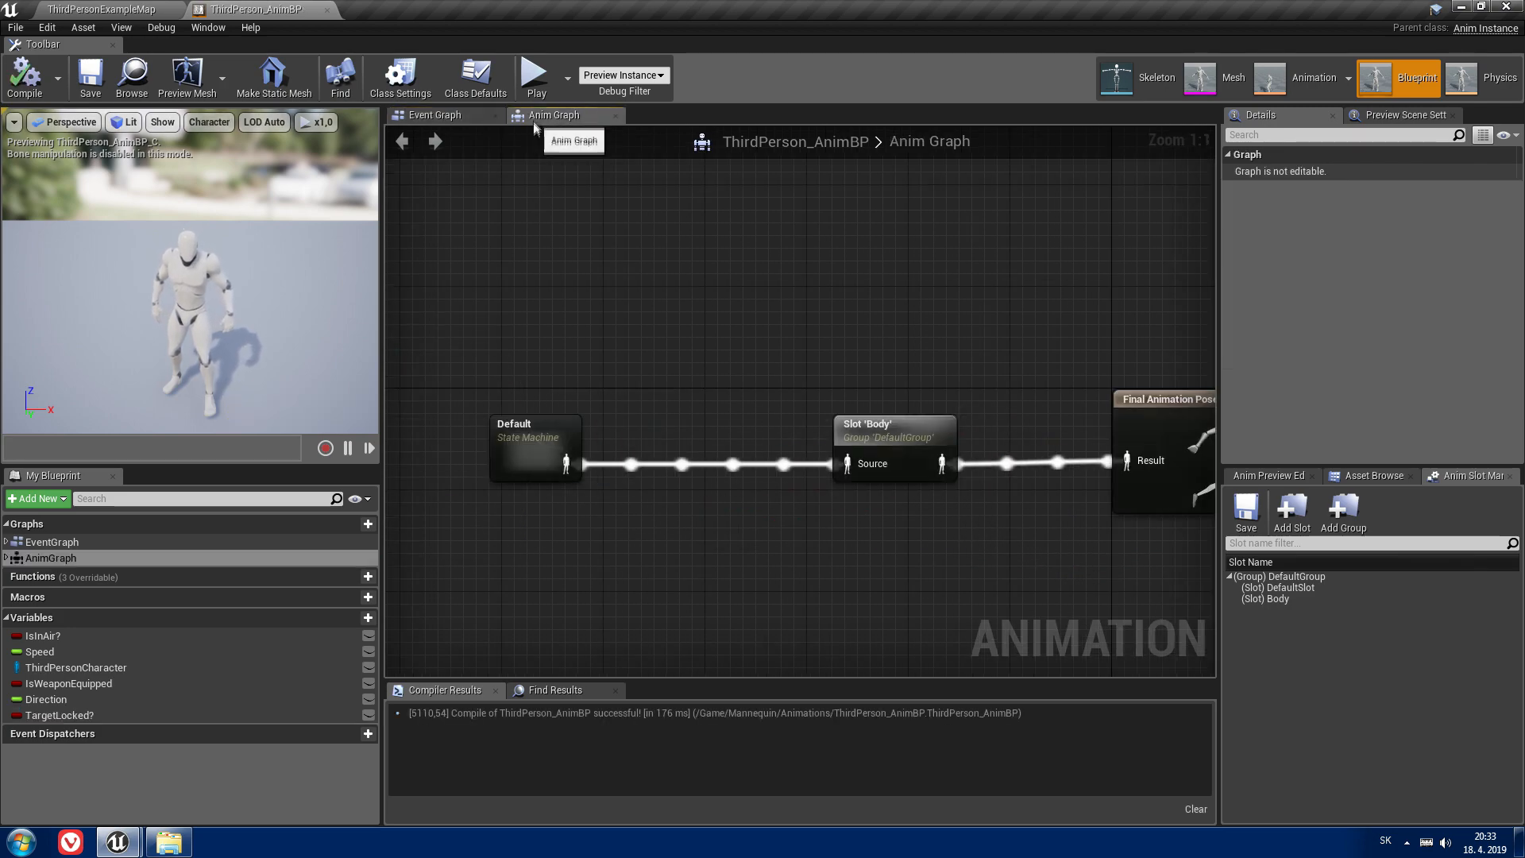
# Step: In the Default state machine, add WeaponLockOn linked both ways to WeaponMovement; return when NOT TargetLocked?
pyautogui.doubleClick(534, 448)
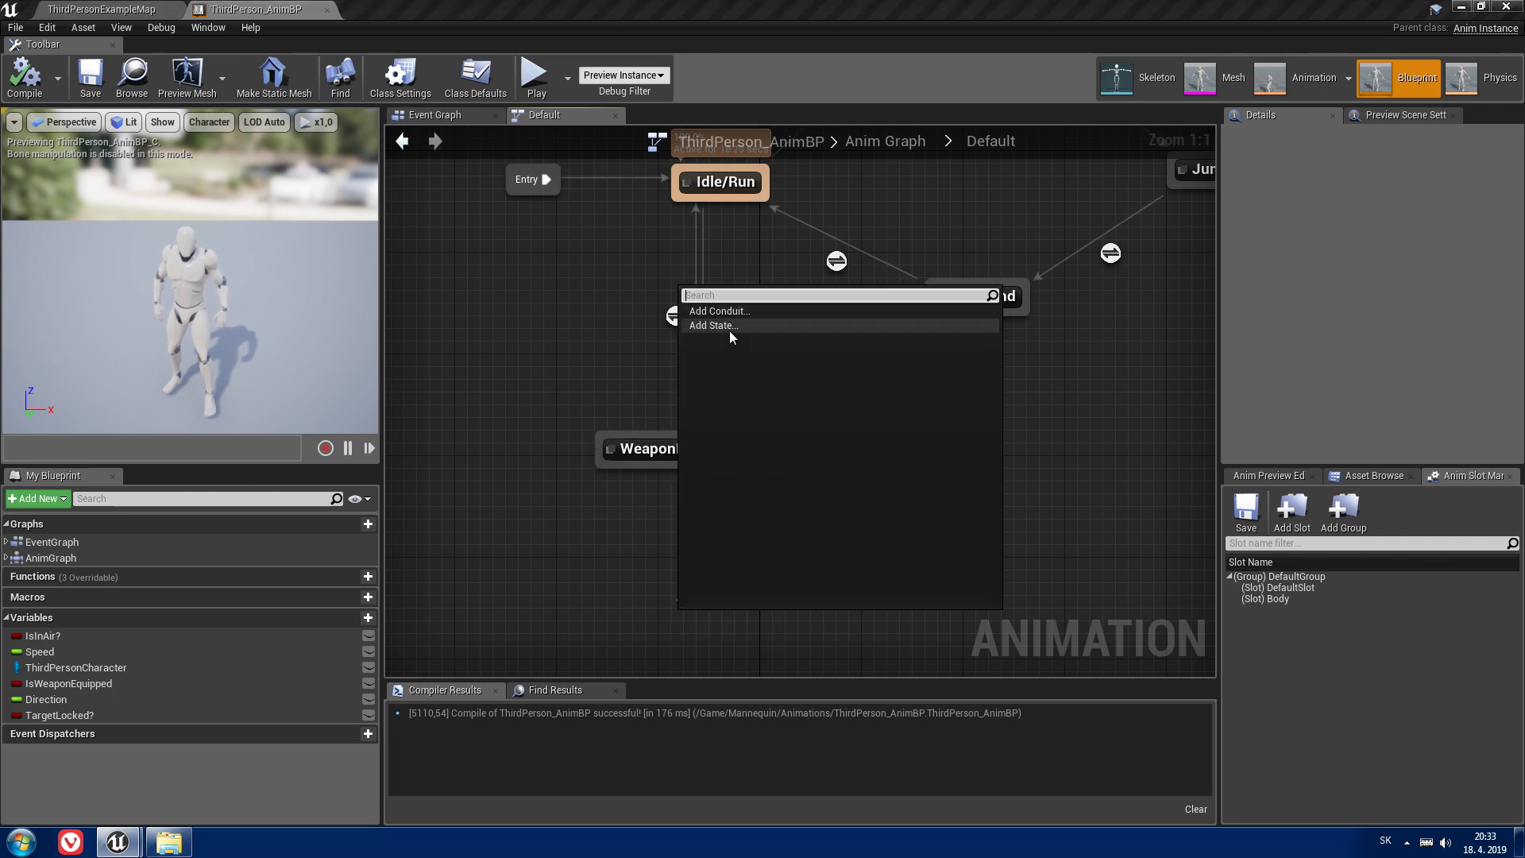
pyautogui.click(714, 325)
pyautogui.write('WeaponLockOn')
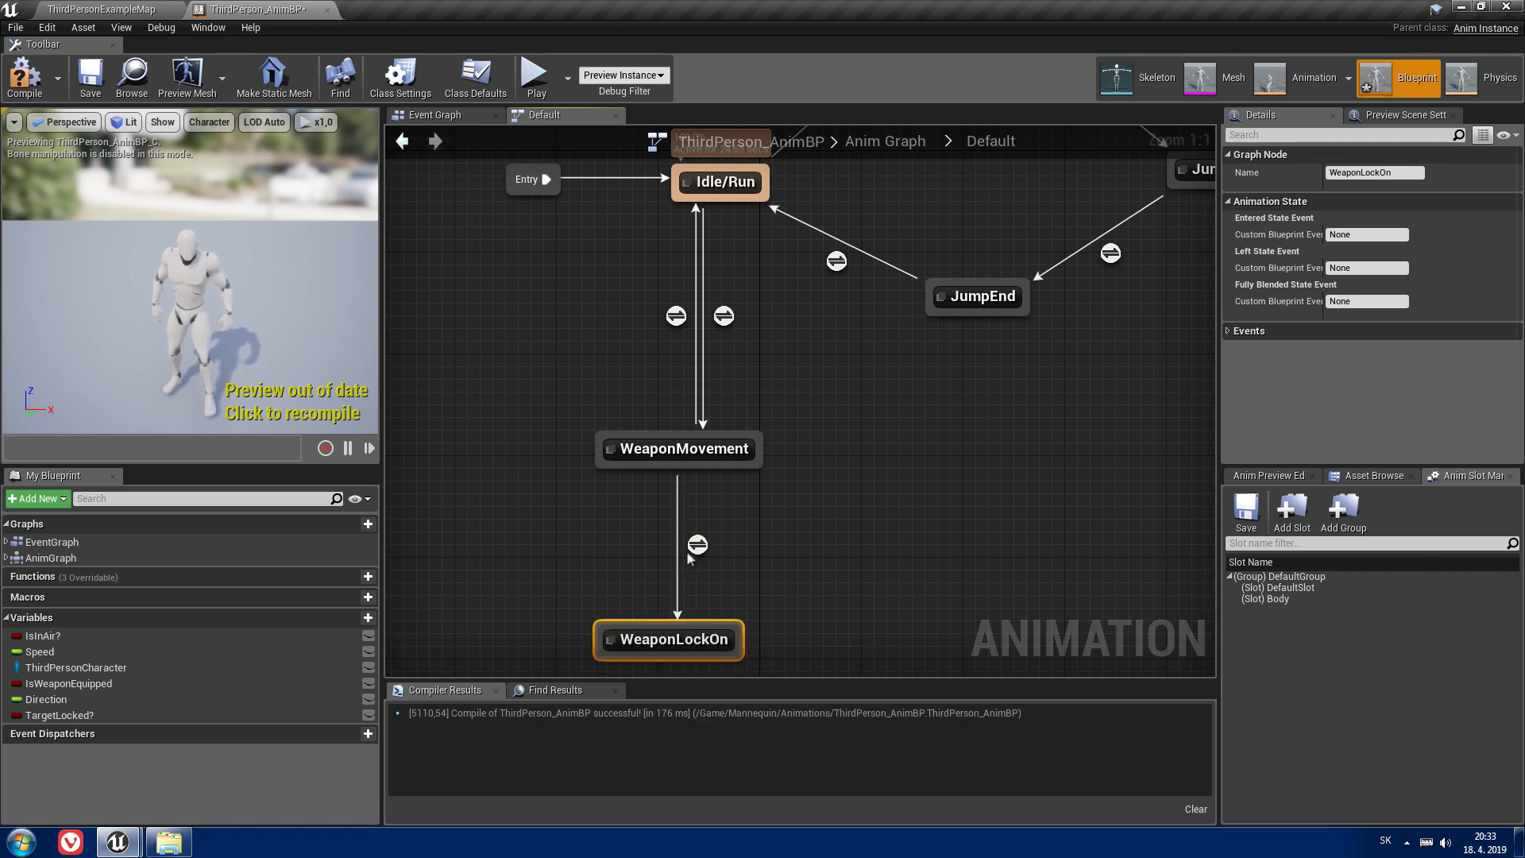
pyautogui.doubleClick(697, 543)
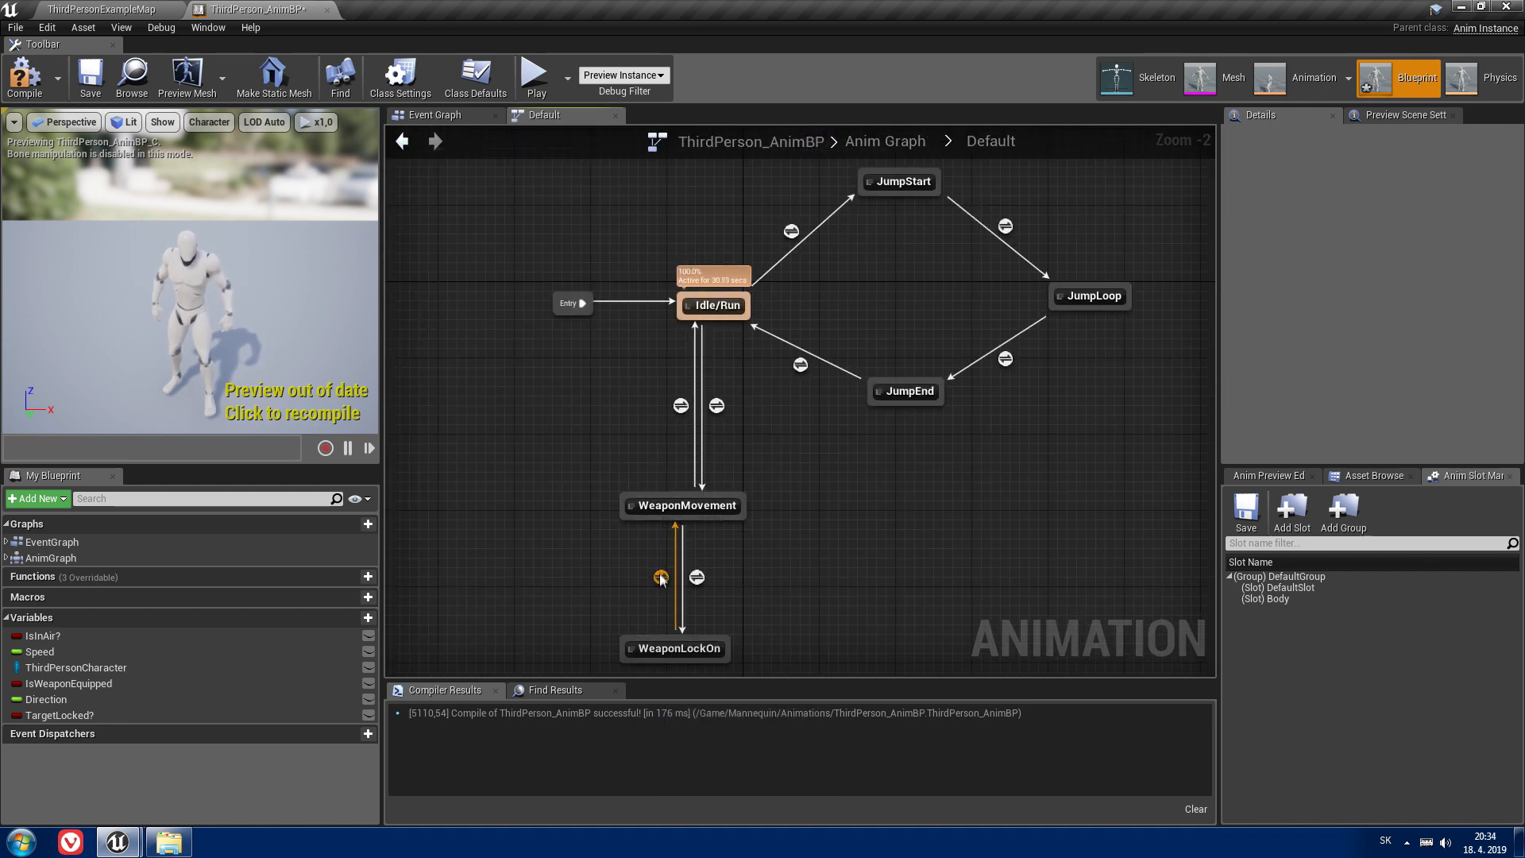
pyautogui.doubleClick(697, 578)
pyautogui.write('n')
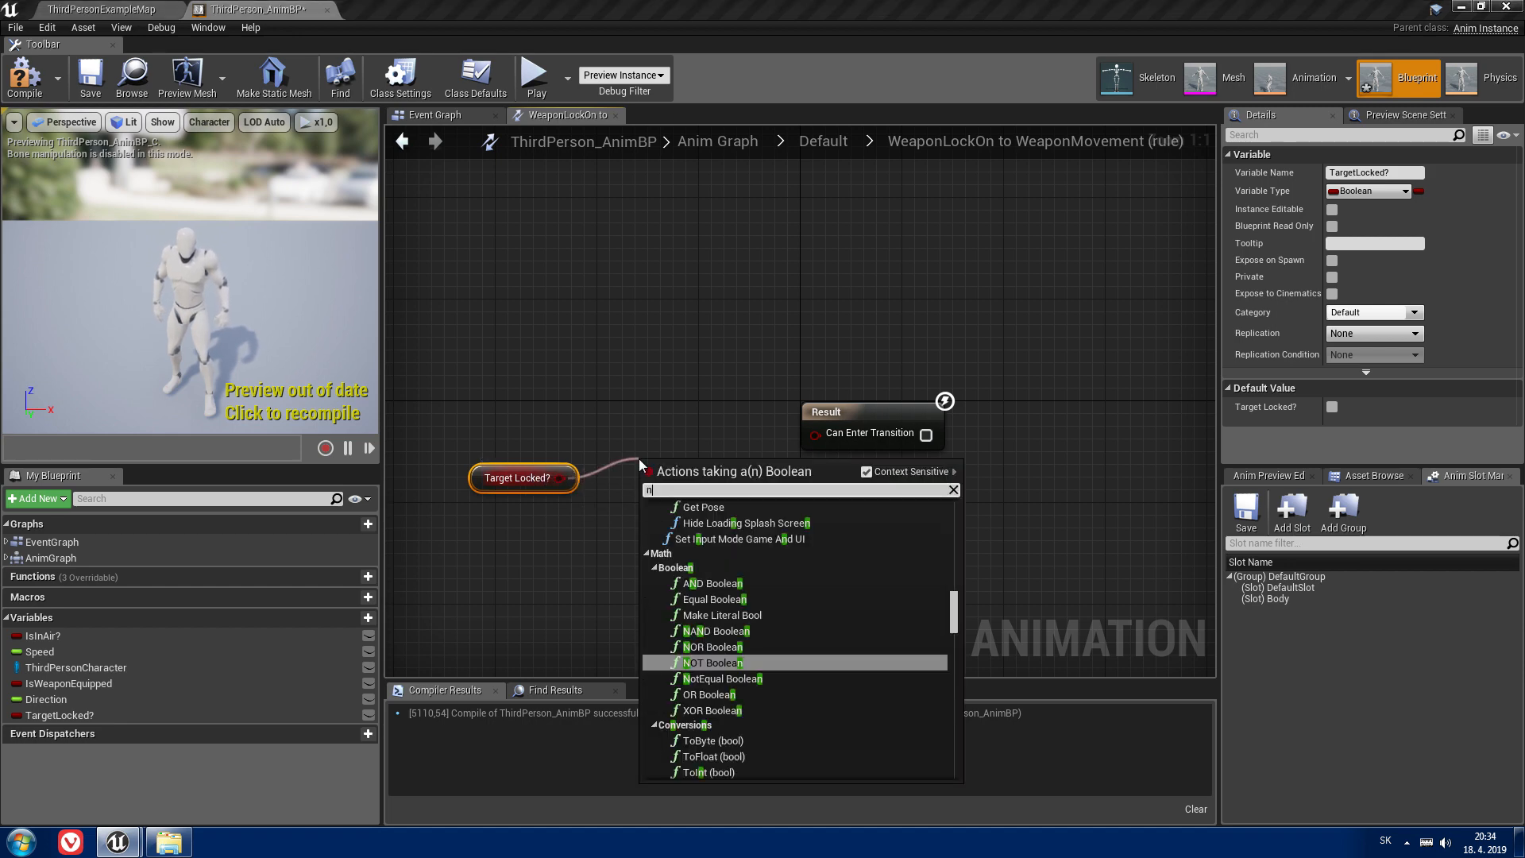
pyautogui.click(714, 662)
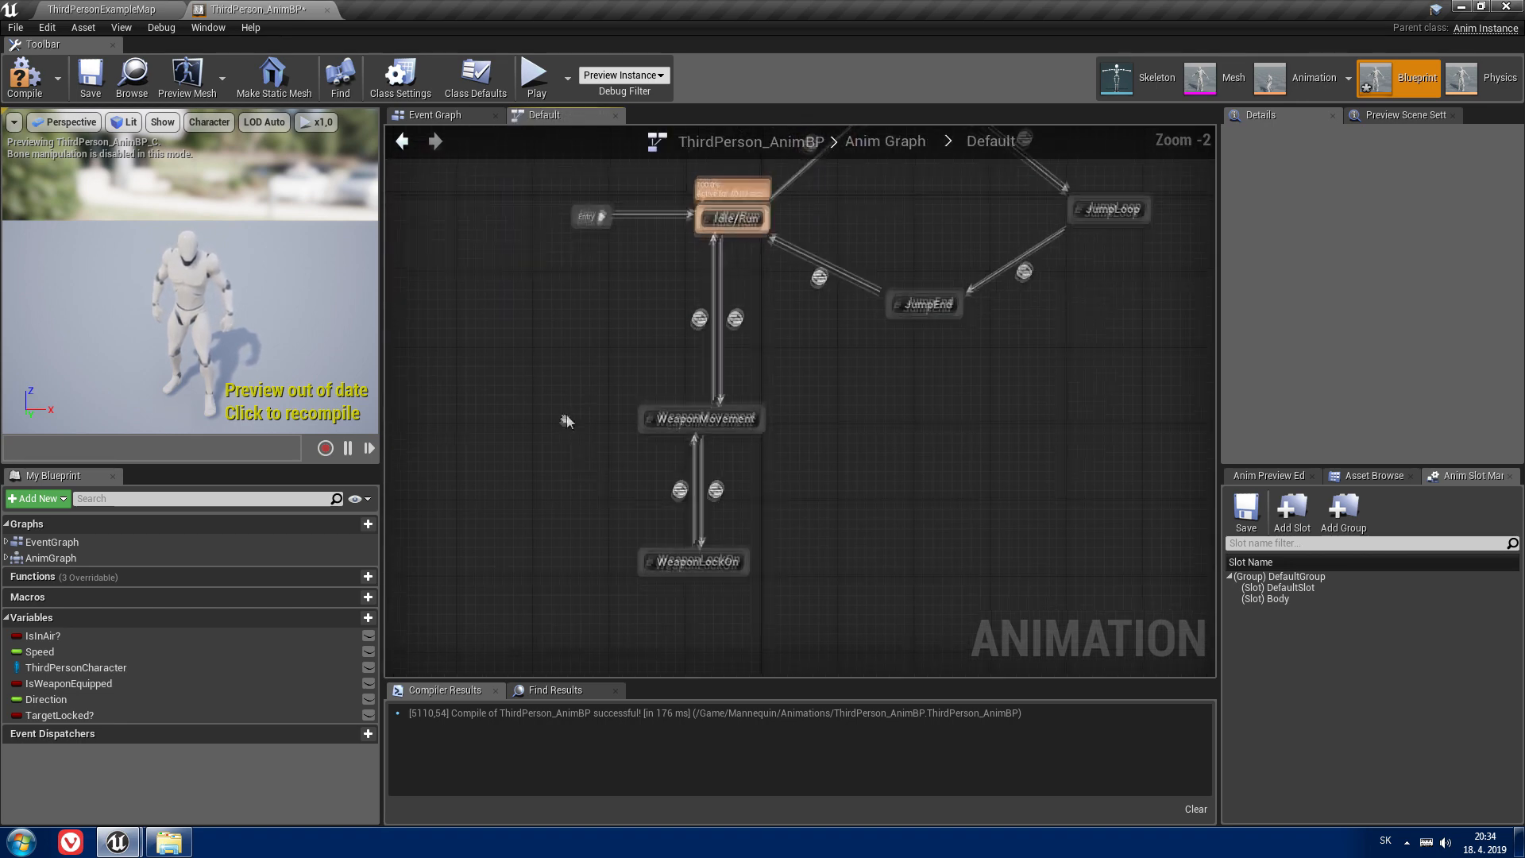
# Step: Feed BS_WeaponLockOn with Direction and Speed into WeaponLockOn's Final Animation Pose, then compile
pyautogui.doubleClick(694, 562)
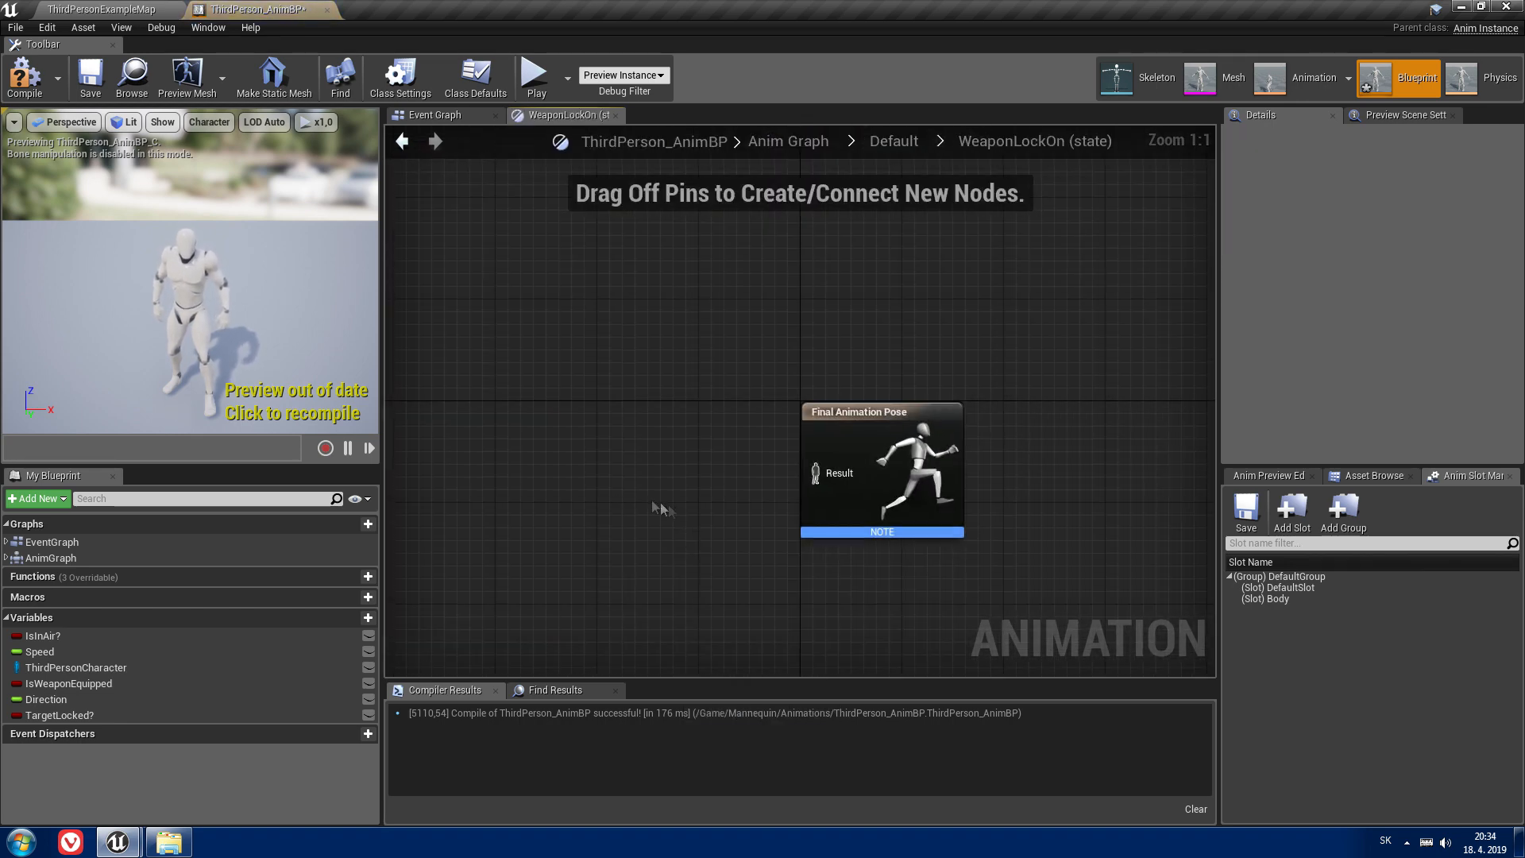
pyautogui.rightClick(651, 506)
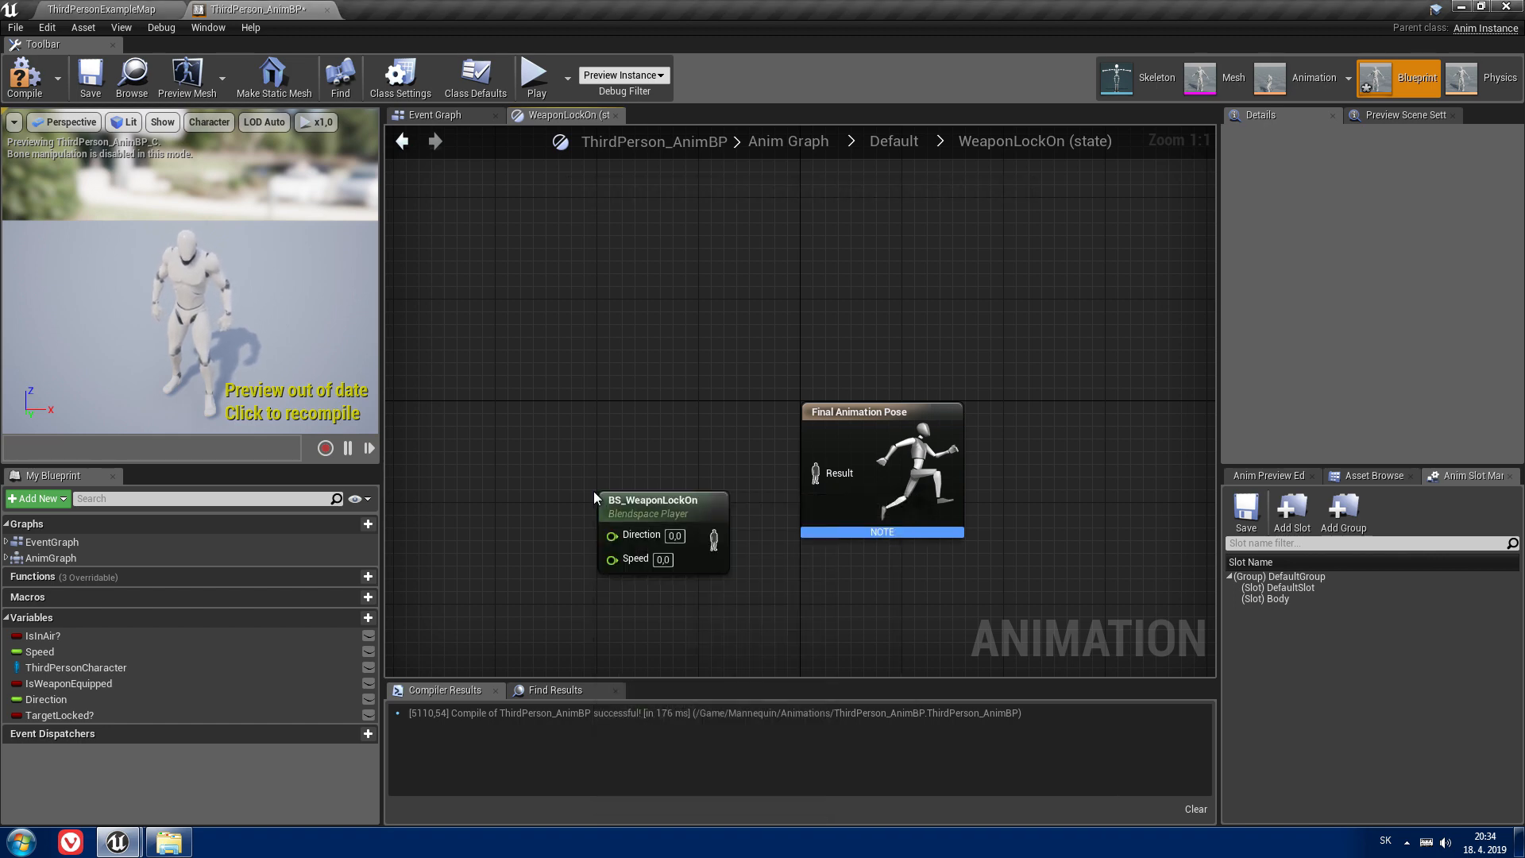
pyautogui.click(661, 499)
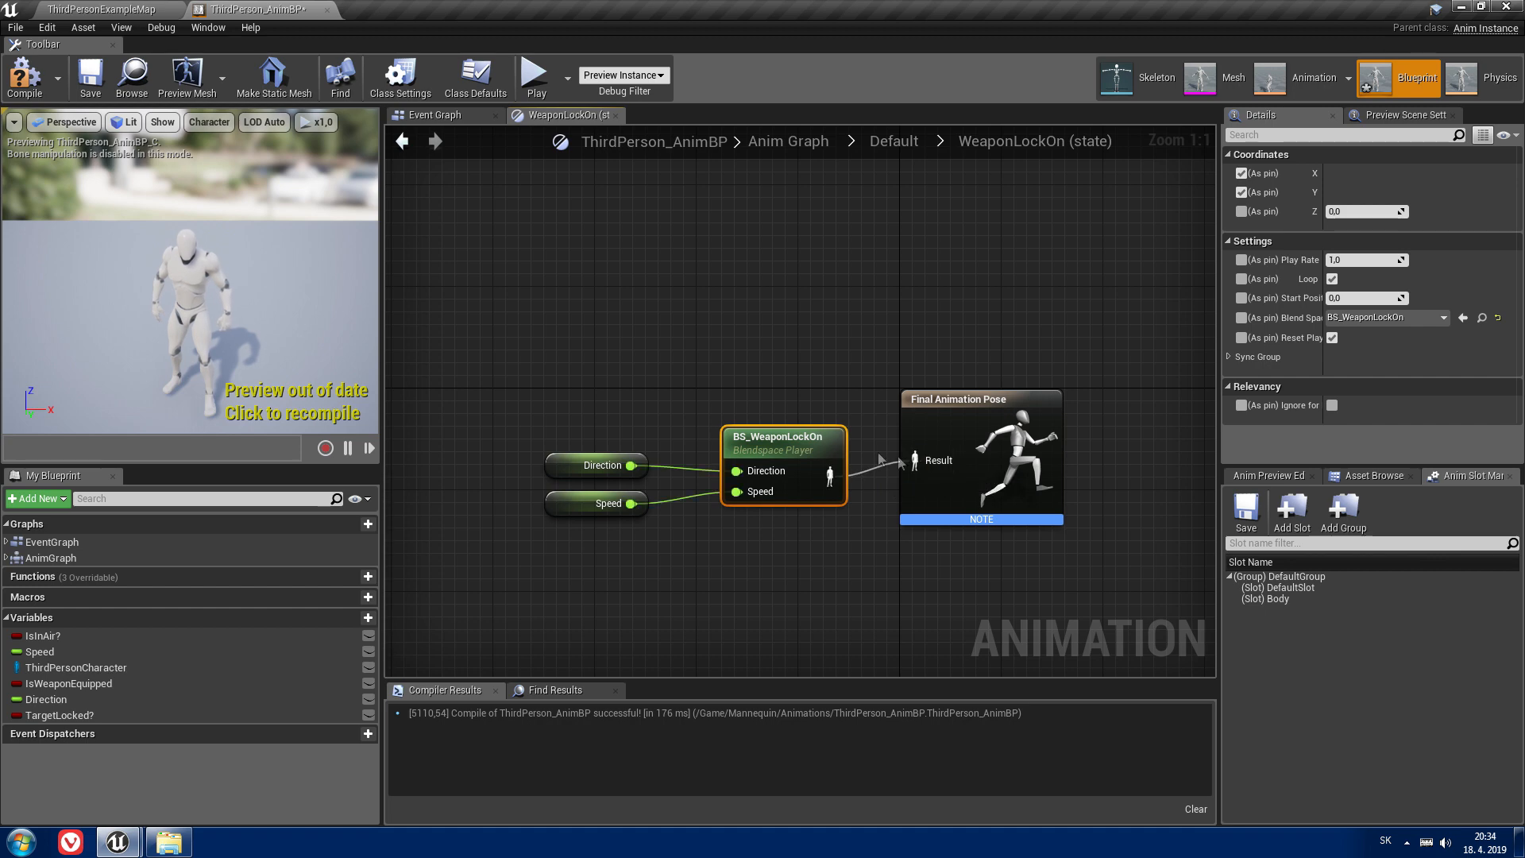
pyautogui.click(89, 78)
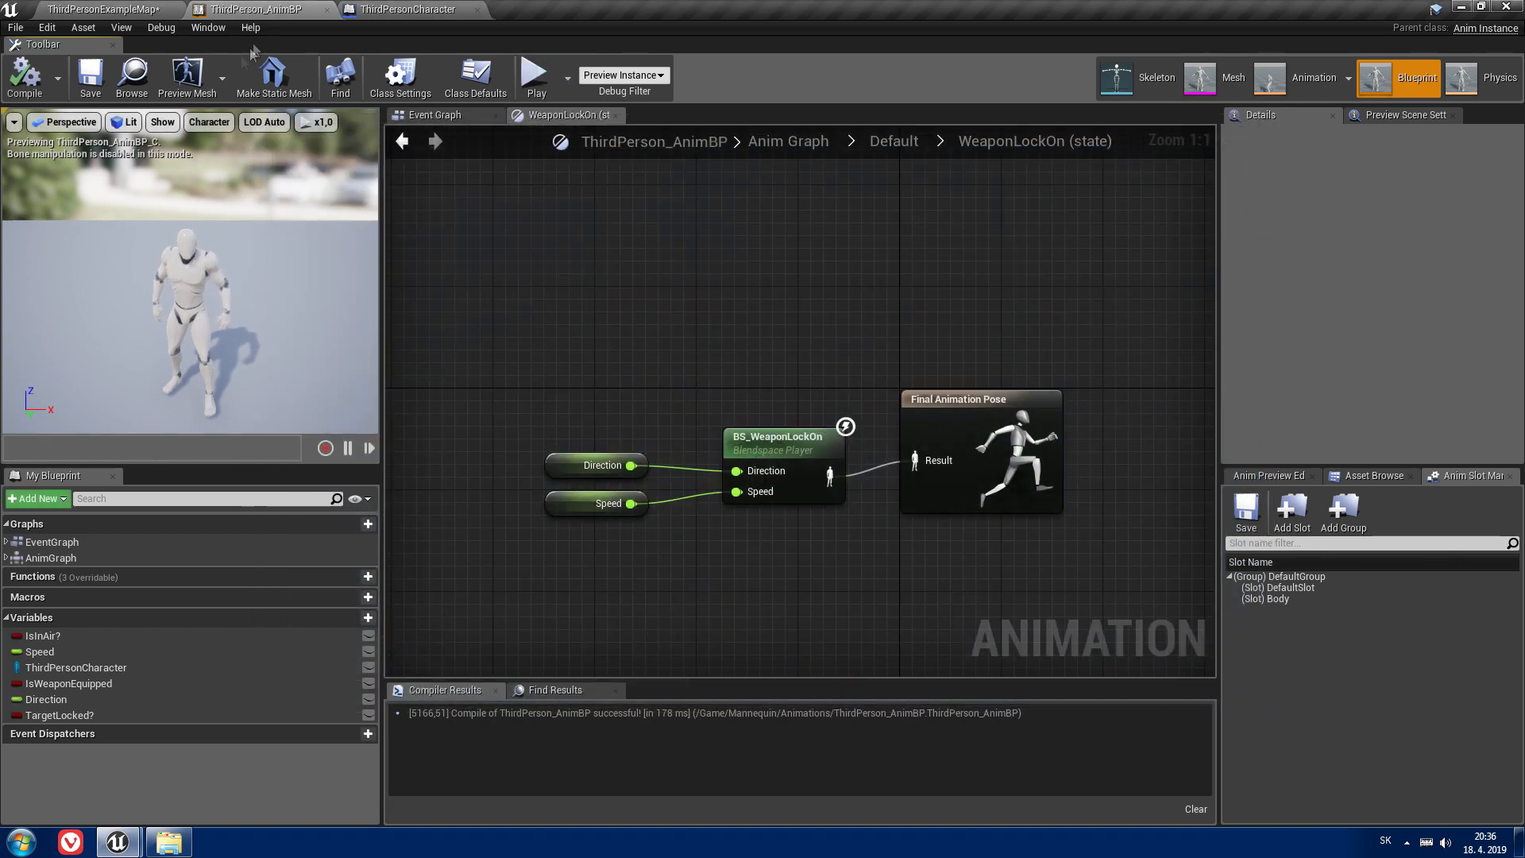
# Step: Recompile the ThirdPersonCharacter blueprint and run a Play preview of the level
pyautogui.click(408, 9)
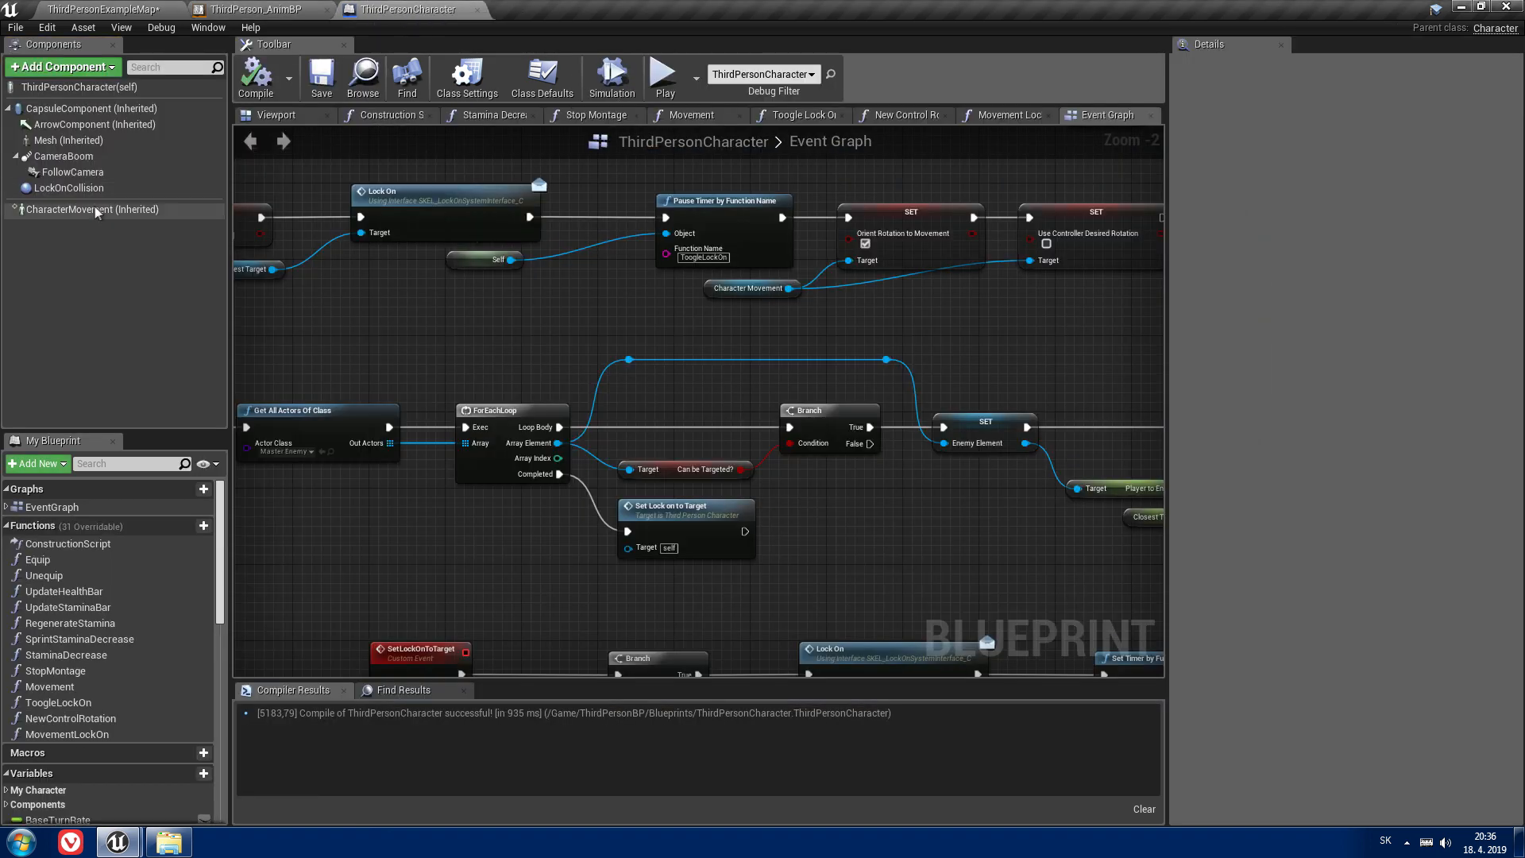
pyautogui.click(92, 209)
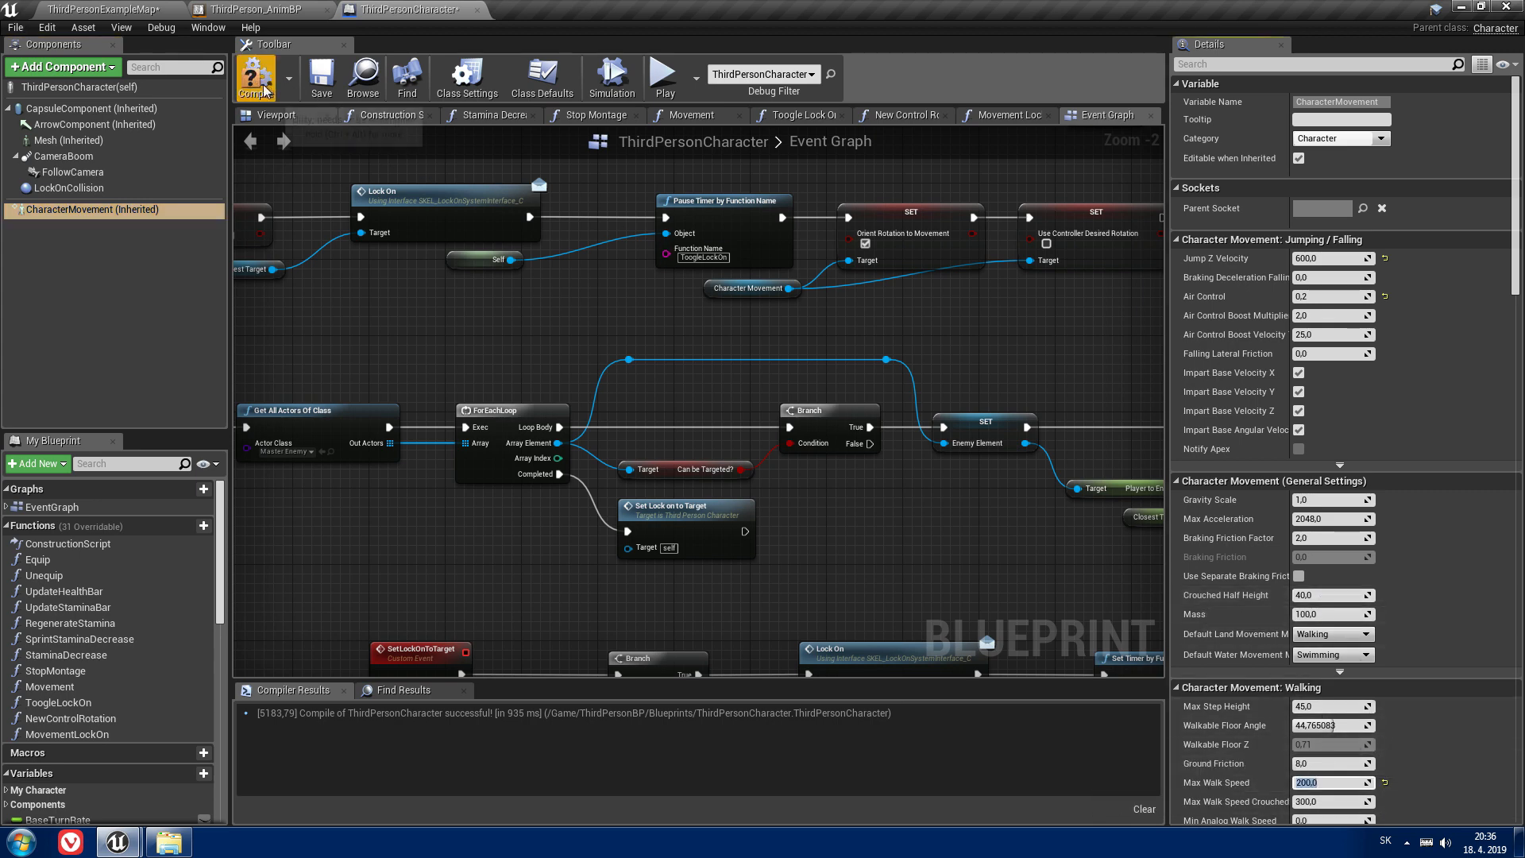
pyautogui.click(255, 78)
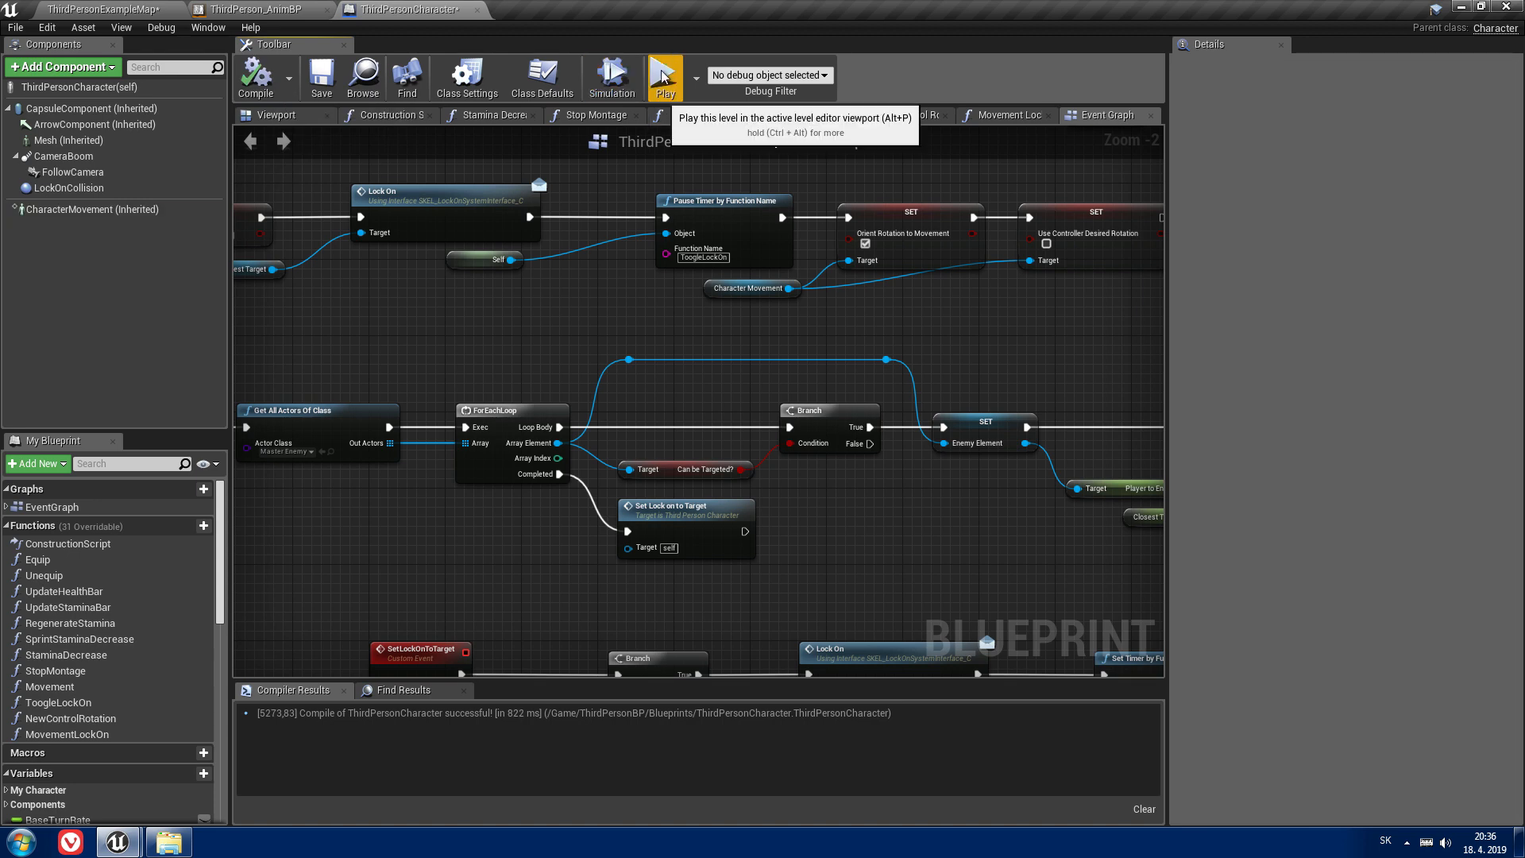
pyautogui.click(664, 78)
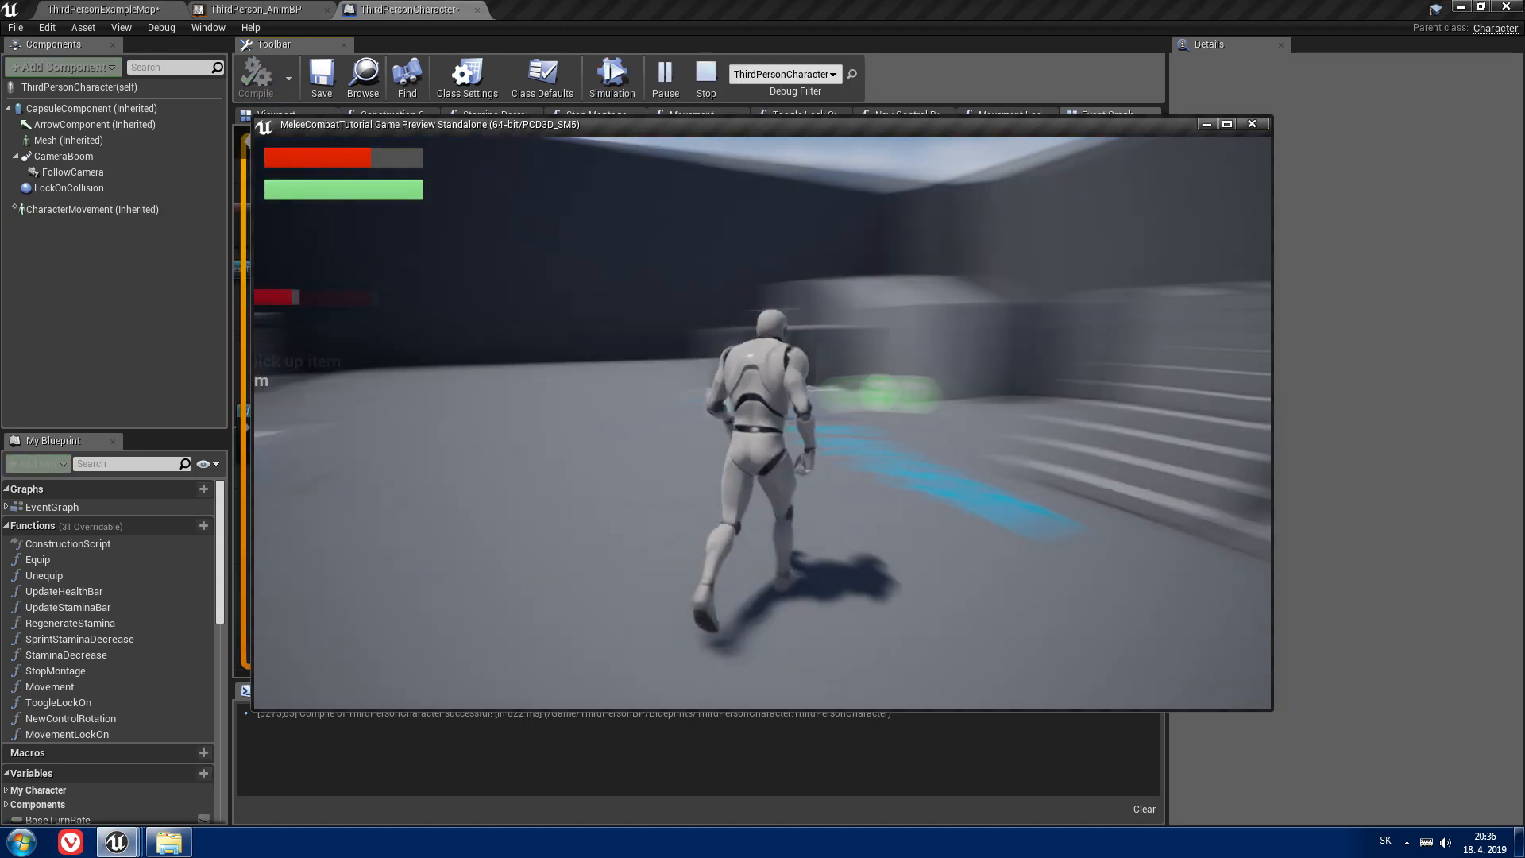